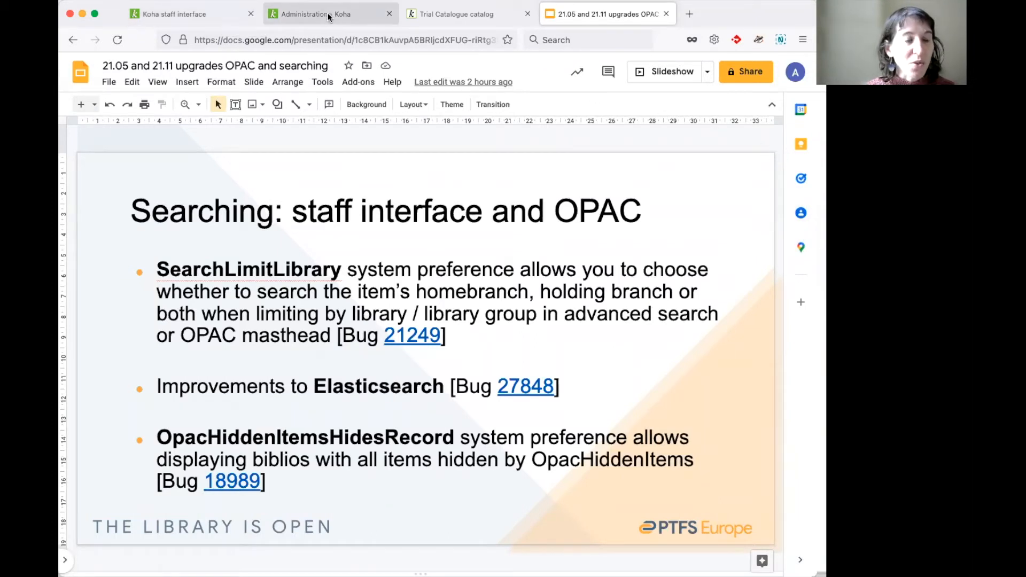
- Start a global system preference search for searchlimitlibrary on the Administration page
click(311, 14)
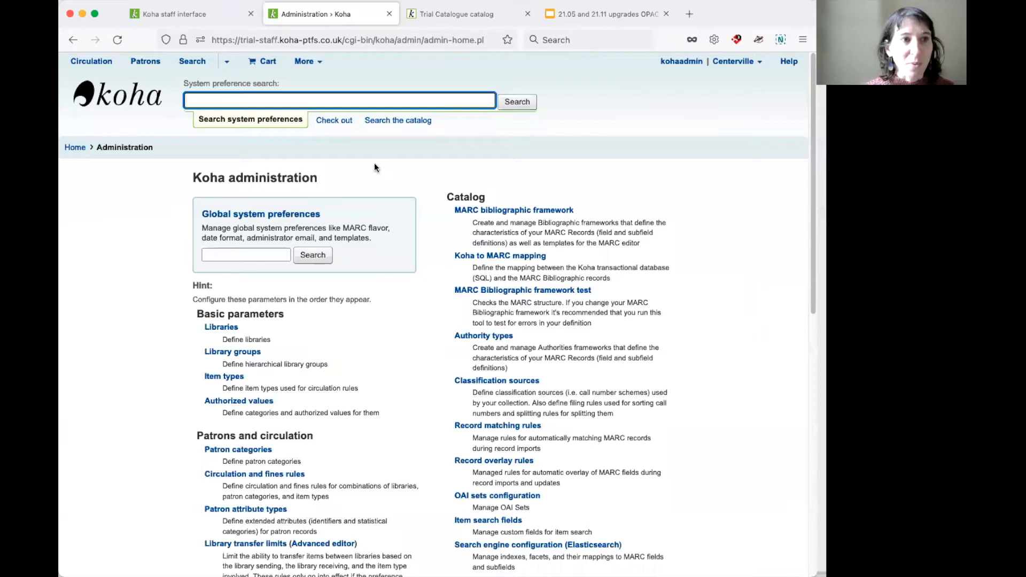
click(246, 255)
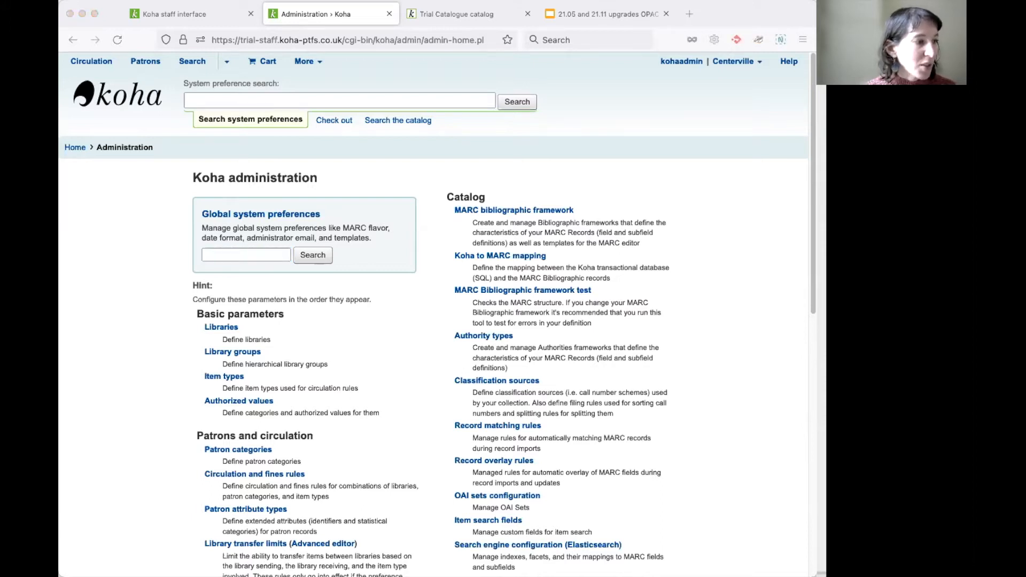
click(246, 255)
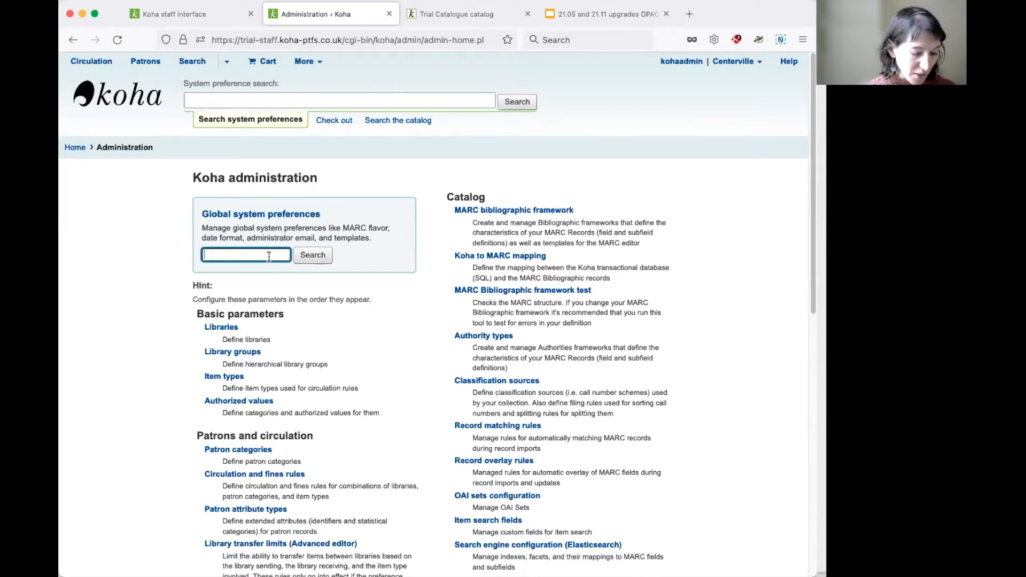
text(searchlimitlibrary)
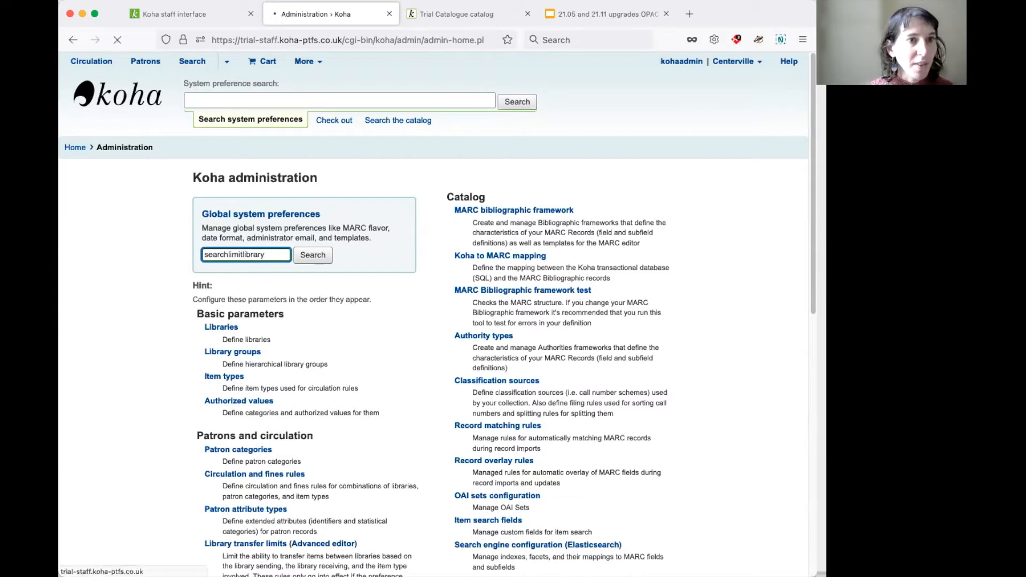
- Run the search to show SearchLimitLibrary, currently limited by the item's holding library
click(312, 255)
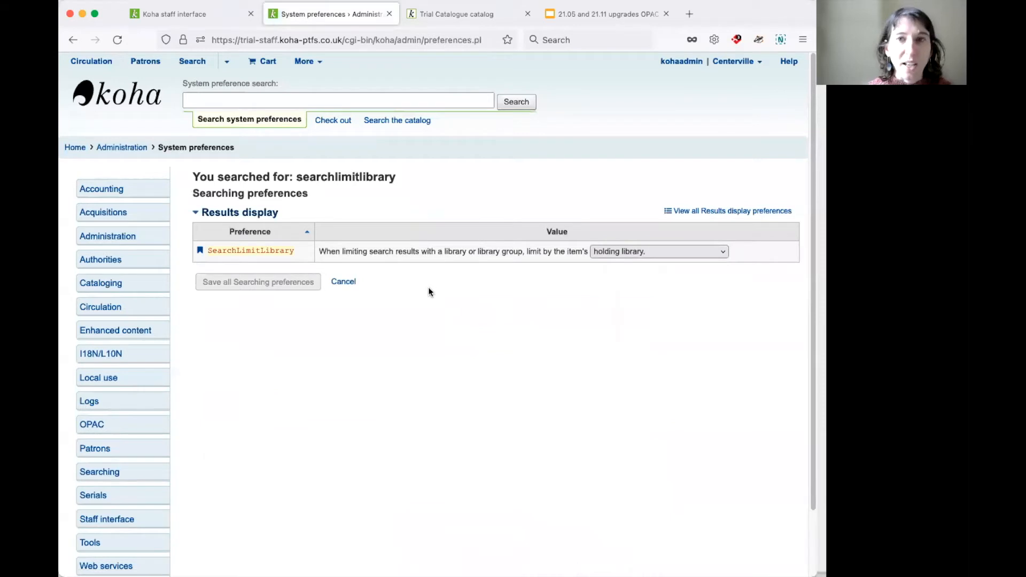
mouse_move(435, 291)
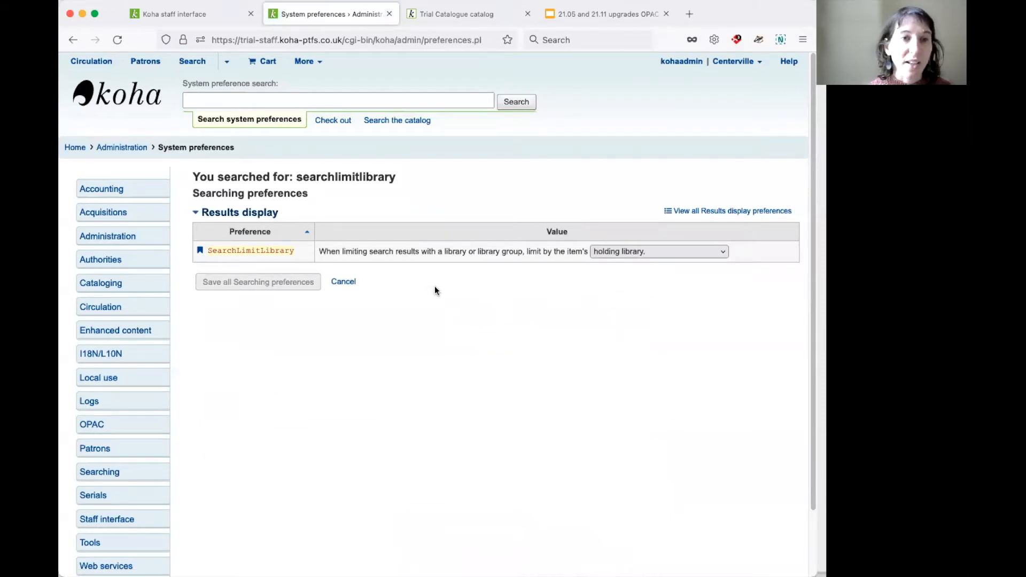
mouse_move(587, 286)
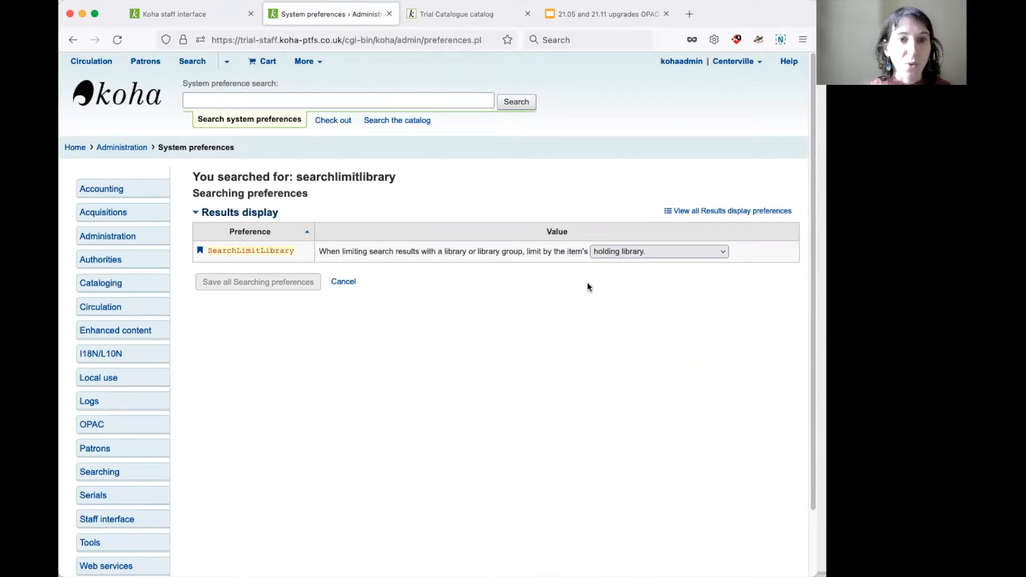
mouse_move(779, 263)
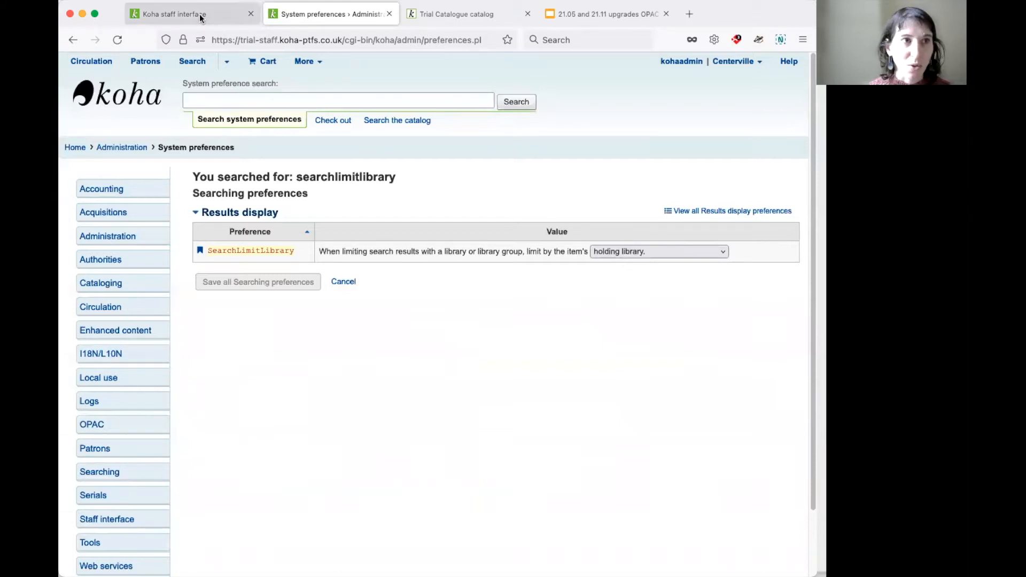
- Run an advanced search for 'three musketeers' limited to the Riverside library
click(171, 13)
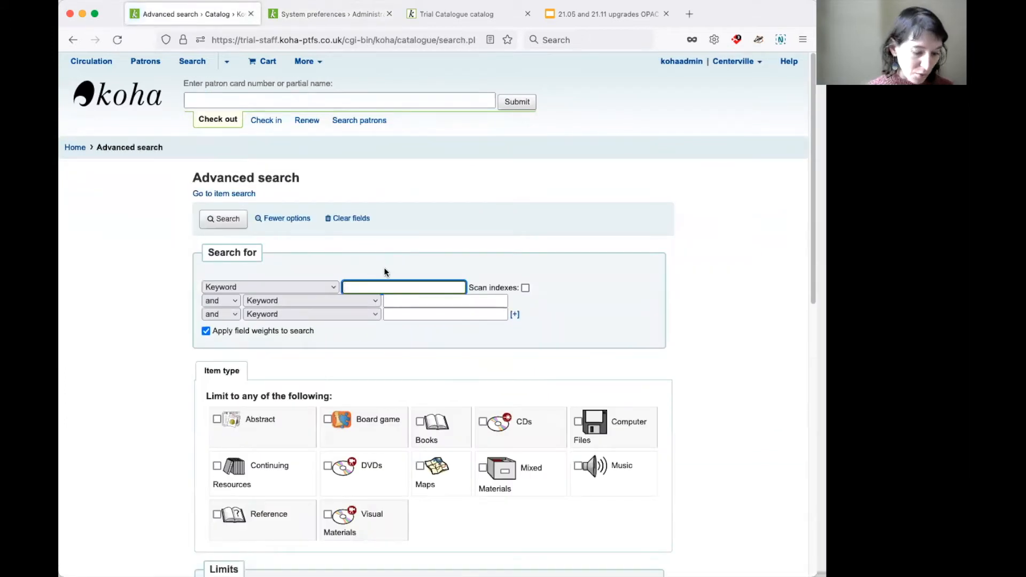
text(three musketeers)
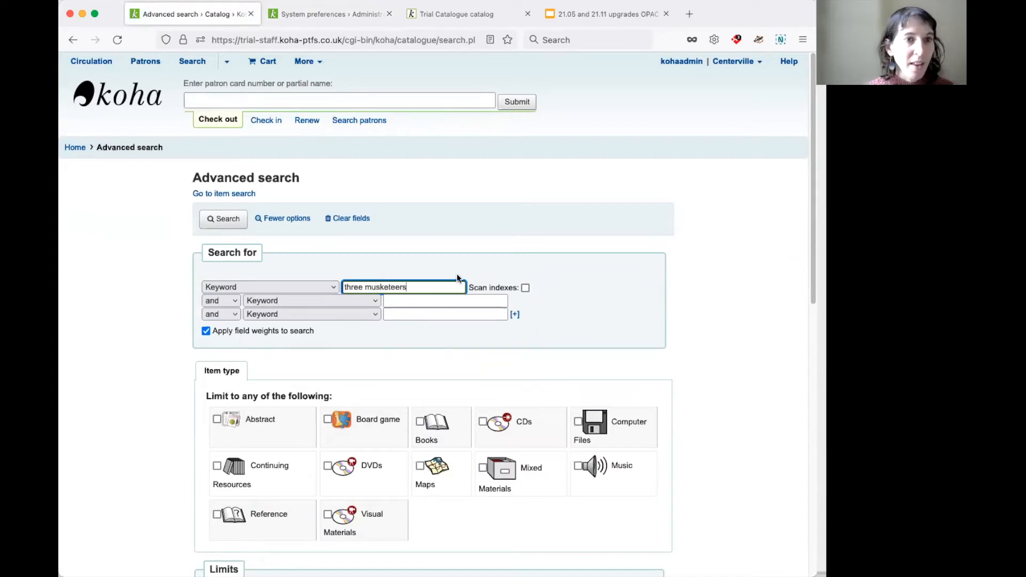
scroll(down, 3)
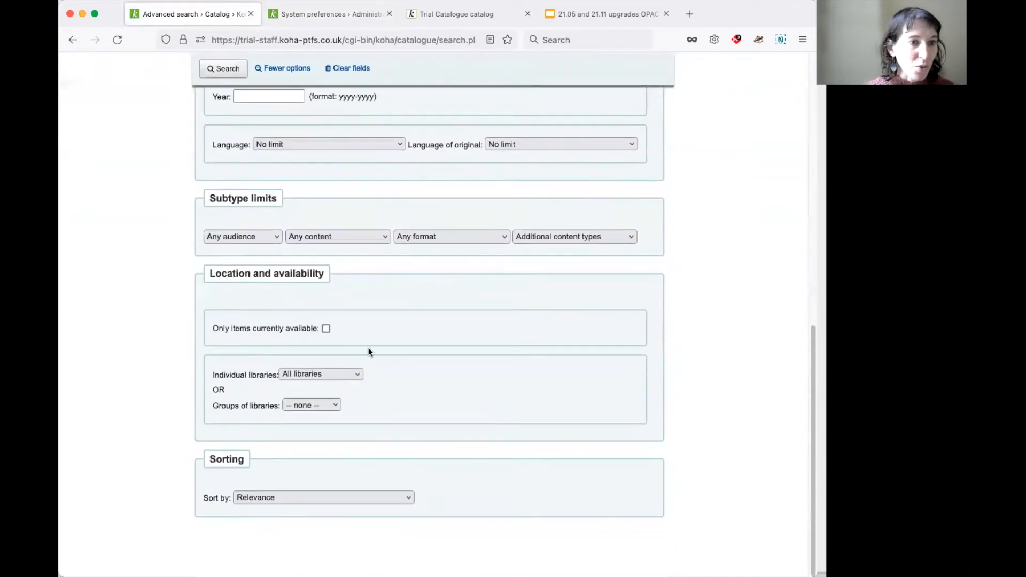
click(320, 374)
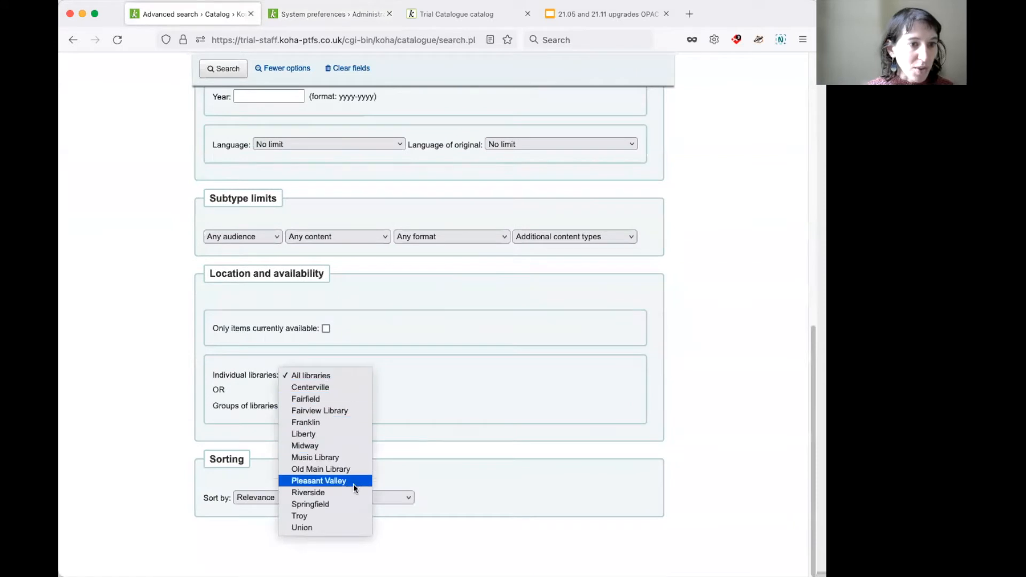
click(308, 492)
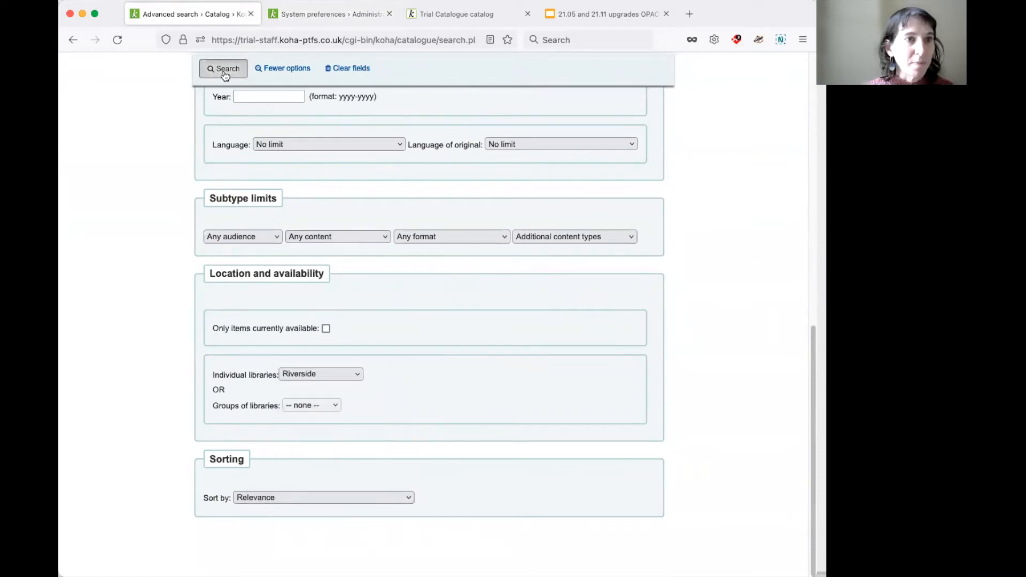
click(223, 68)
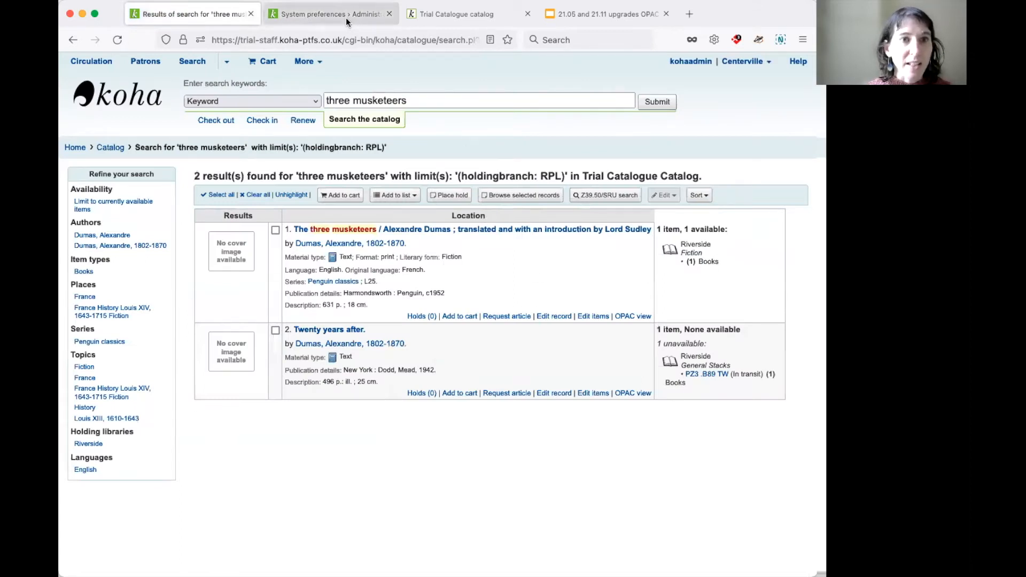
click(331, 14)
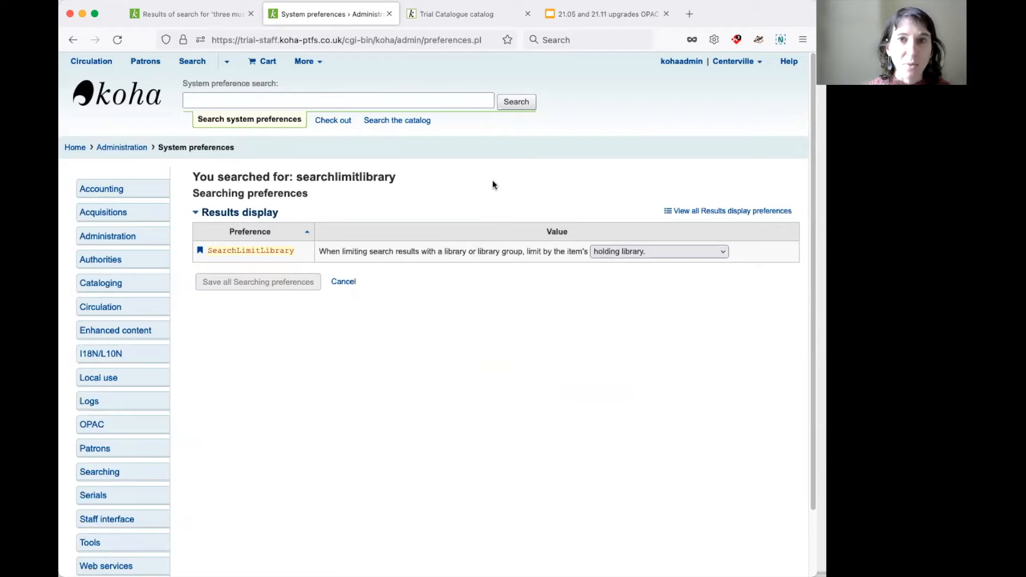
click(190, 13)
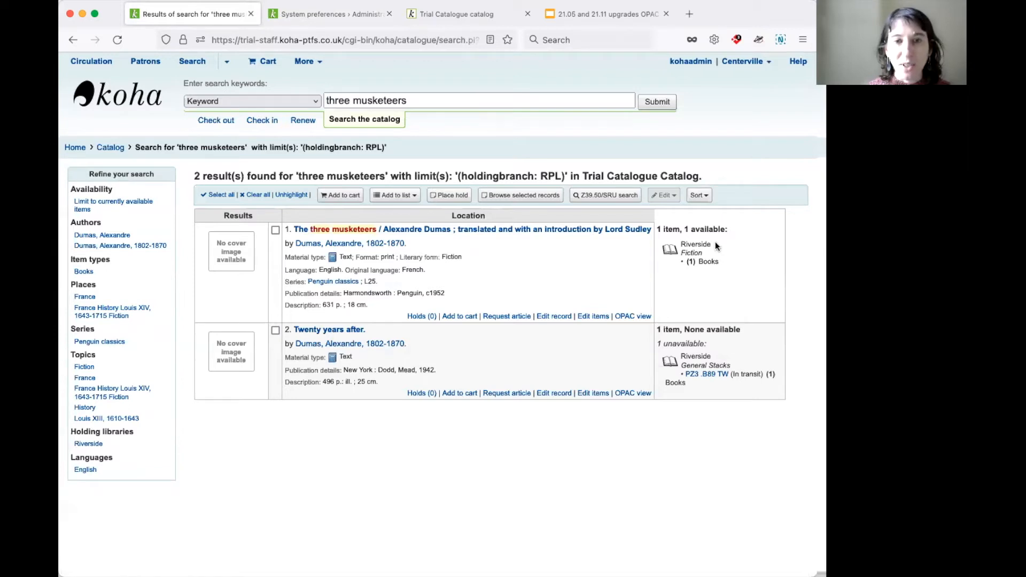
mouse_move(744, 260)
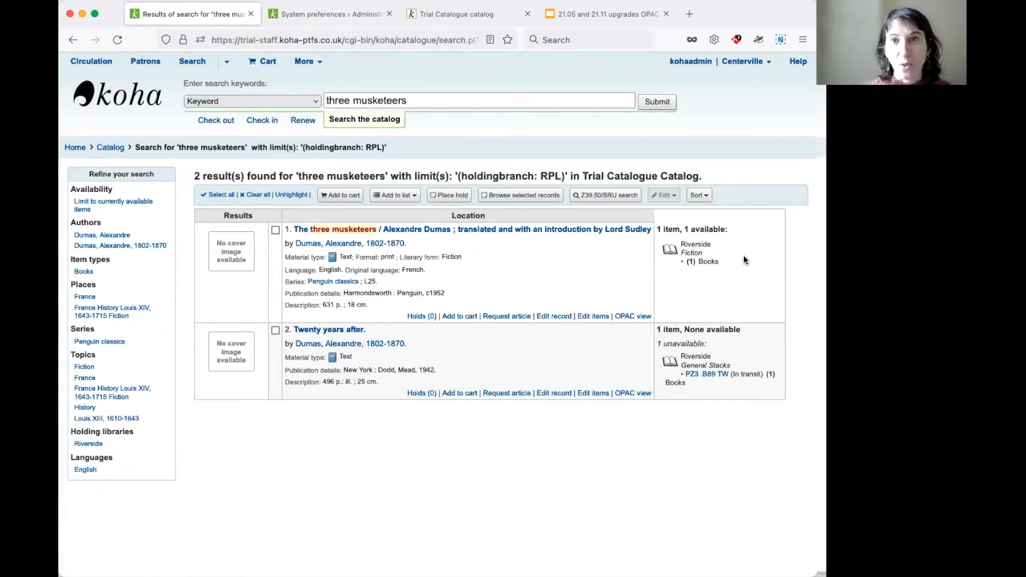
mouse_move(628, 260)
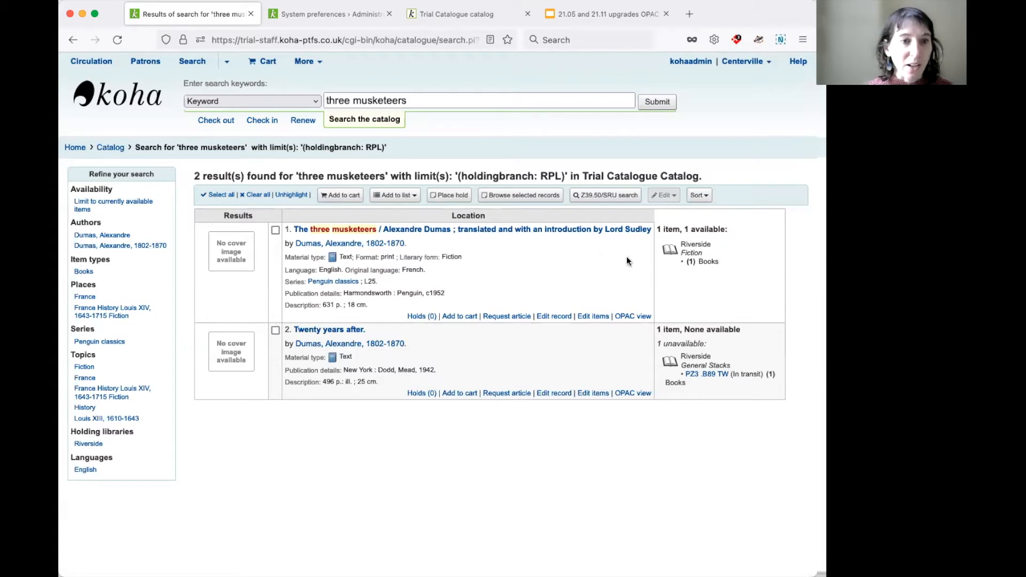
mouse_move(376, 329)
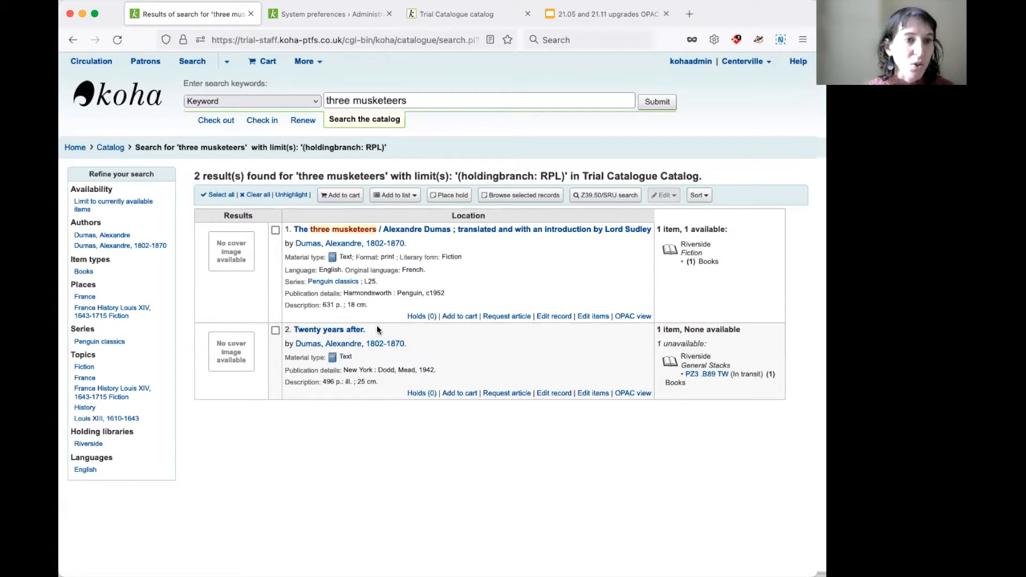
mouse_move(487, 345)
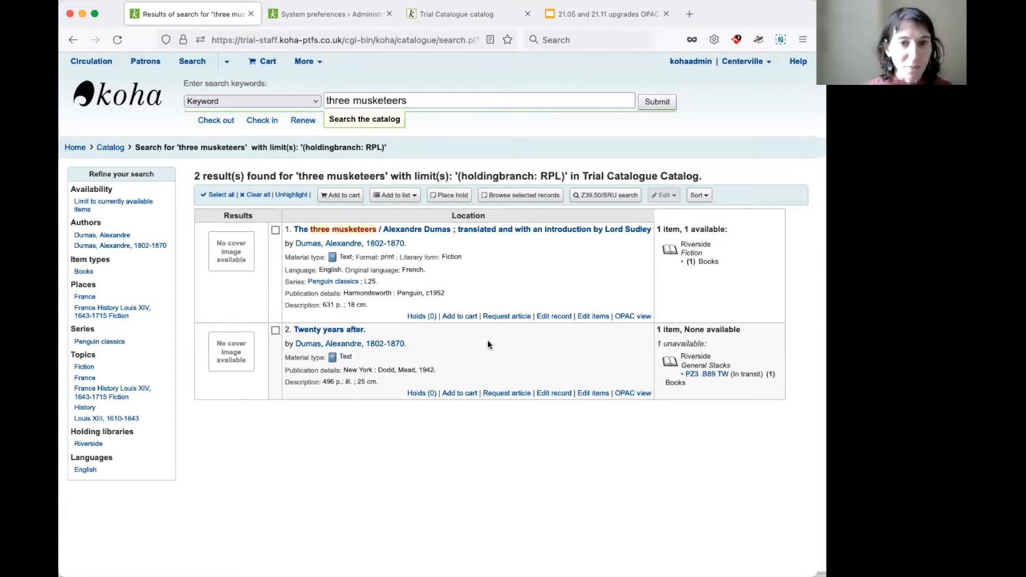
right_click(329, 329)
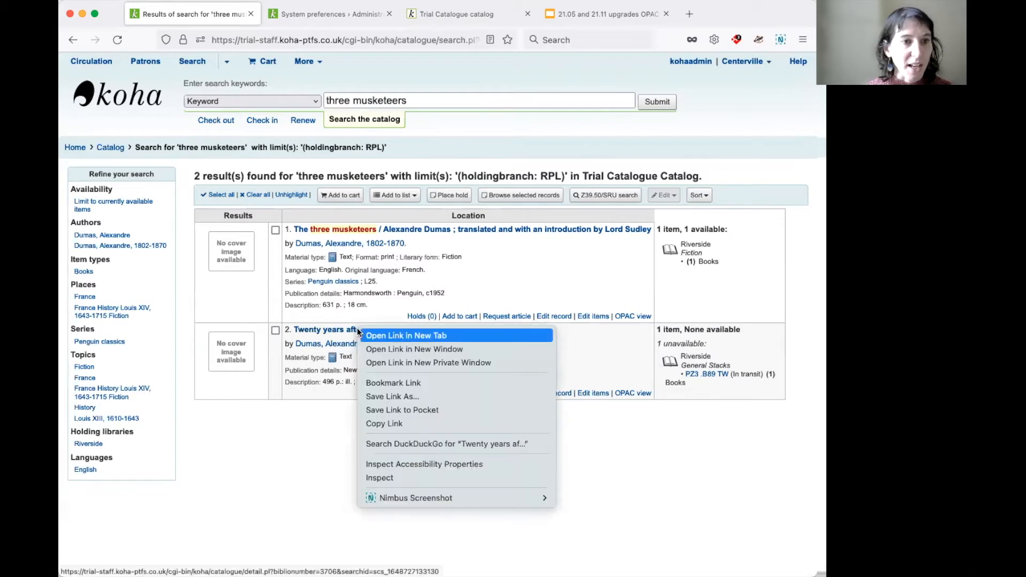
click(406, 334)
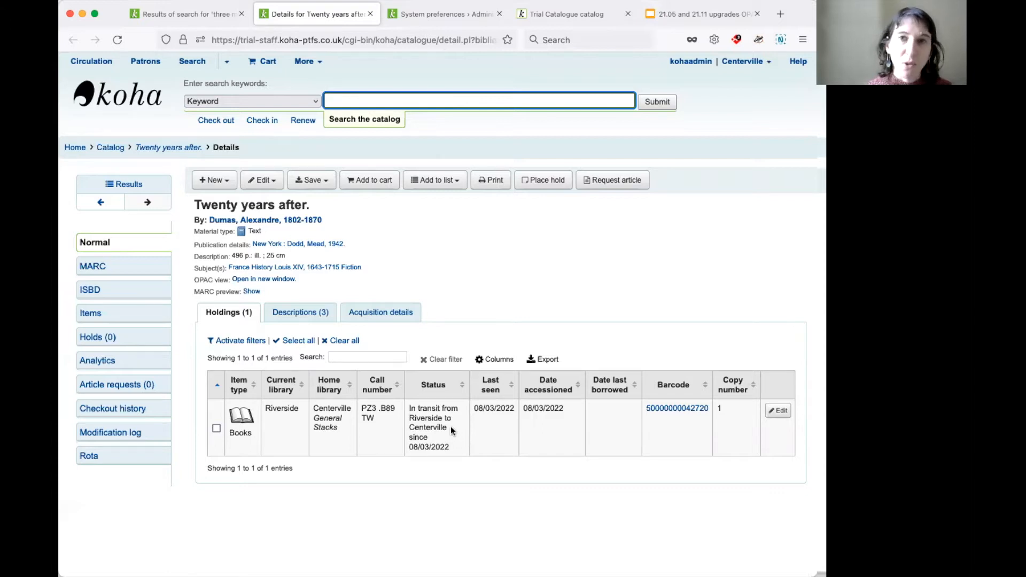
mouse_move(458, 142)
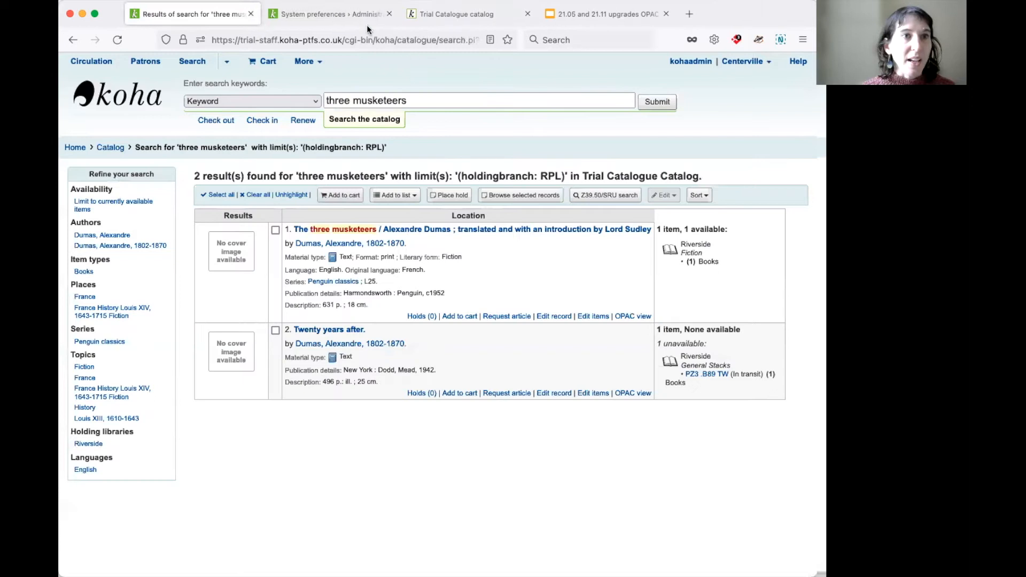
- Save SearchLimitLibrary as 'home library and holding library' and return to the musketeers results
click(330, 14)
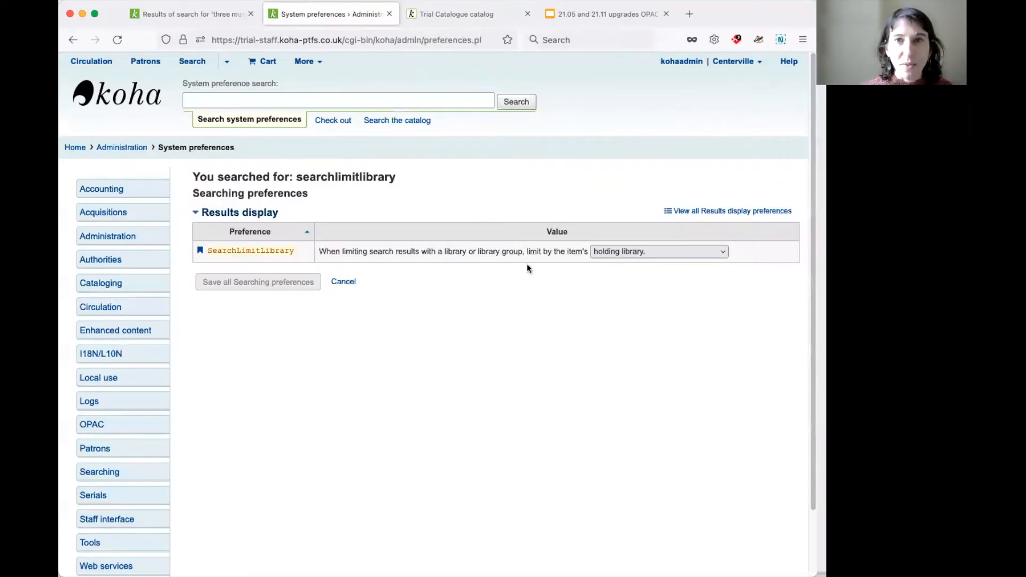
click(657, 251)
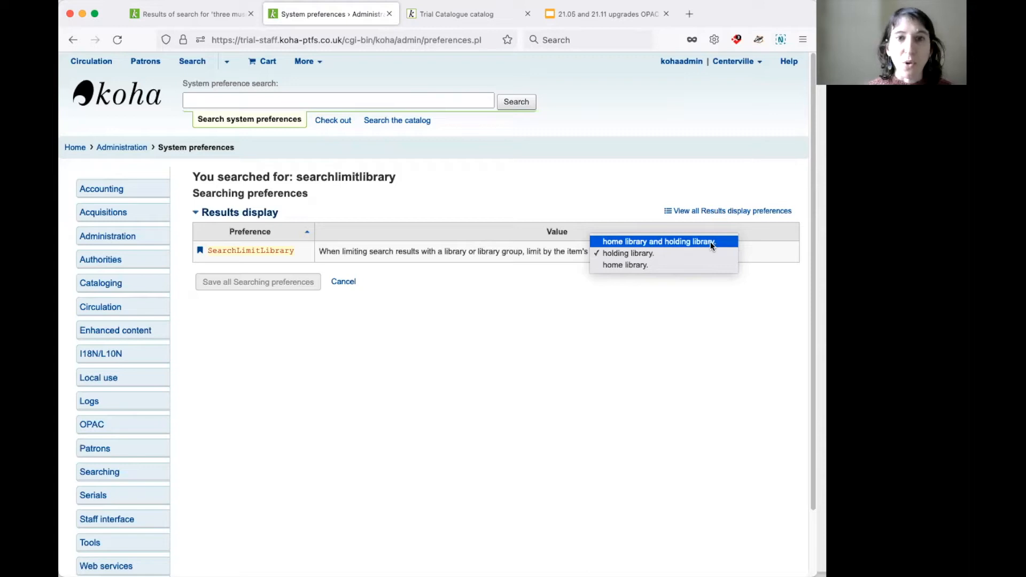
click(656, 241)
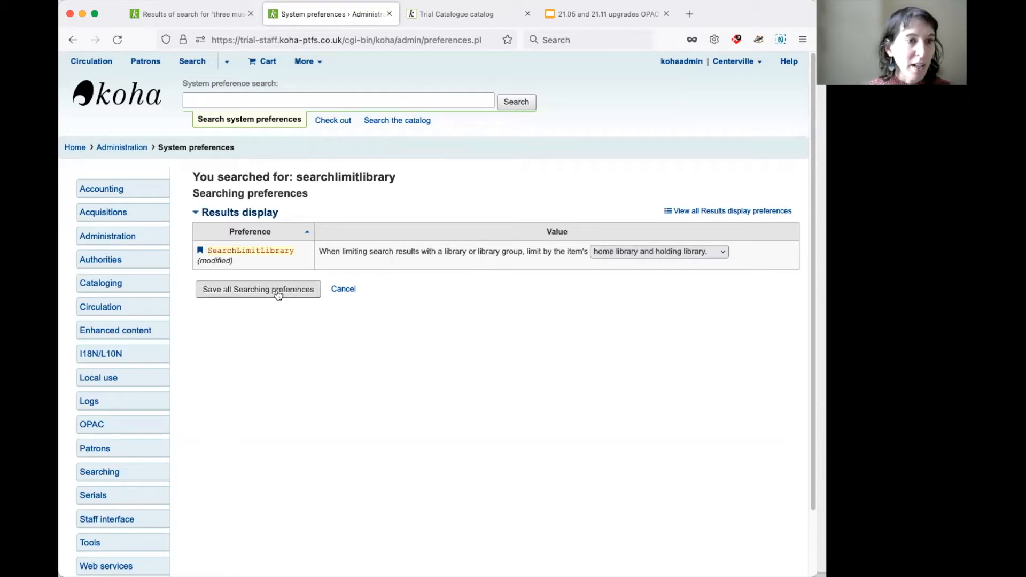
click(257, 289)
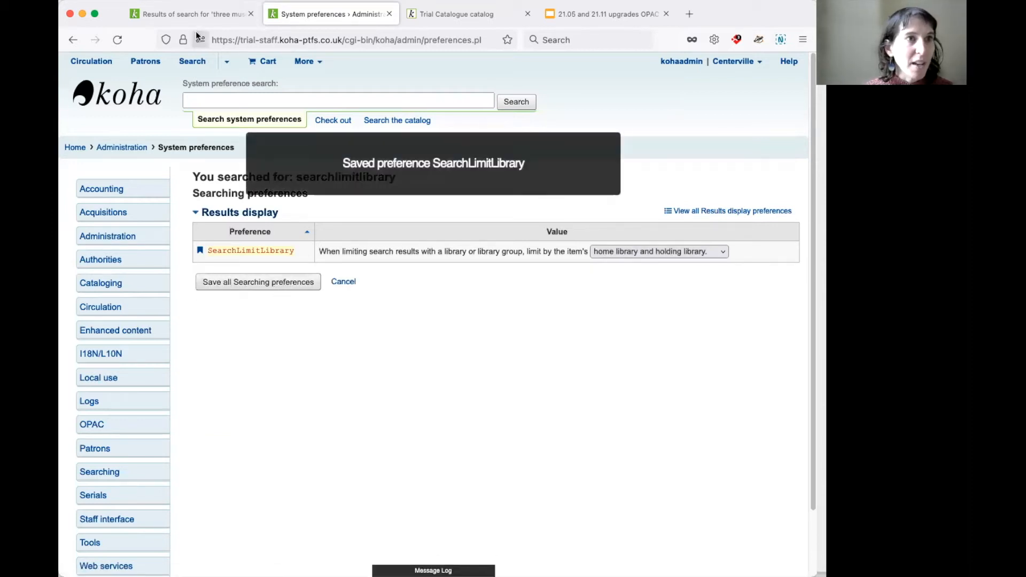
click(191, 14)
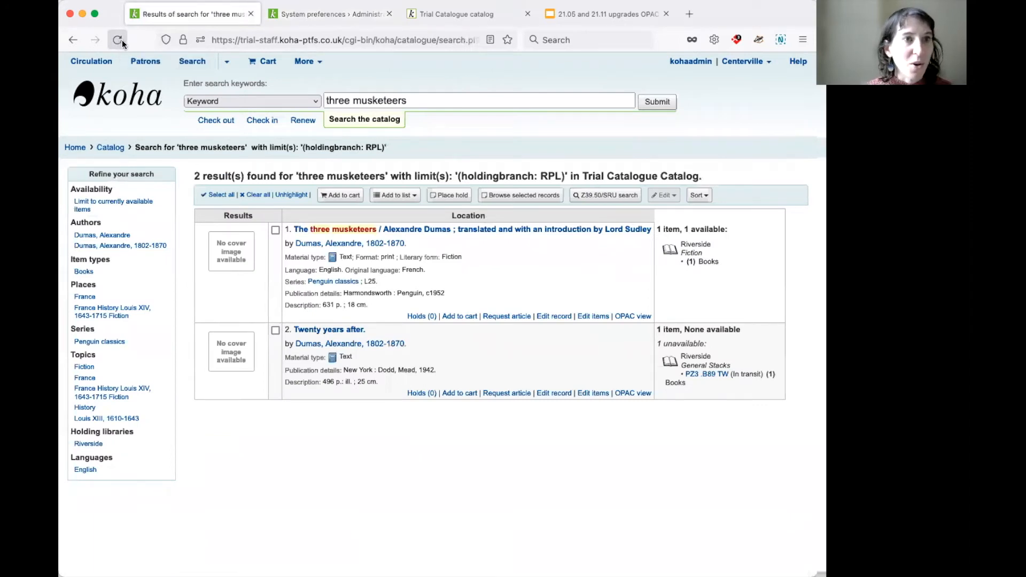
click(118, 40)
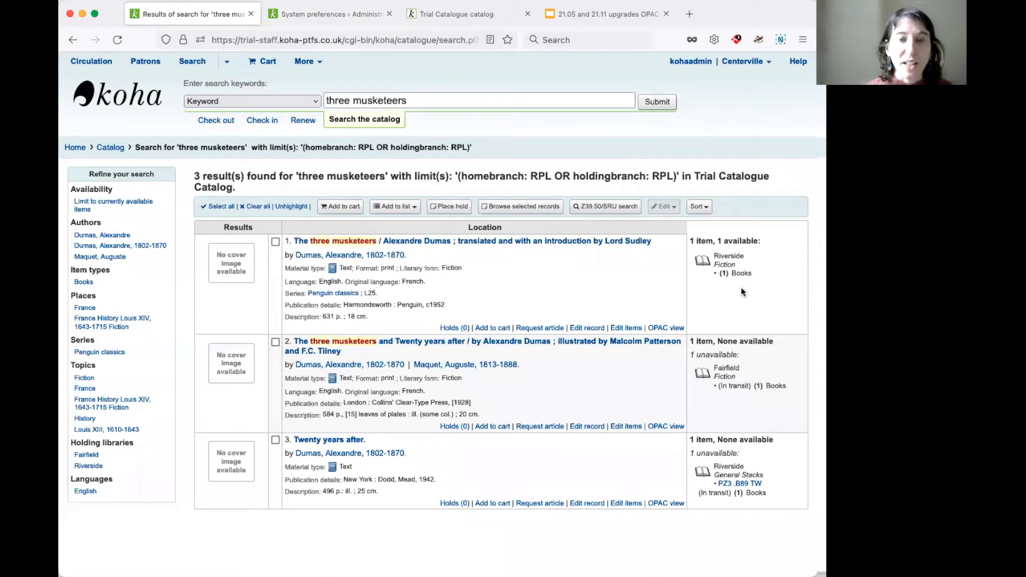
mouse_move(759, 263)
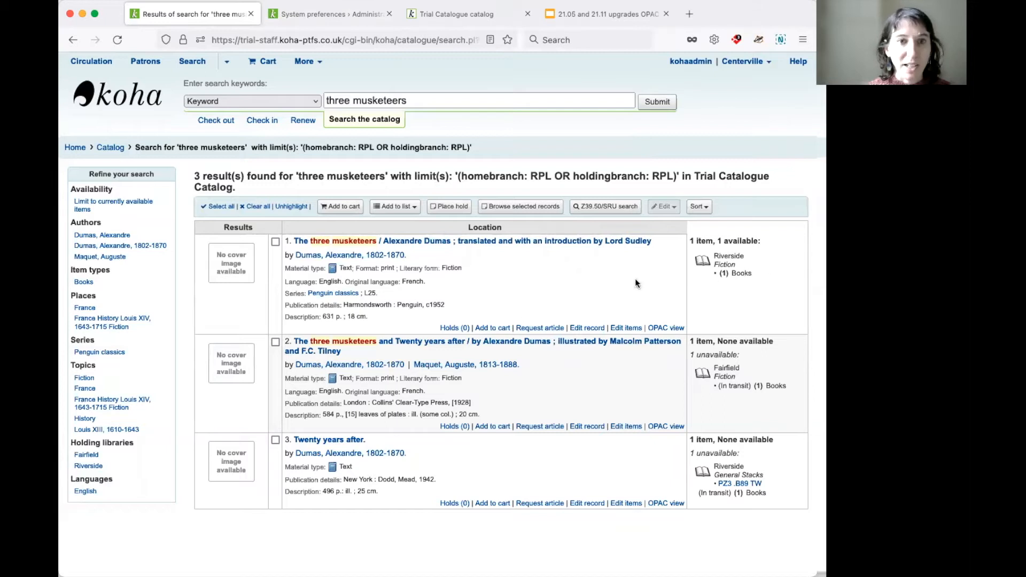
mouse_move(739, 281)
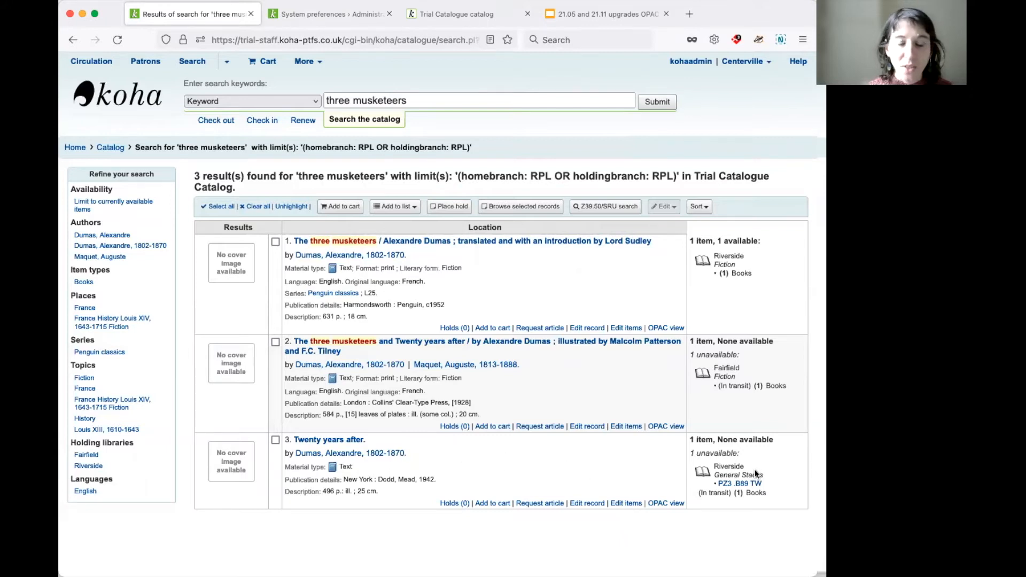
mouse_move(752, 472)
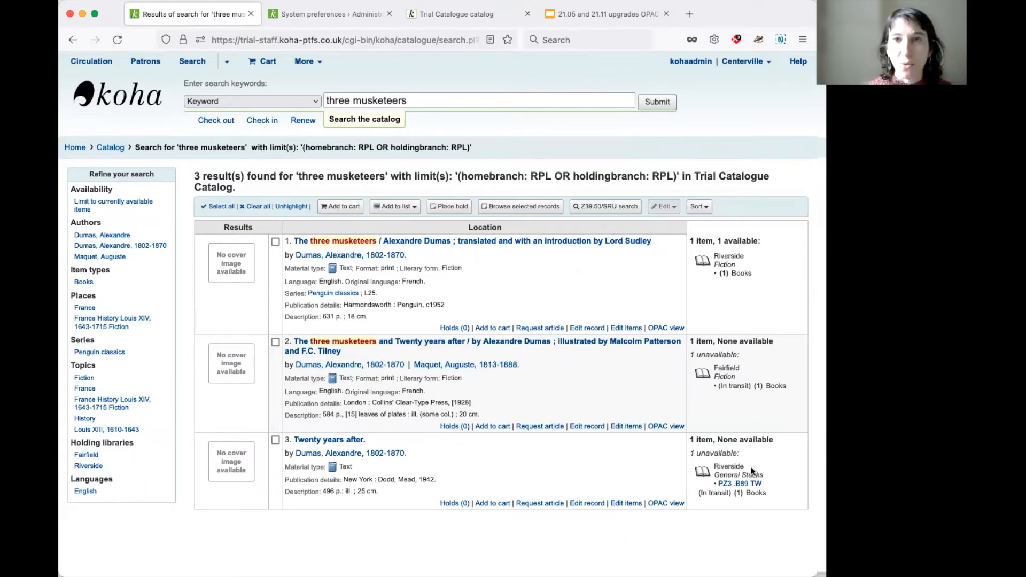
mouse_move(652, 459)
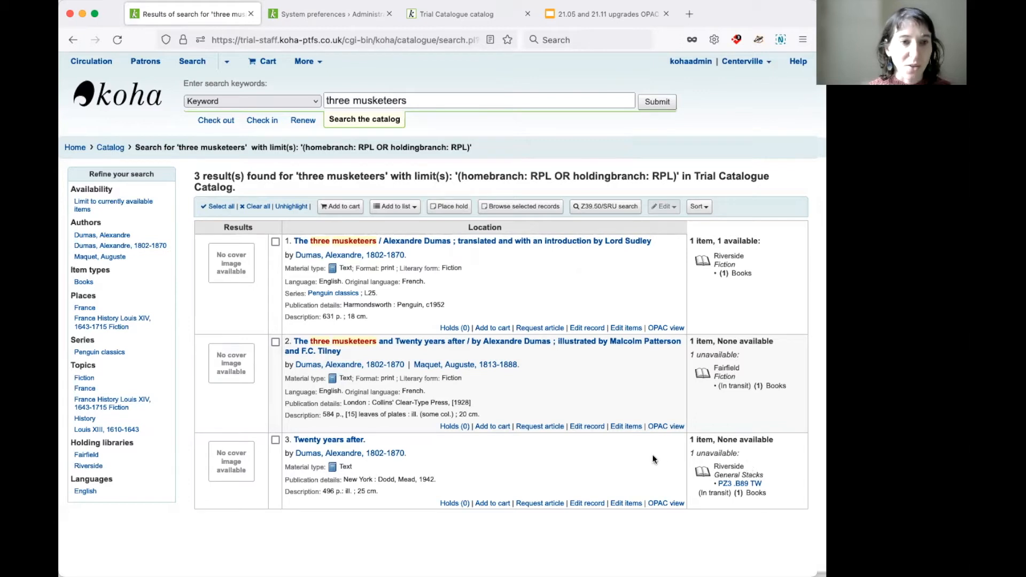
mouse_move(535, 371)
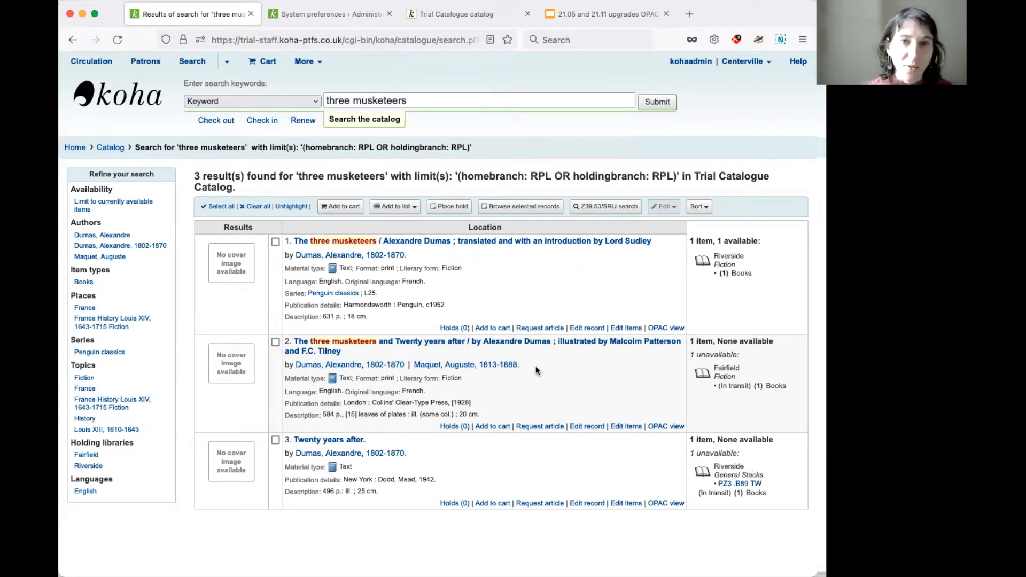
mouse_move(418, 340)
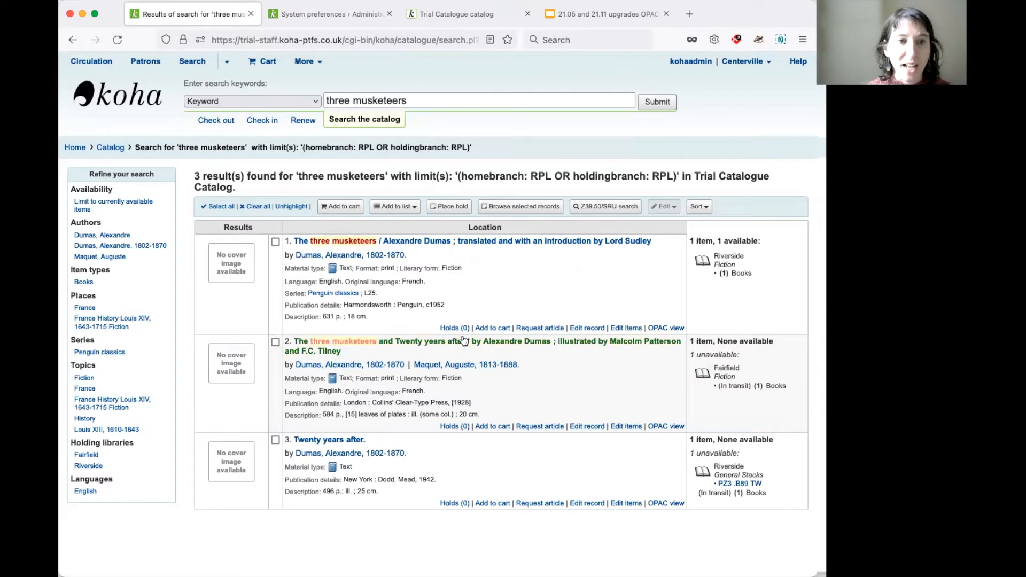
mouse_move(487, 340)
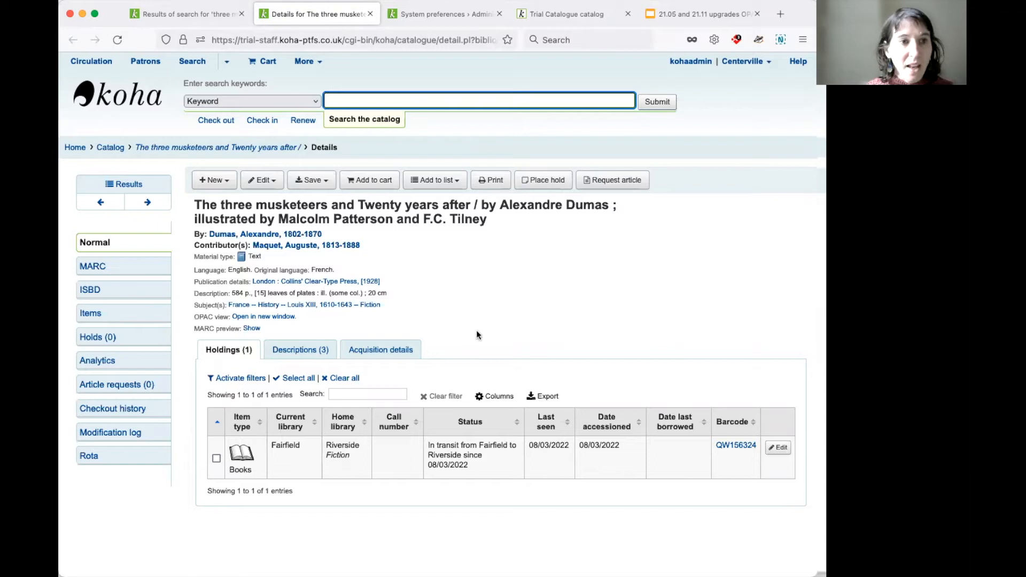
mouse_move(444, 13)
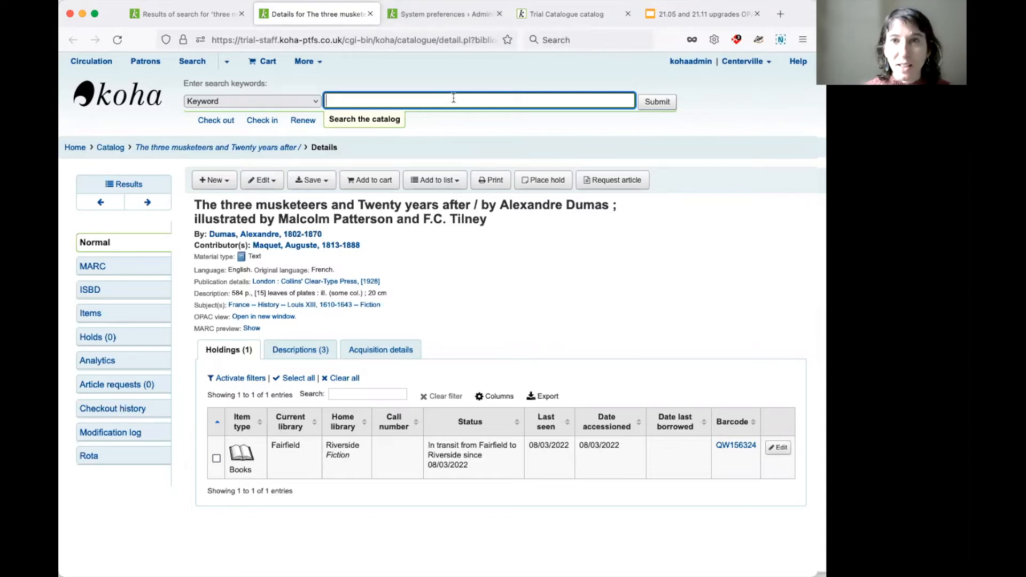
mouse_move(470, 85)
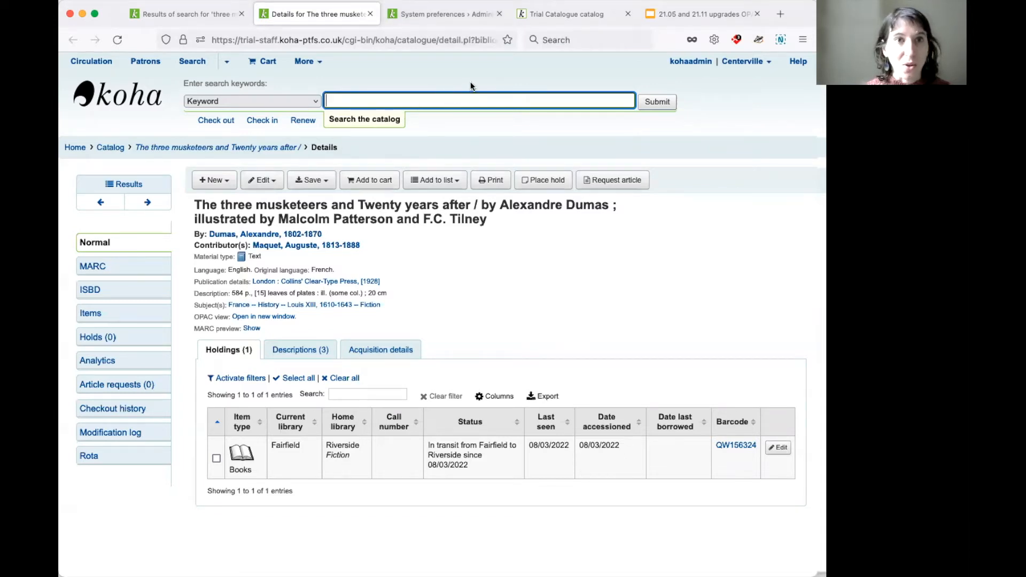
mouse_move(478, 101)
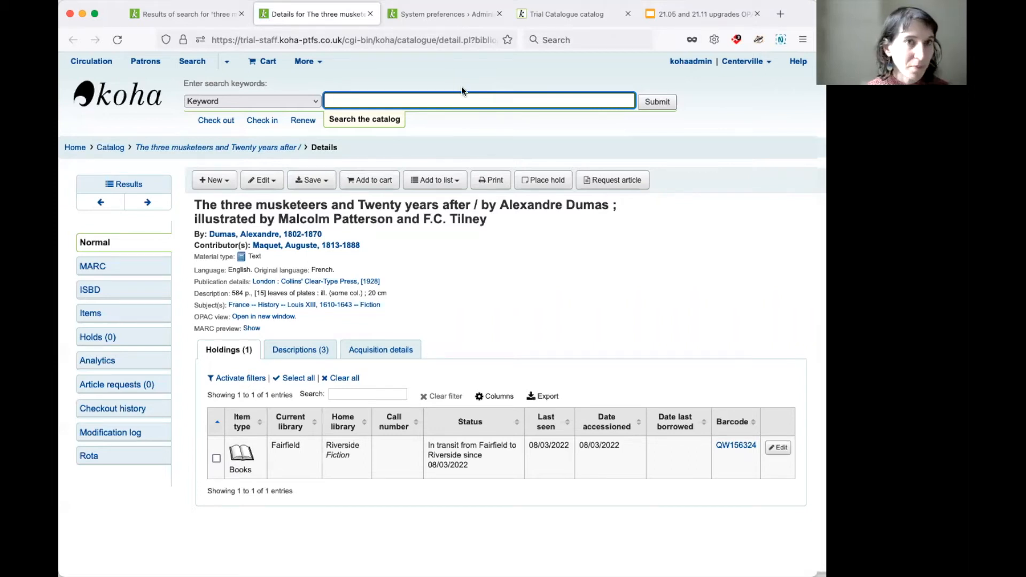
- Select the OpacHiddenItemsHidesRecord name on the searching slide and return to Koha preferences
click(700, 13)
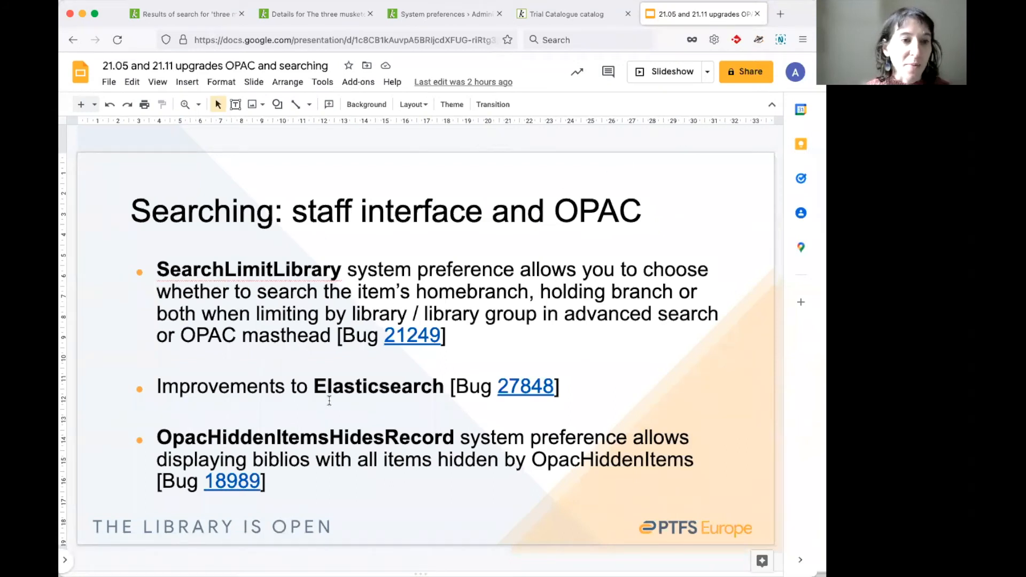
mouse_move(373, 406)
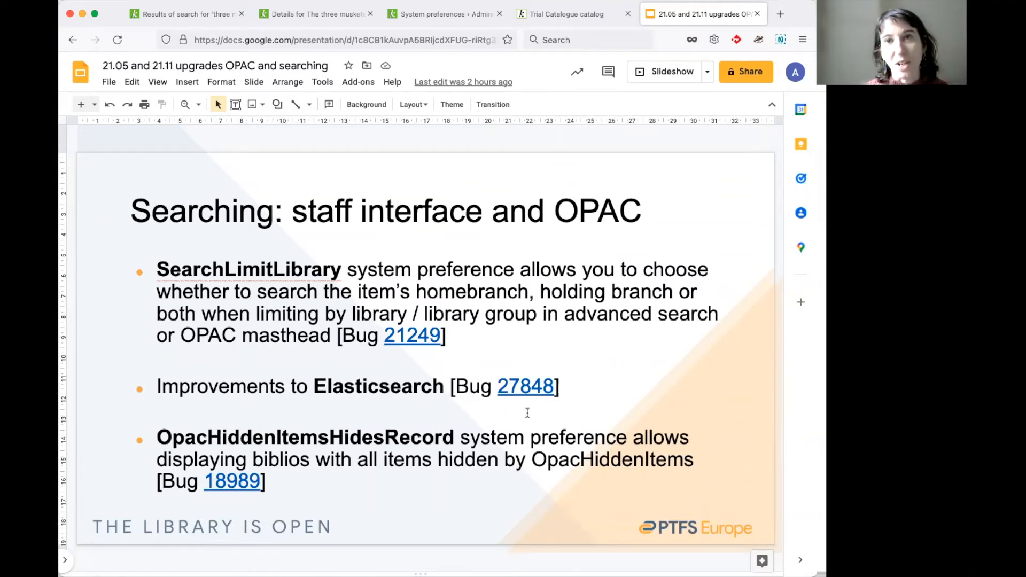
mouse_move(622, 401)
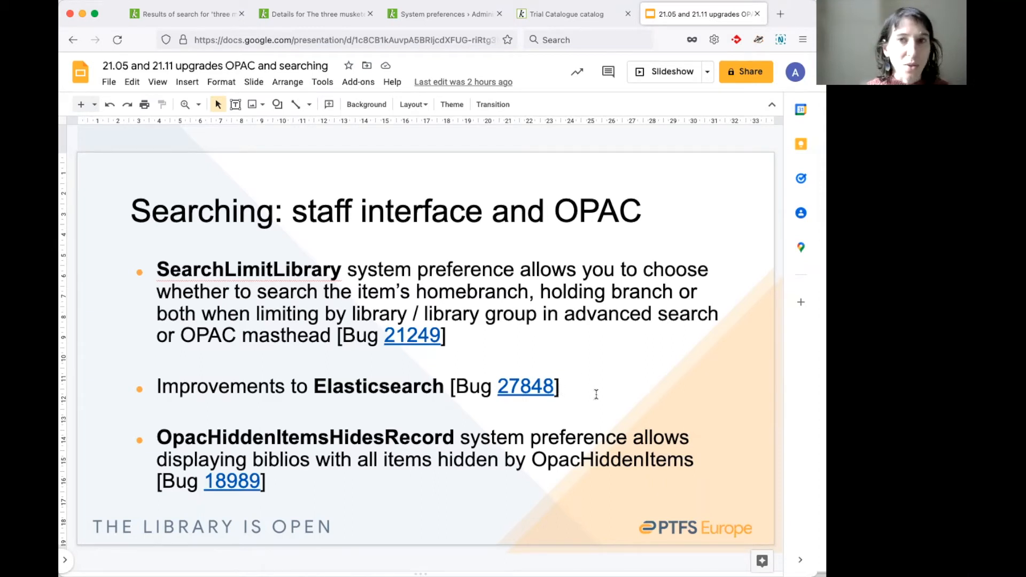
mouse_move(659, 346)
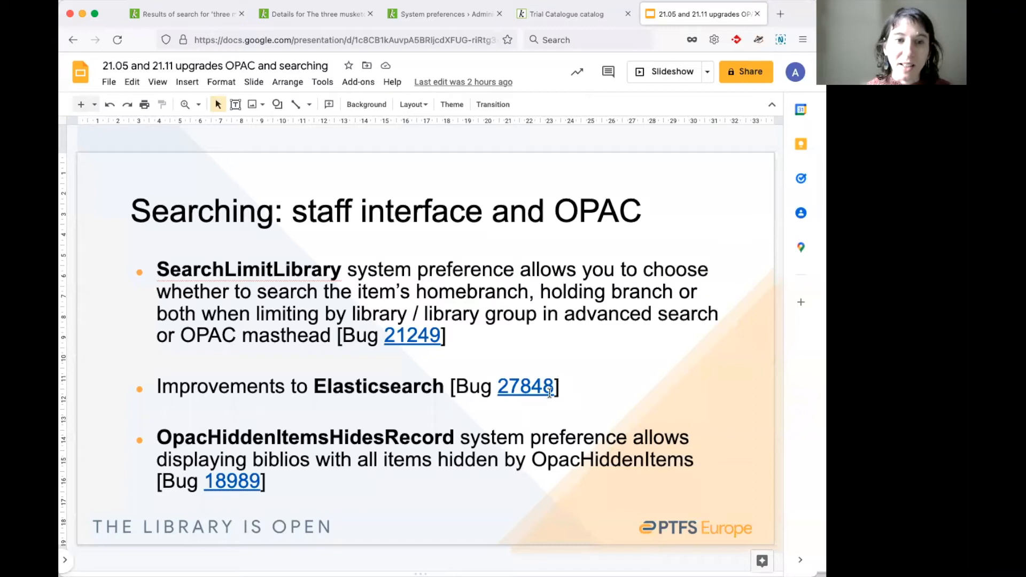
mouse_move(642, 376)
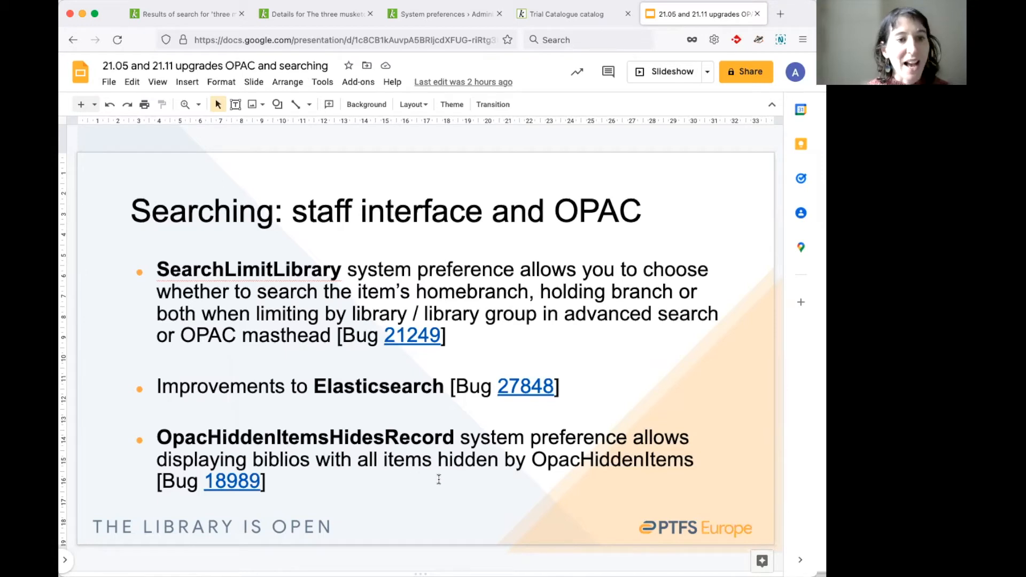
double_click(424, 437)
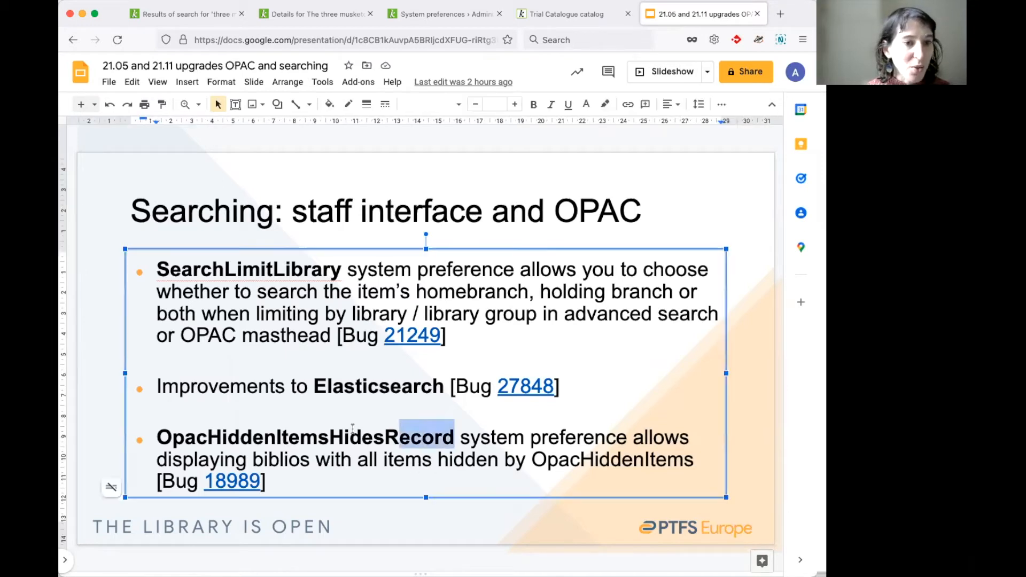
drag(399, 437, 156, 437)
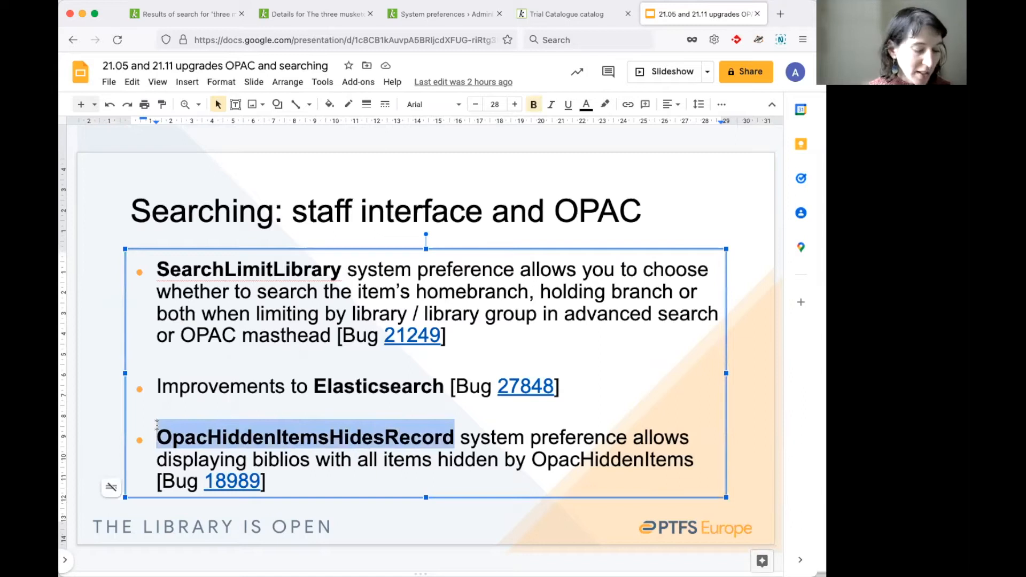
click(445, 12)
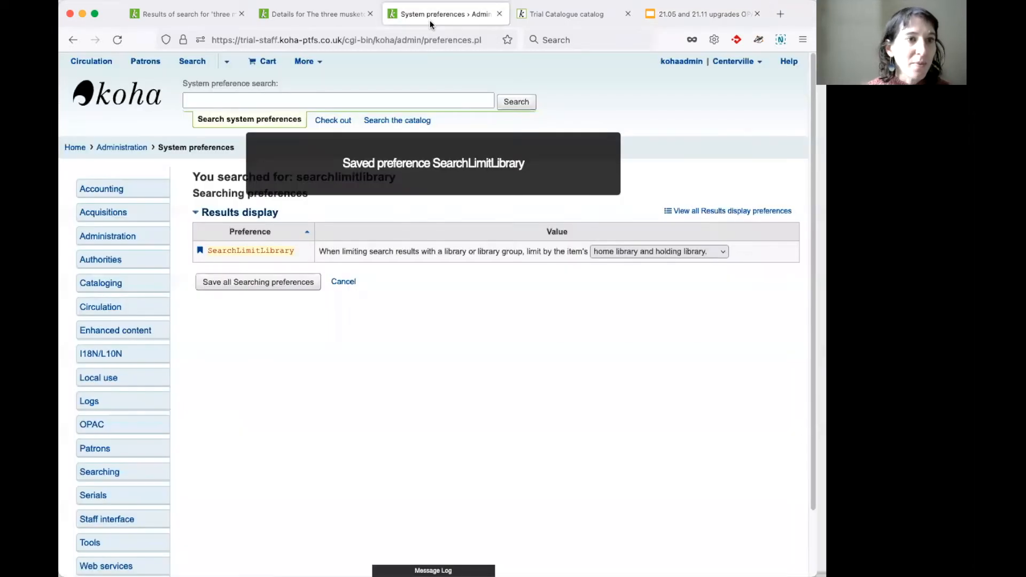
- Look up OpacHiddenItemsHidesRecord and open the OpacHiddenItems link in a new tab
click(338, 101)
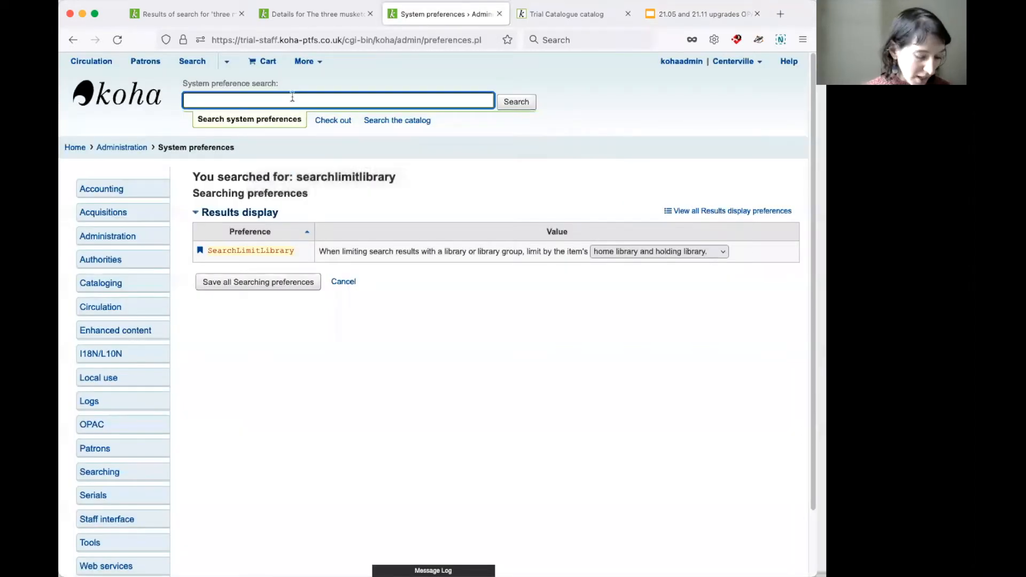
text(OpacHiddenItemsHidesRecord)
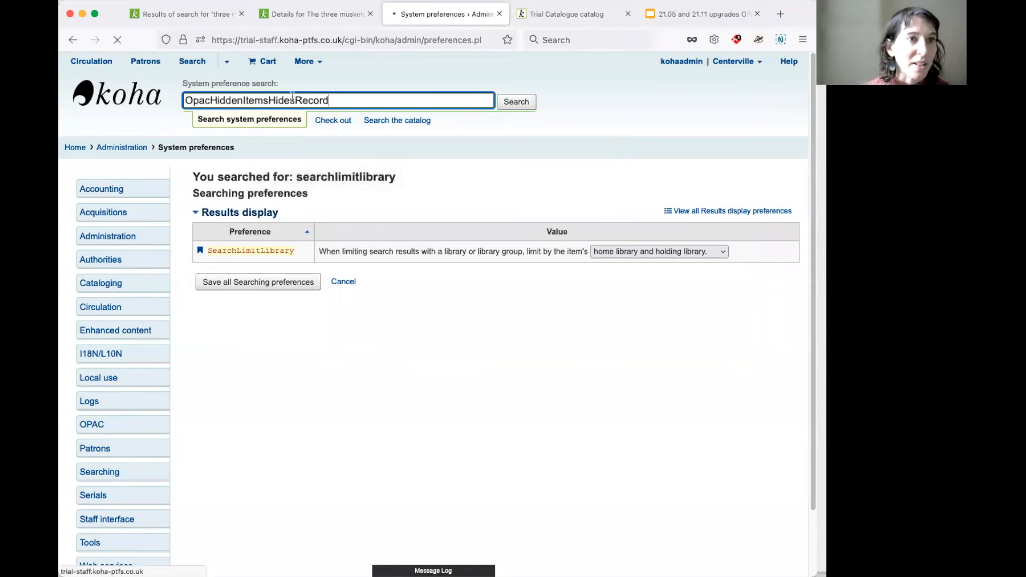
click(515, 102)
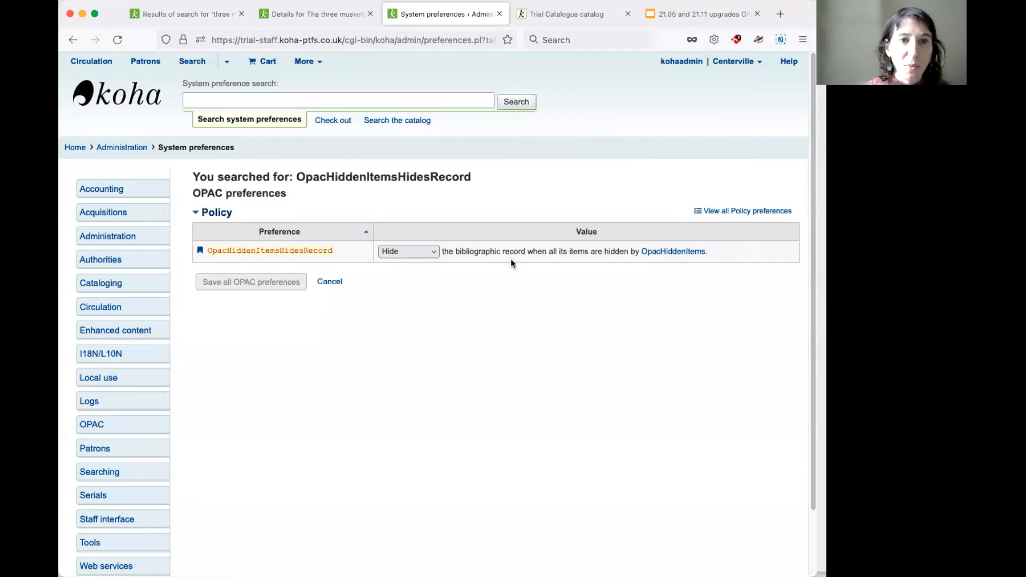
mouse_move(585, 266)
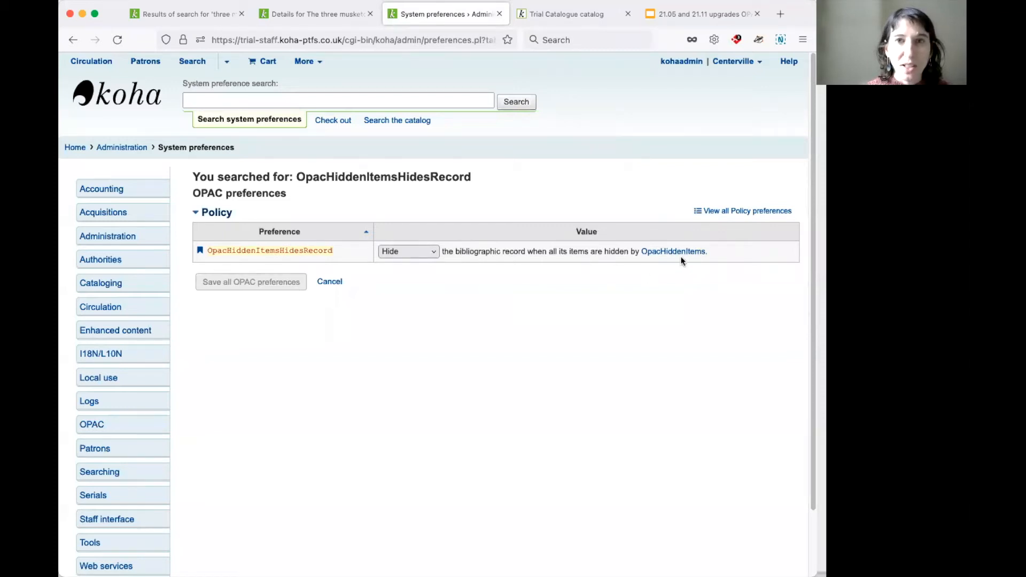
right_click(672, 250)
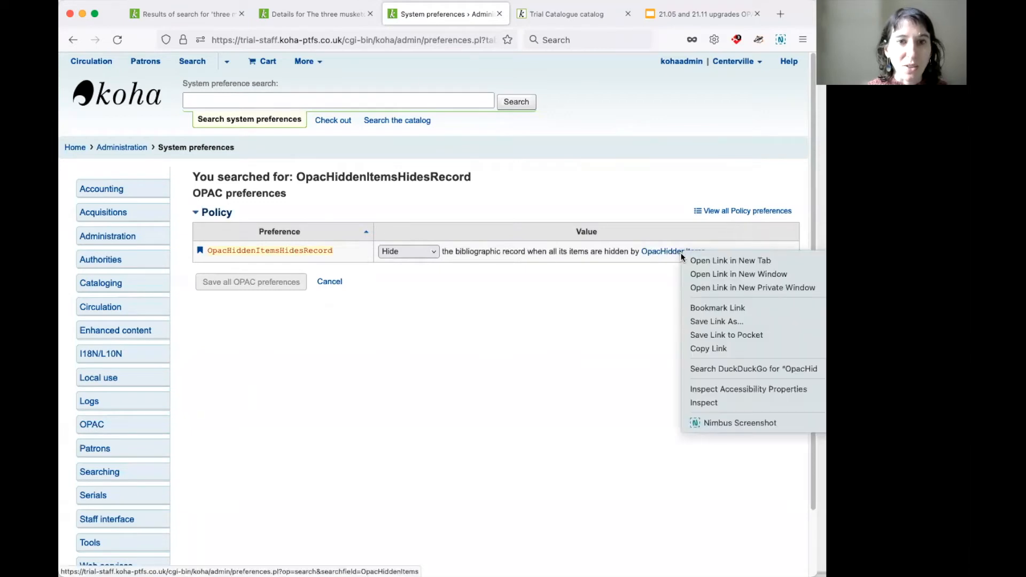
click(730, 260)
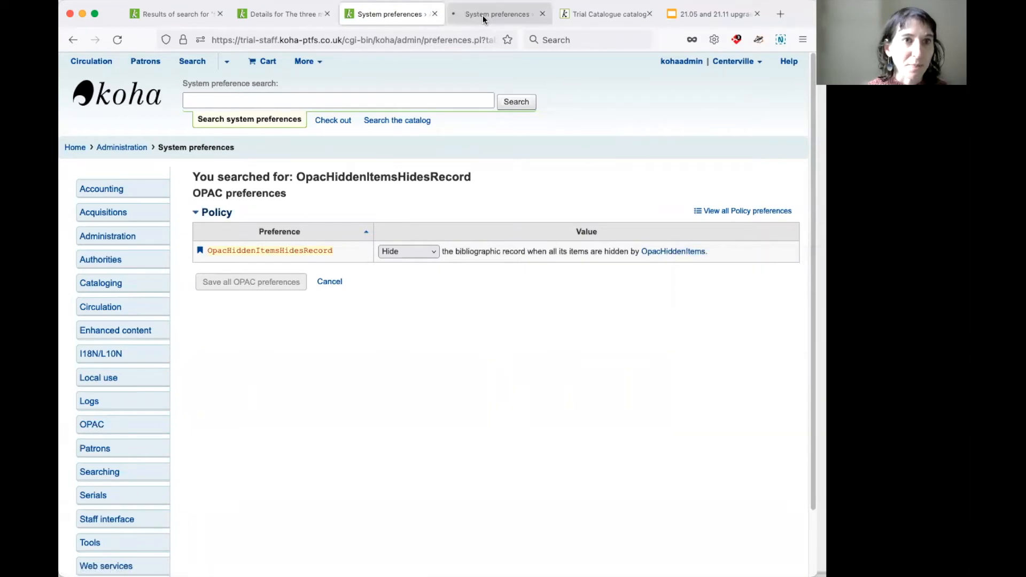
- Expand the OpacHiddenItems rule 'location: [STAFF]', then return to OpacHiddenItemsHidesRecord
click(499, 14)
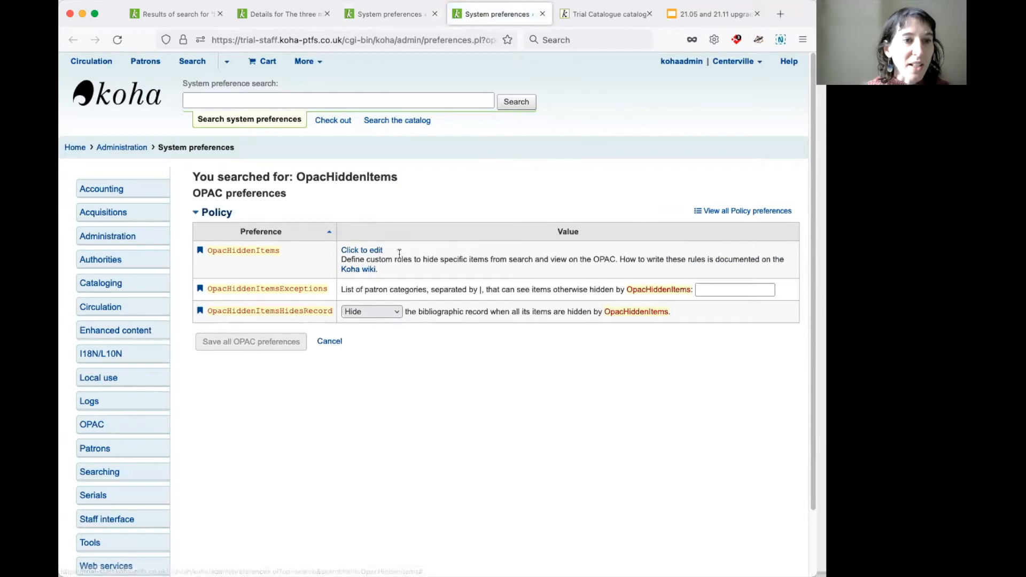
mouse_move(361, 250)
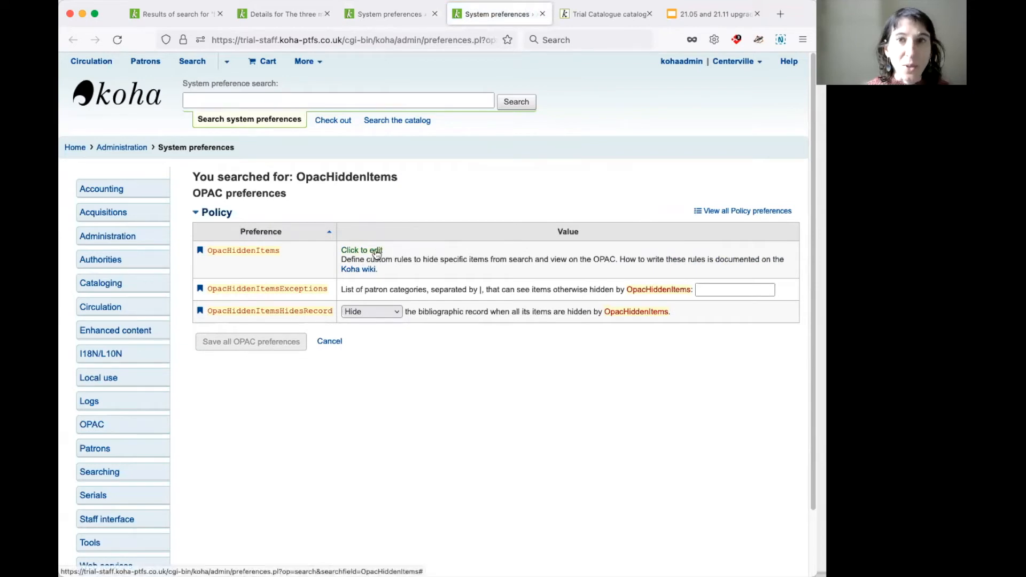
click(360, 250)
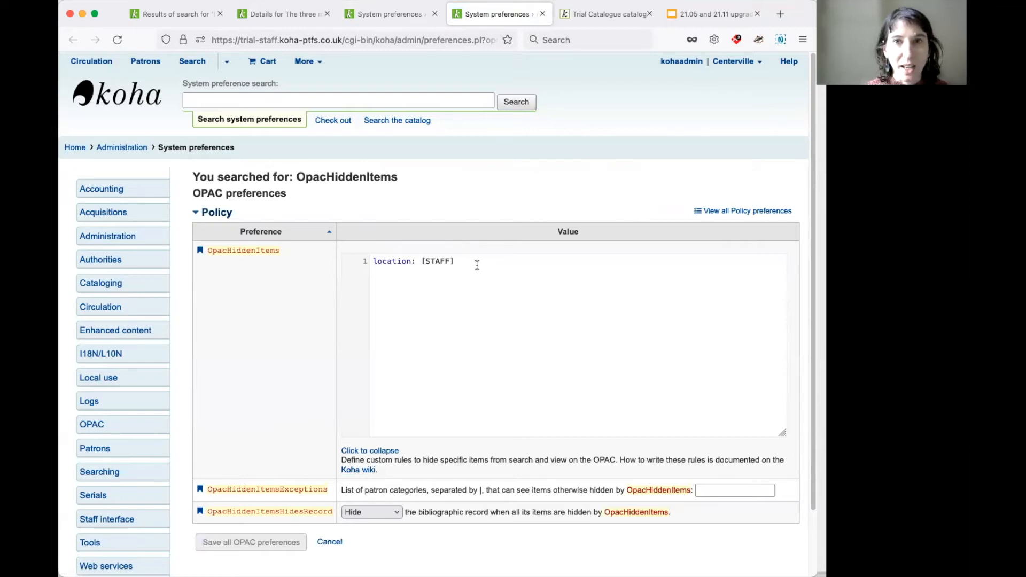
mouse_move(507, 264)
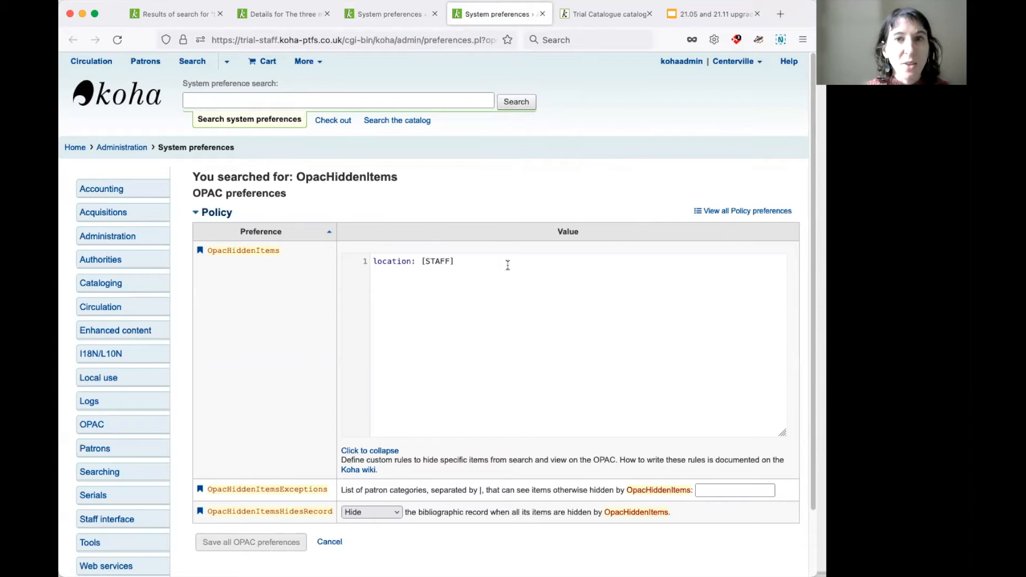
mouse_move(507, 266)
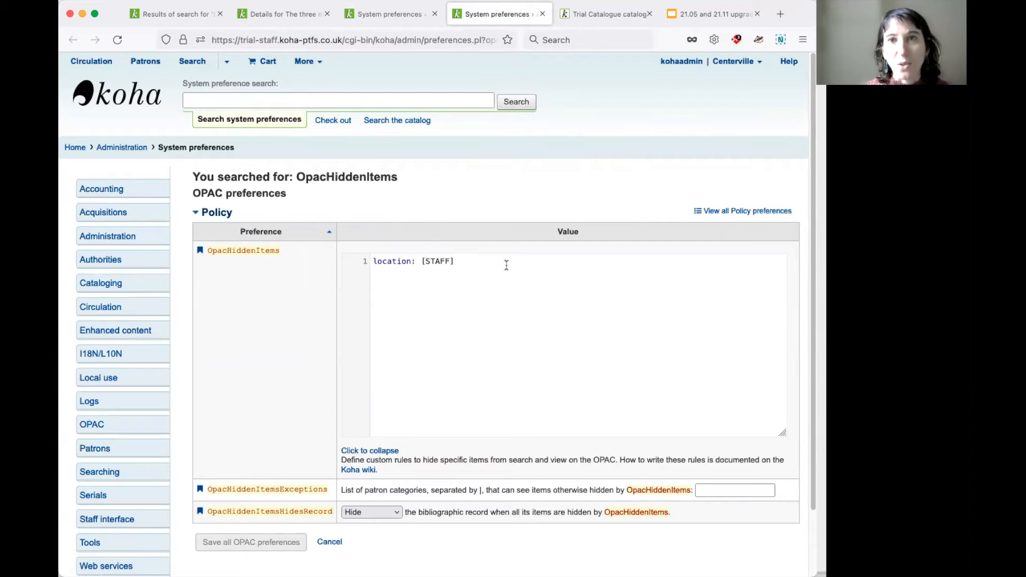
mouse_move(485, 245)
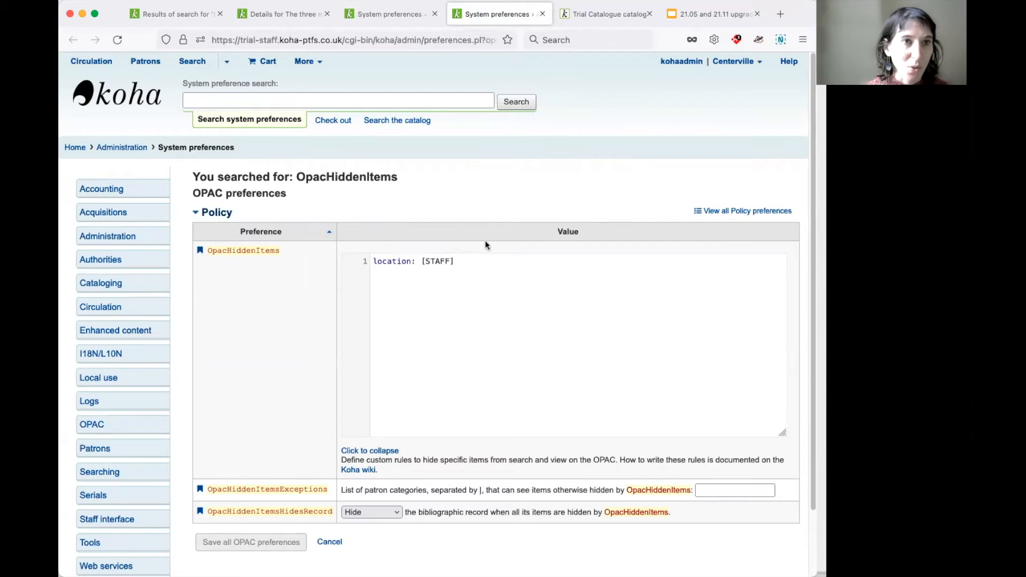
click(389, 13)
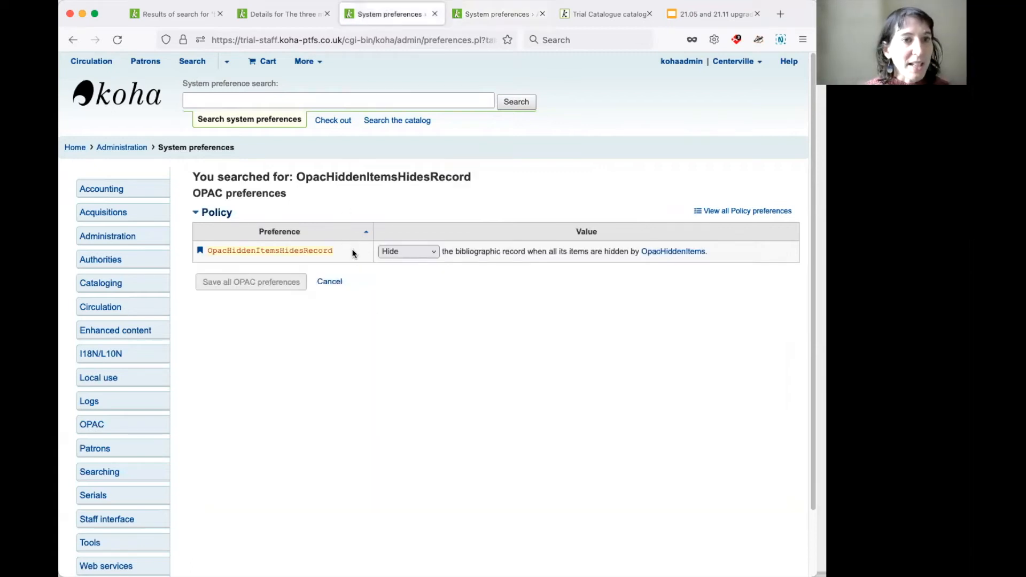
mouse_move(534, 297)
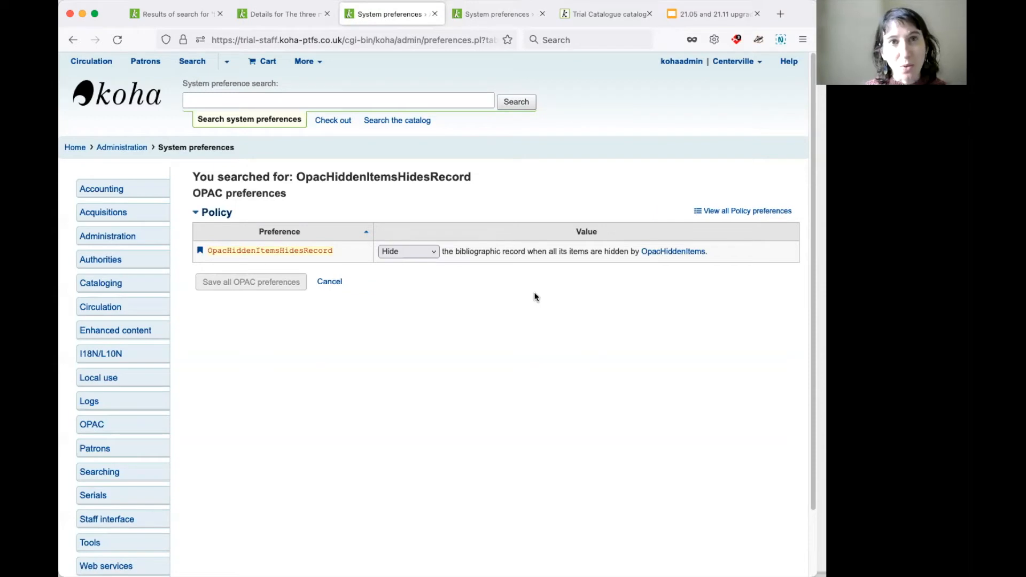
mouse_move(539, 297)
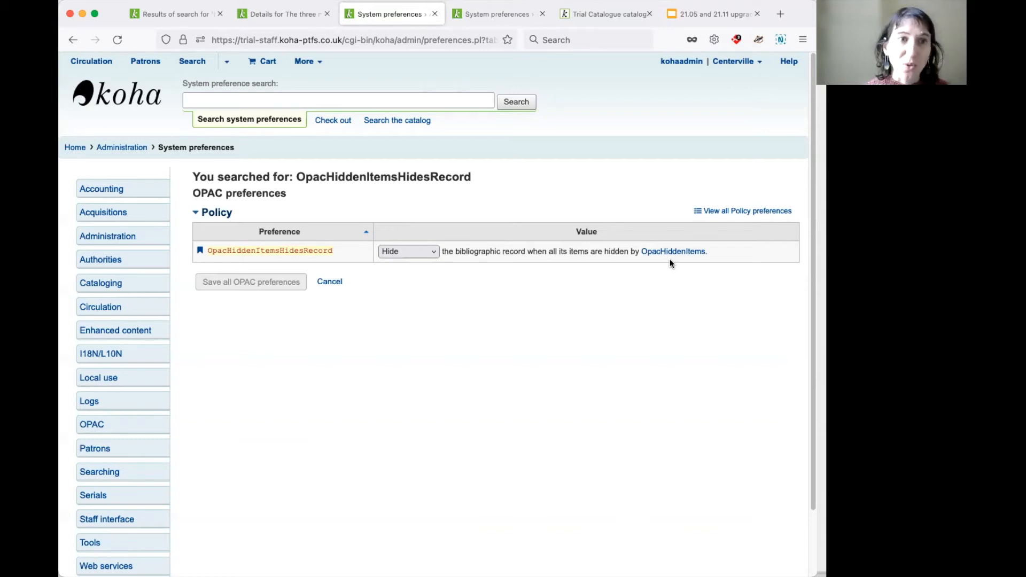
mouse_move(532, 413)
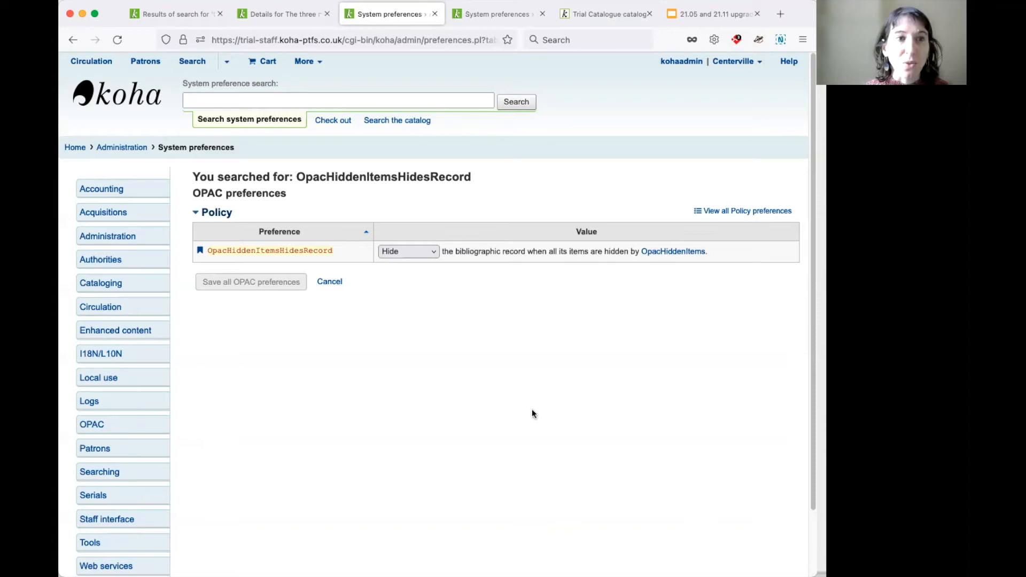
mouse_move(535, 413)
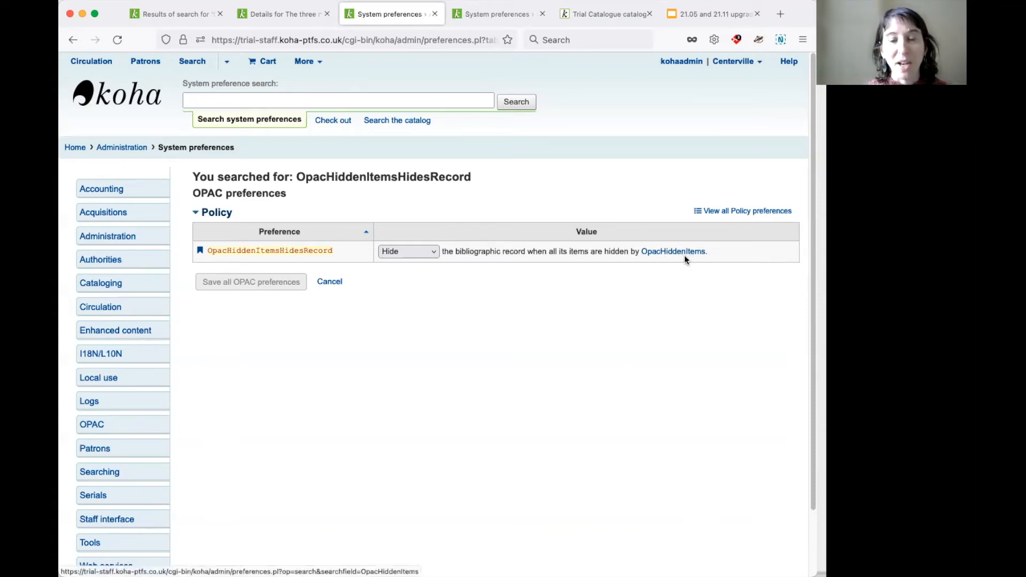
mouse_move(565, 178)
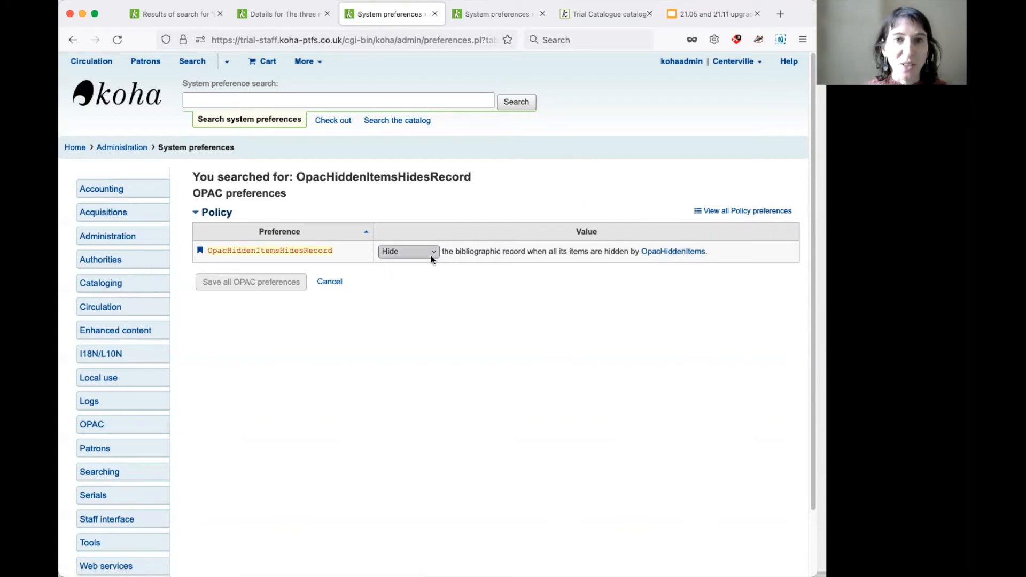
mouse_move(528, 284)
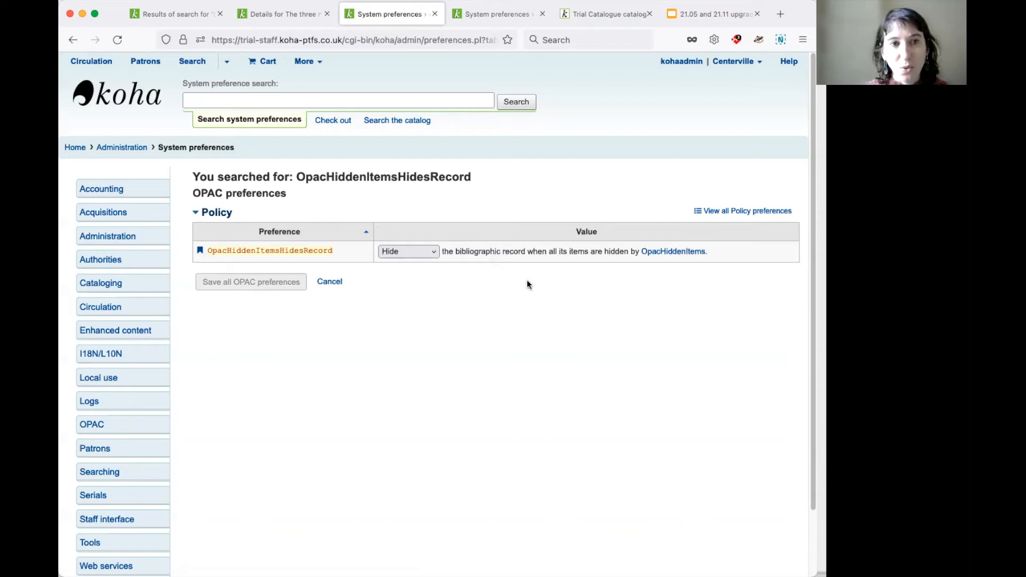
mouse_move(590, 206)
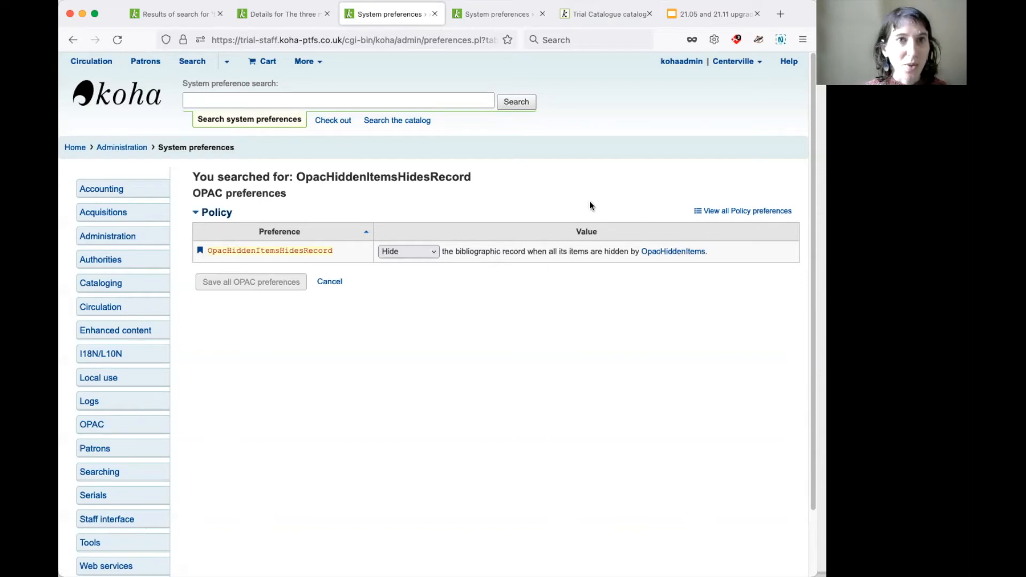
mouse_move(592, 26)
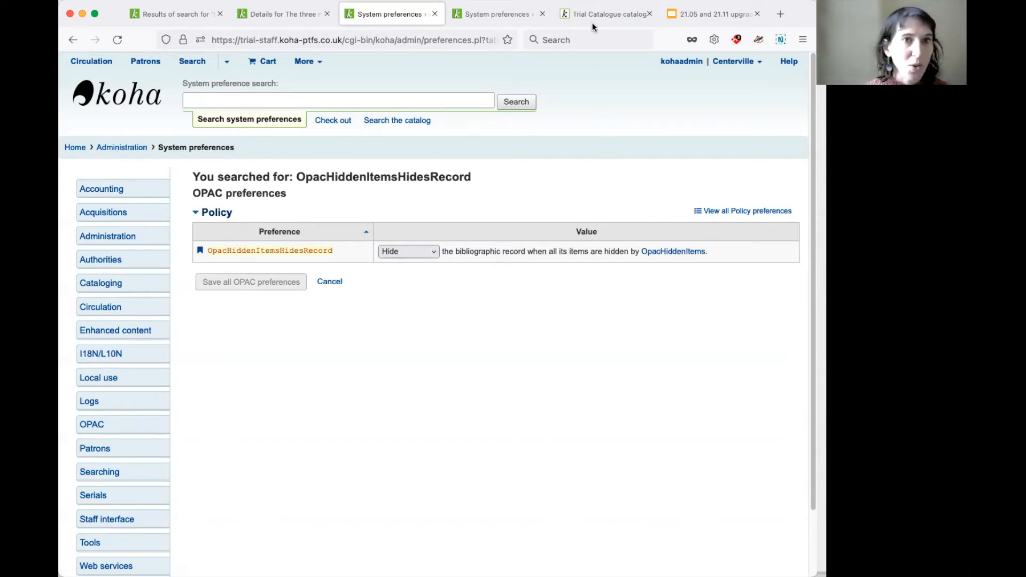
- Switch to the public OPAC catalogue home page
click(602, 14)
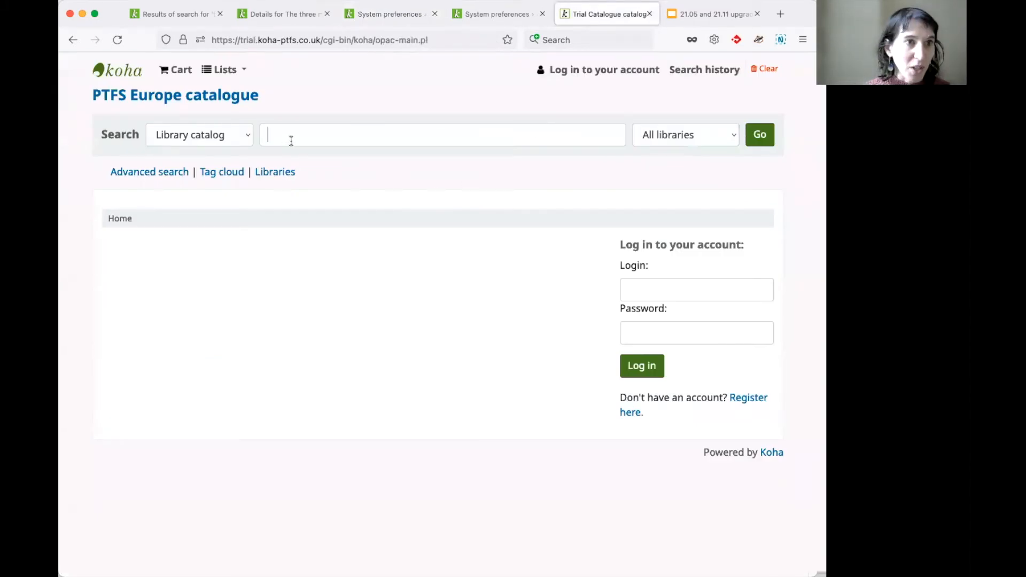
- Search the OPAC for 'handbook of textile fibres', getting no results, and select the phrase
text(handbook of)
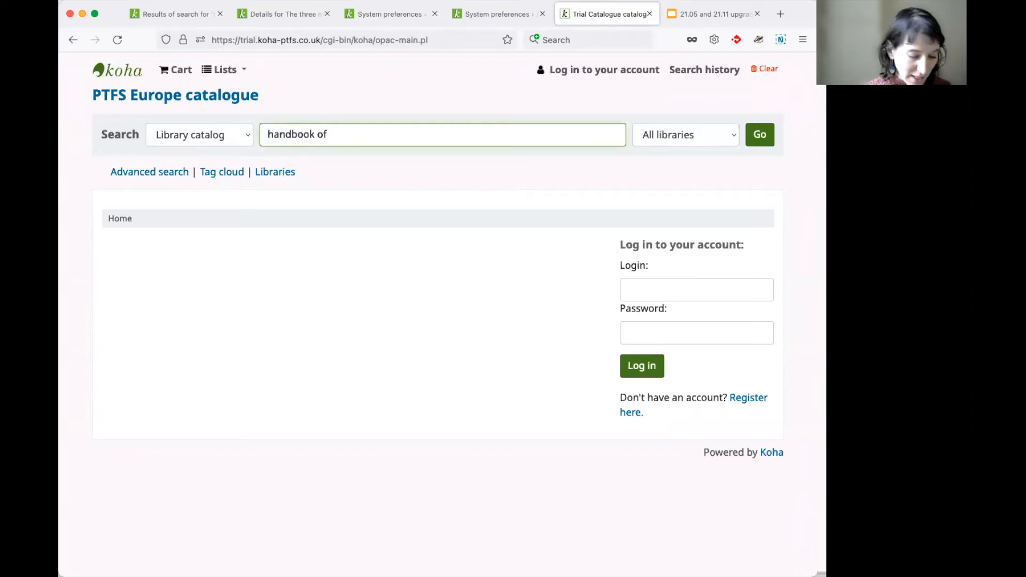
text(textile fibres)
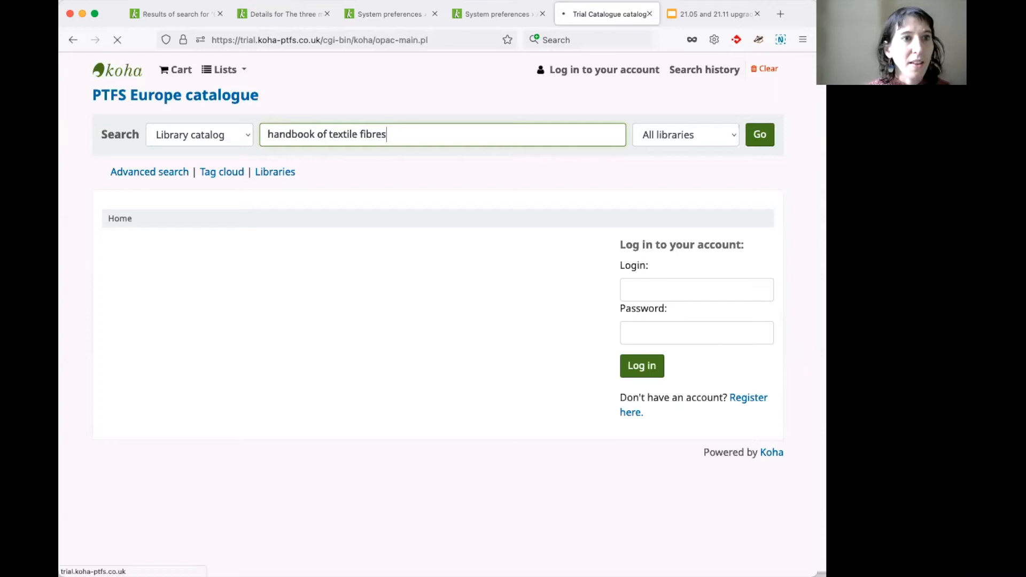
click(759, 134)
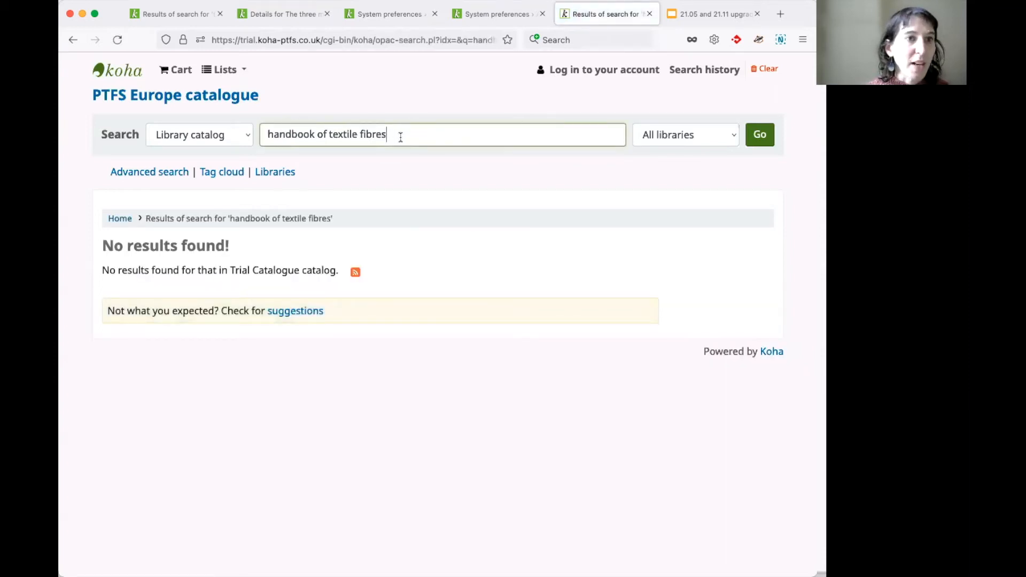
triple_click(327, 135)
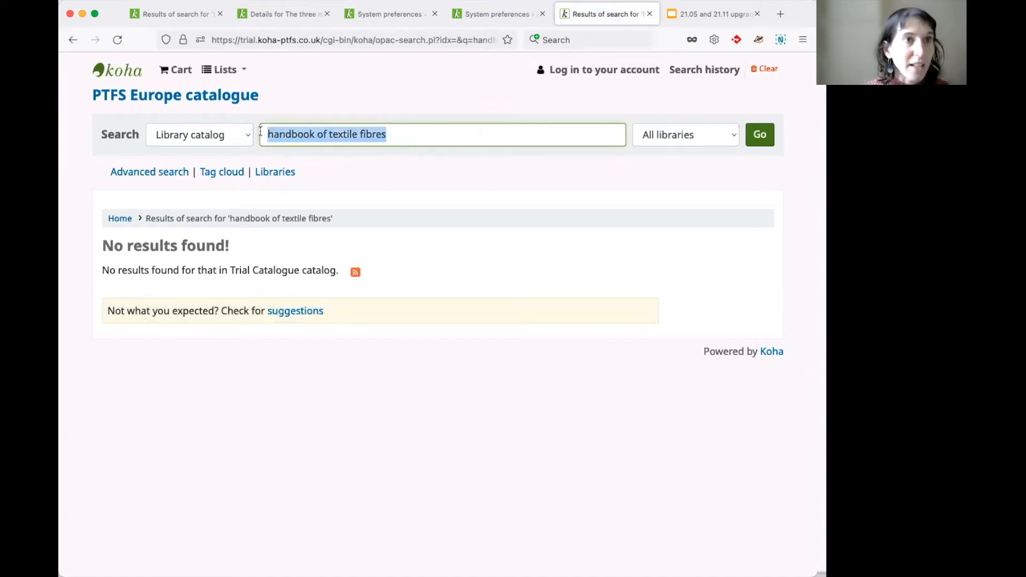
- Find 'Handbook of textile fibres' in the staff catalogue, noting its Staff Office item, and return to preferences
click(176, 13)
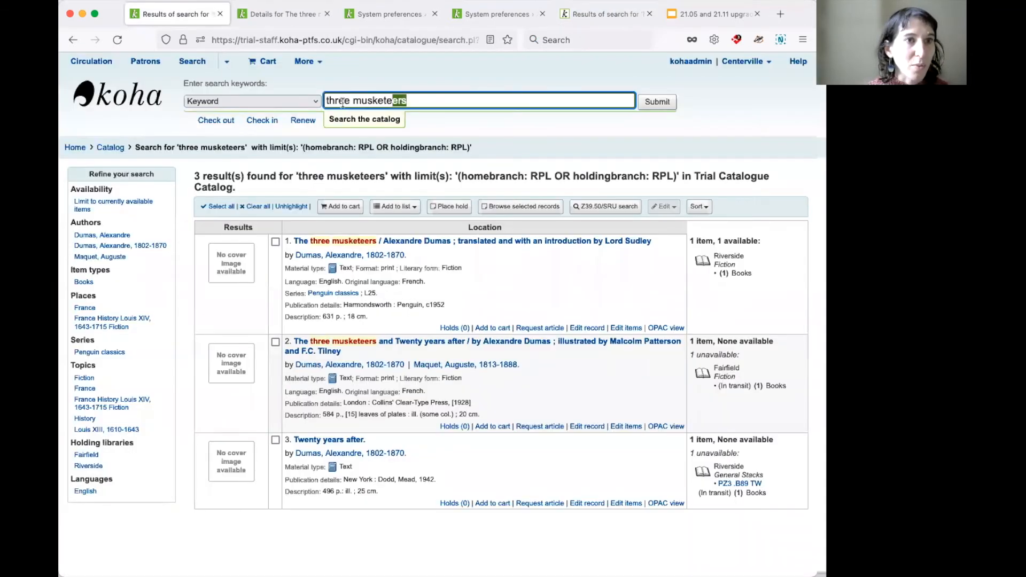
text(handbook of textile fibres)
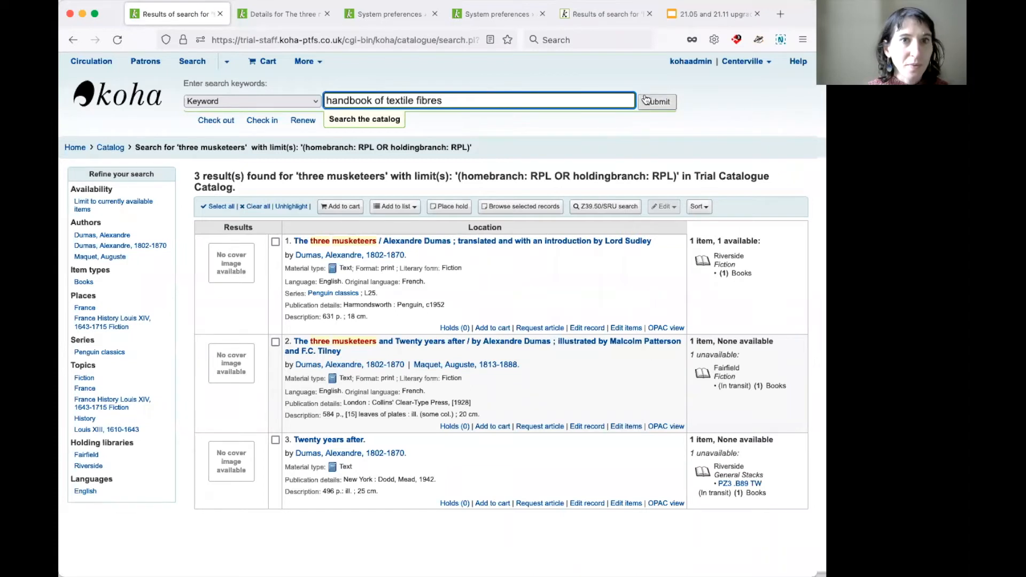
click(656, 101)
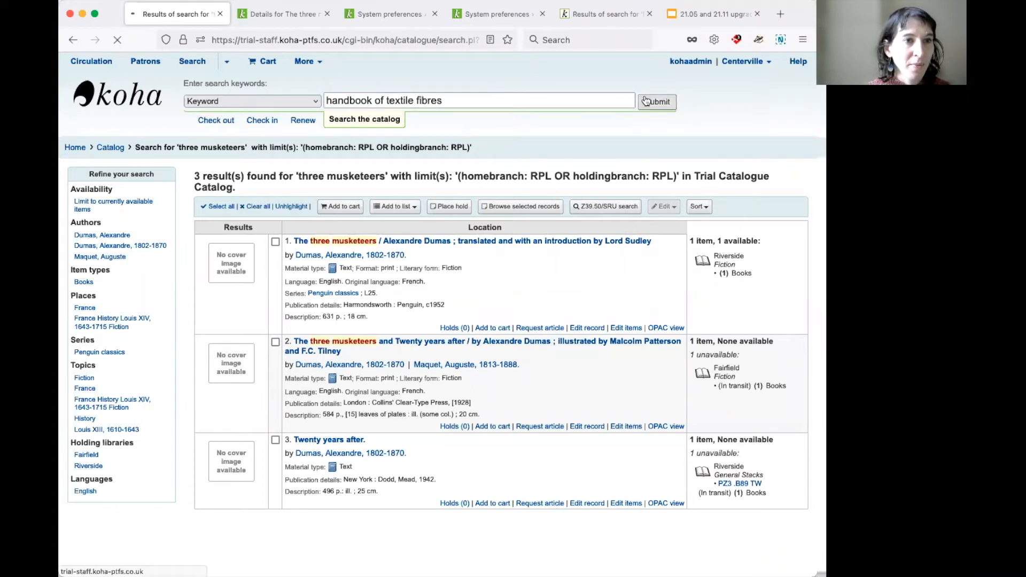
click(656, 101)
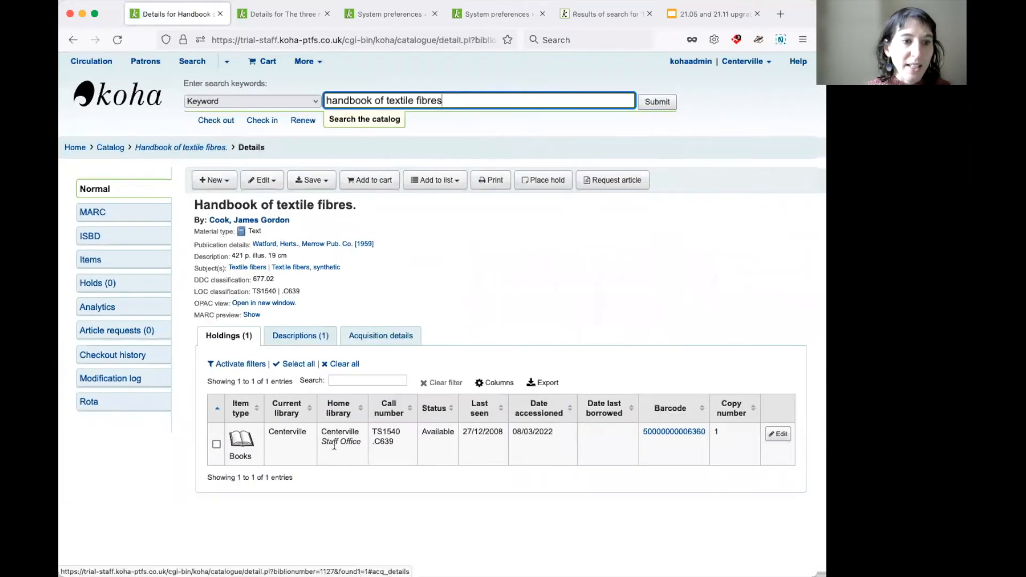
double_click(341, 441)
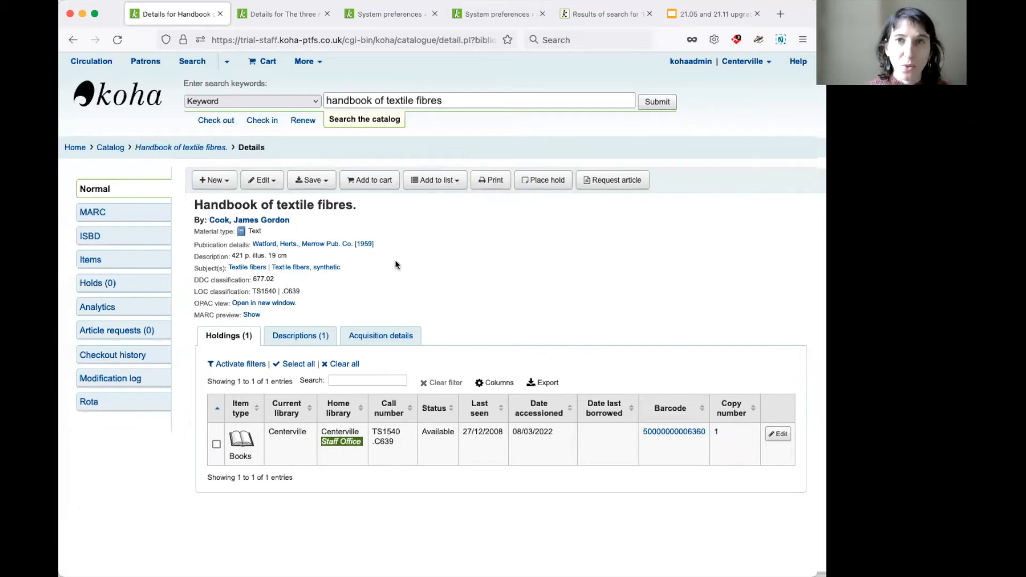
mouse_move(410, 225)
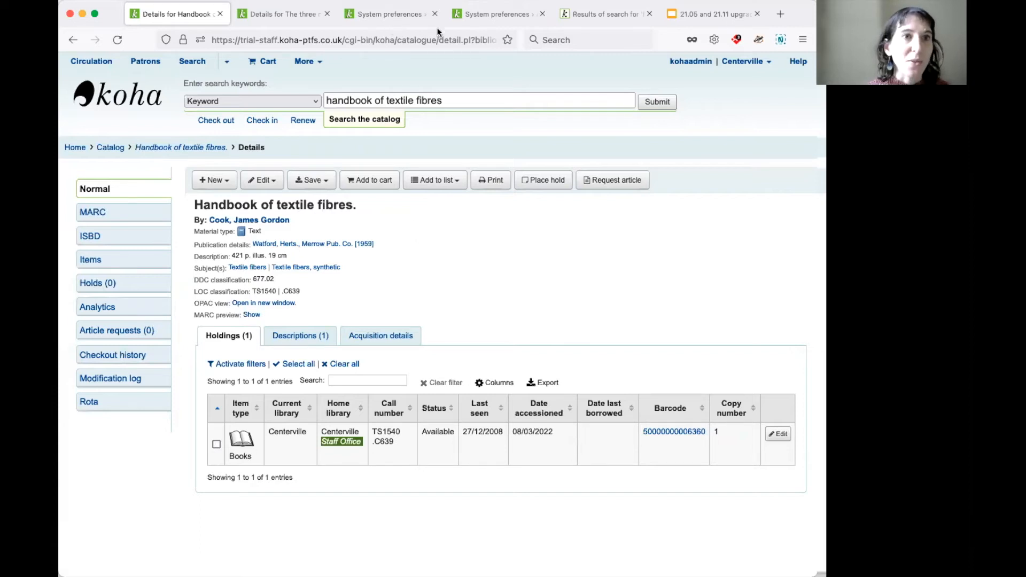
click(389, 13)
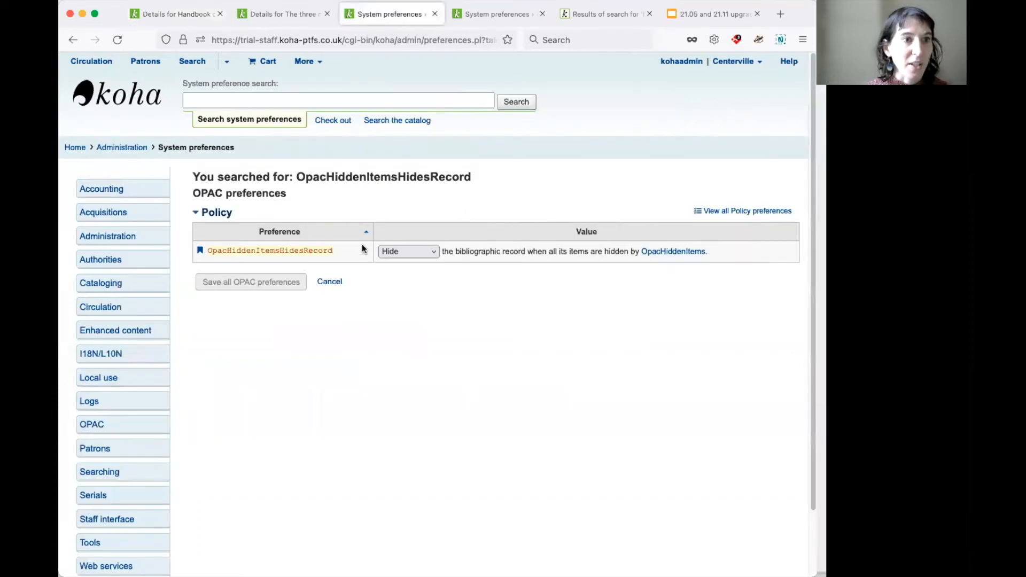
mouse_move(425, 275)
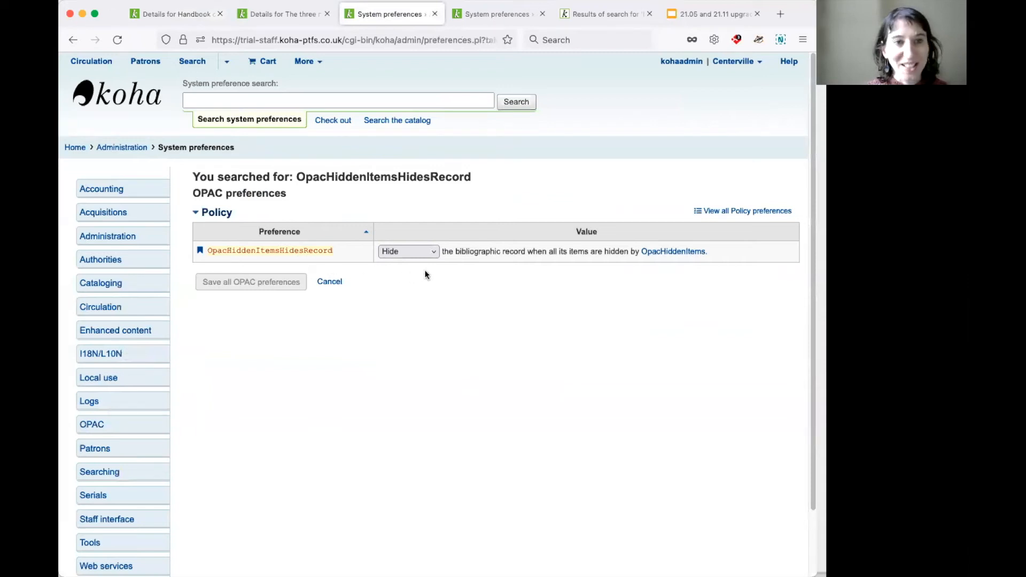
- Save OpacHiddenItemsHidesRecord as Don't hide and return to the public catalogue
click(407, 251)
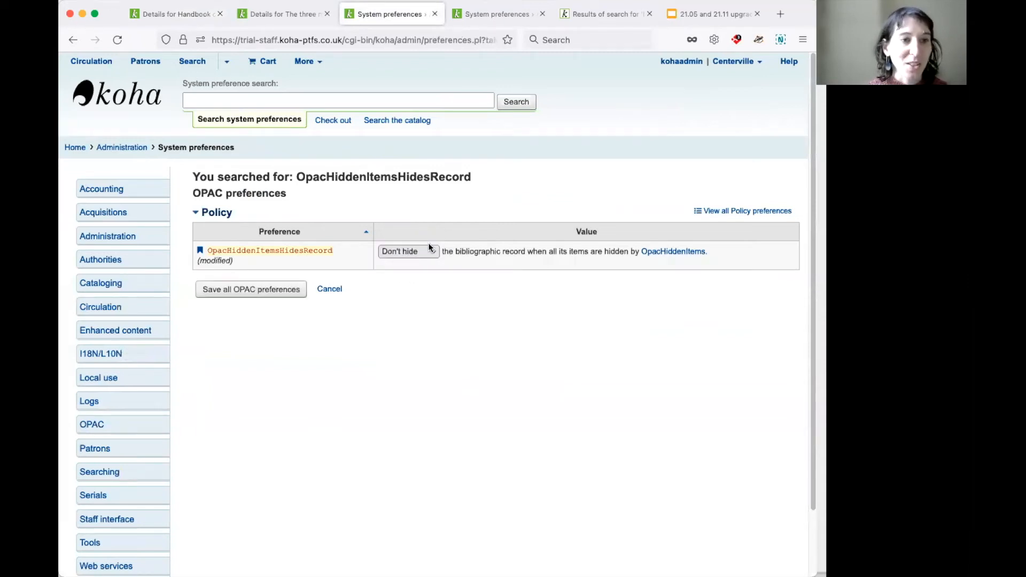
click(250, 289)
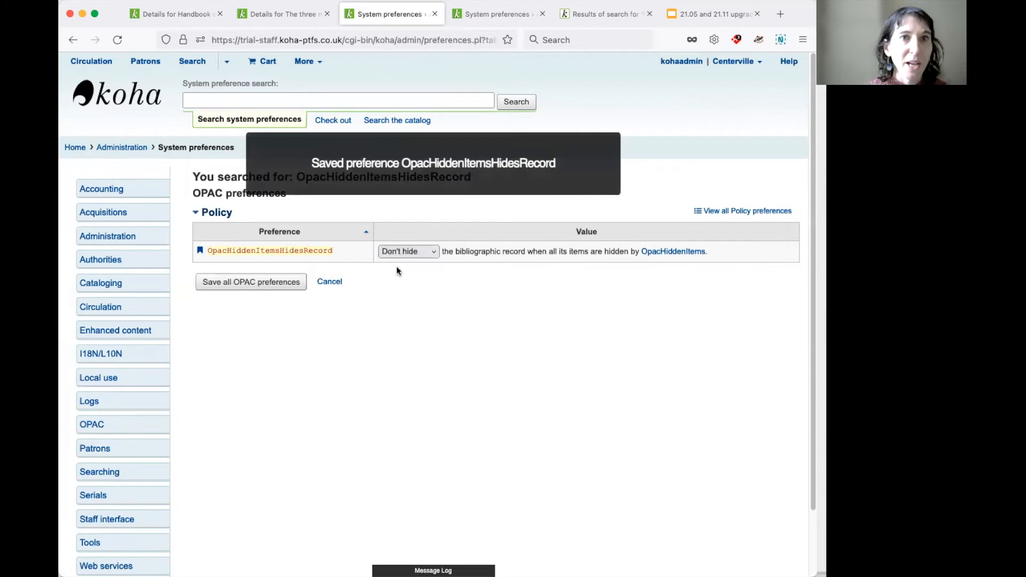
click(601, 13)
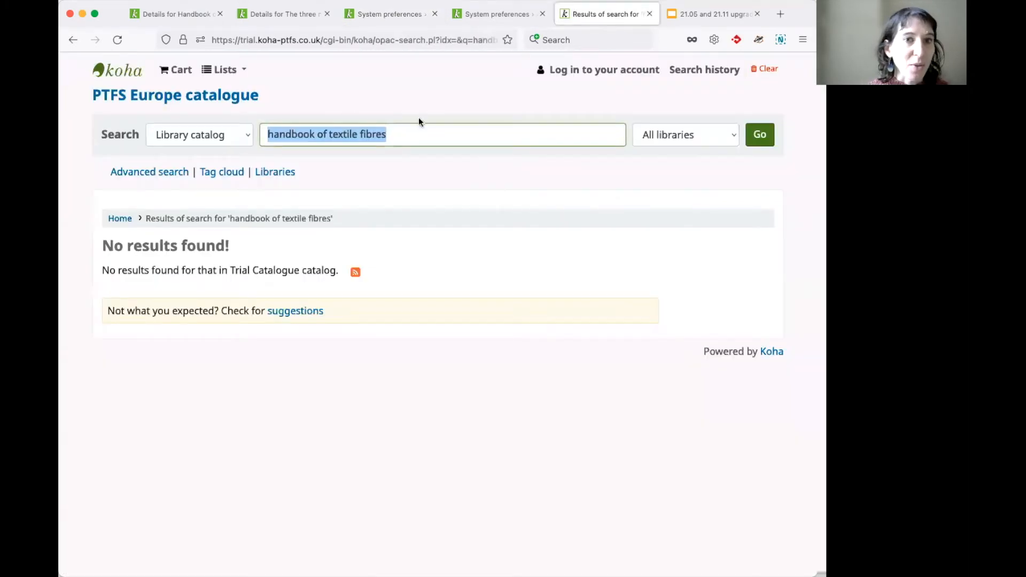
- Rerun the OPAC search so the Handbook of textile fibres record appears without holdings
click(758, 134)
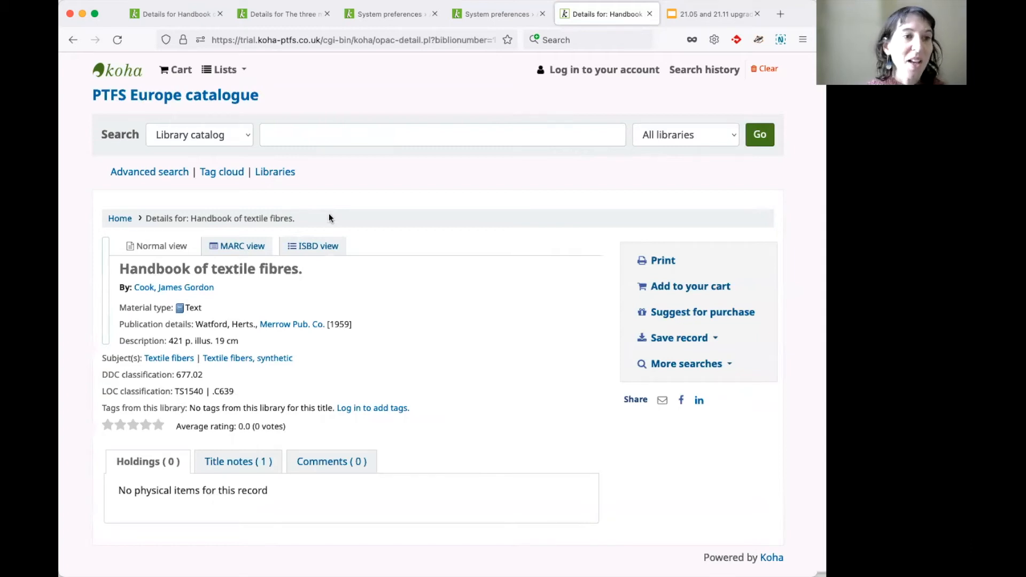
mouse_move(489, 270)
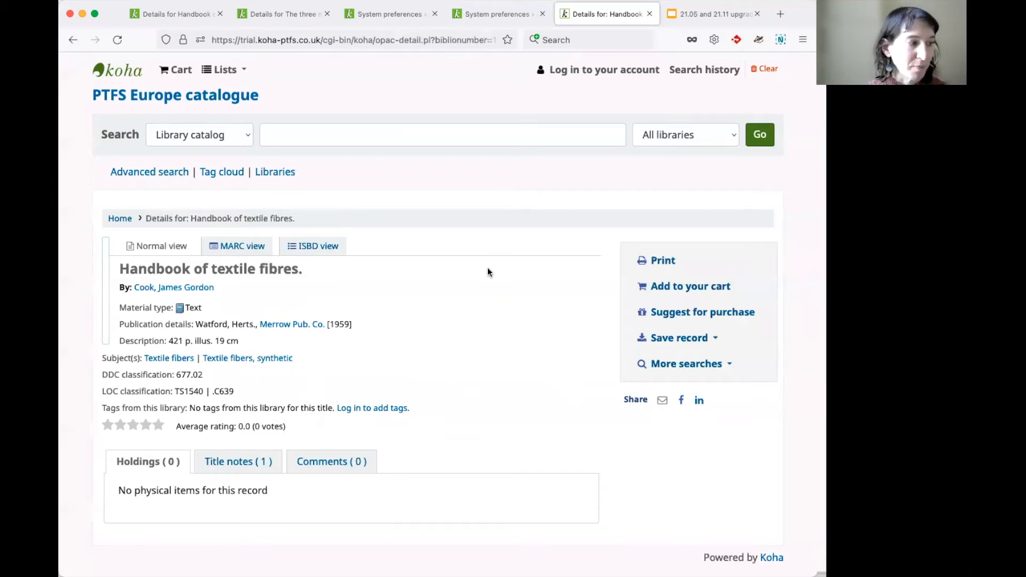
click(608, 12)
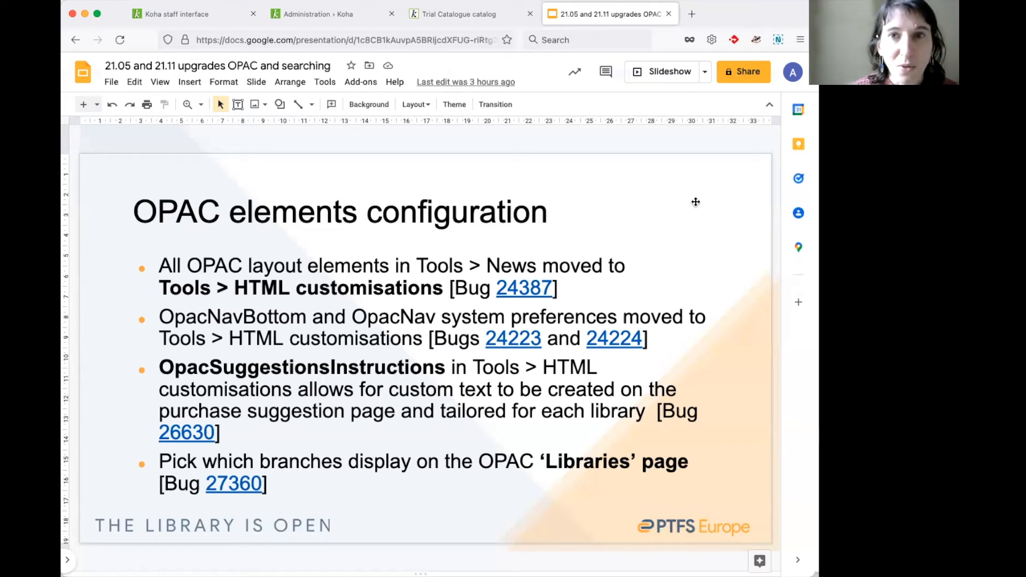
mouse_move(705, 208)
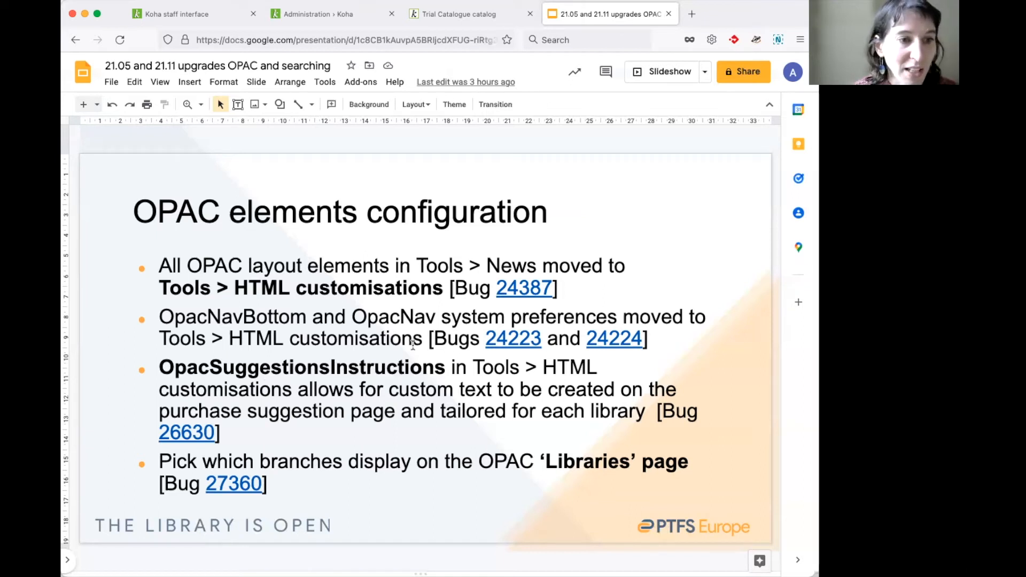
mouse_move(419, 495)
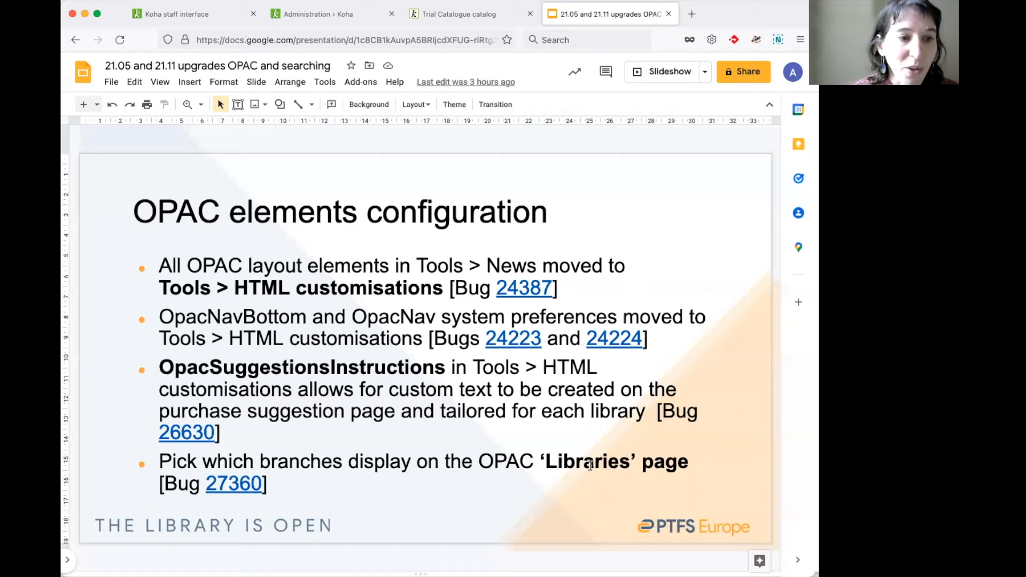
mouse_move(591, 295)
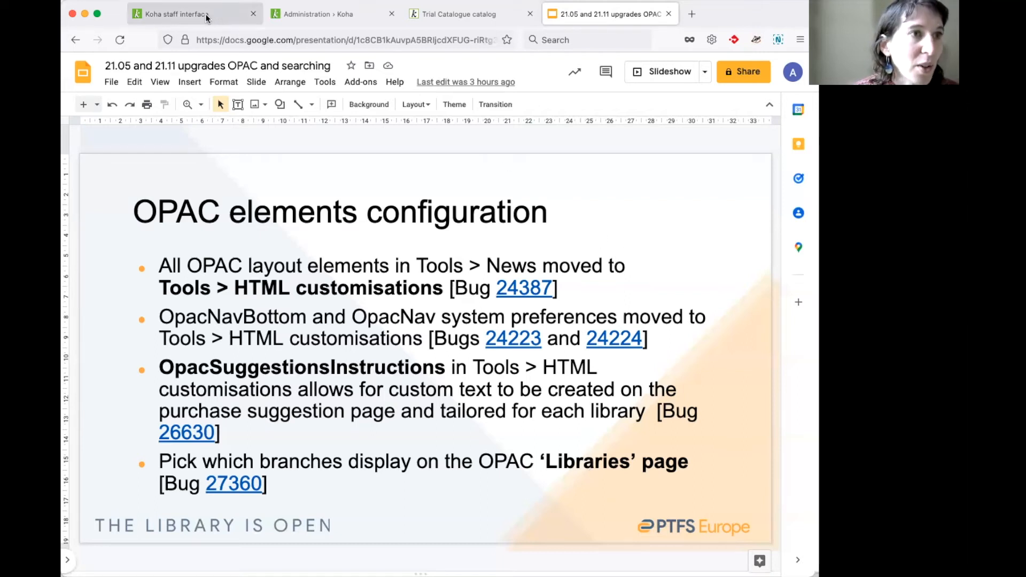
- Leave the slides and return to the Koha staff interface home page
click(190, 14)
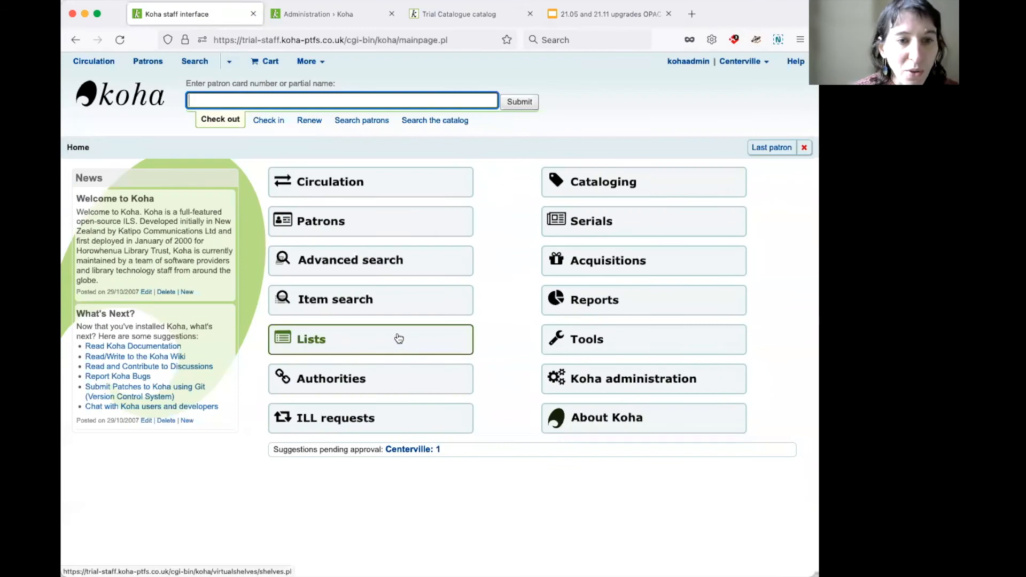
- Go to Tools > News and start a new News entry
click(586, 339)
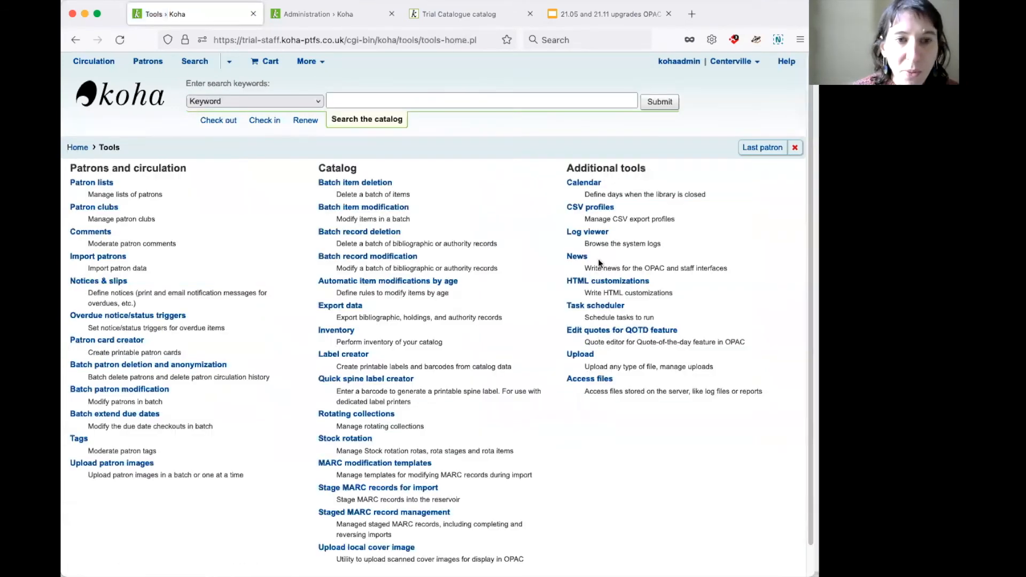
mouse_move(577, 256)
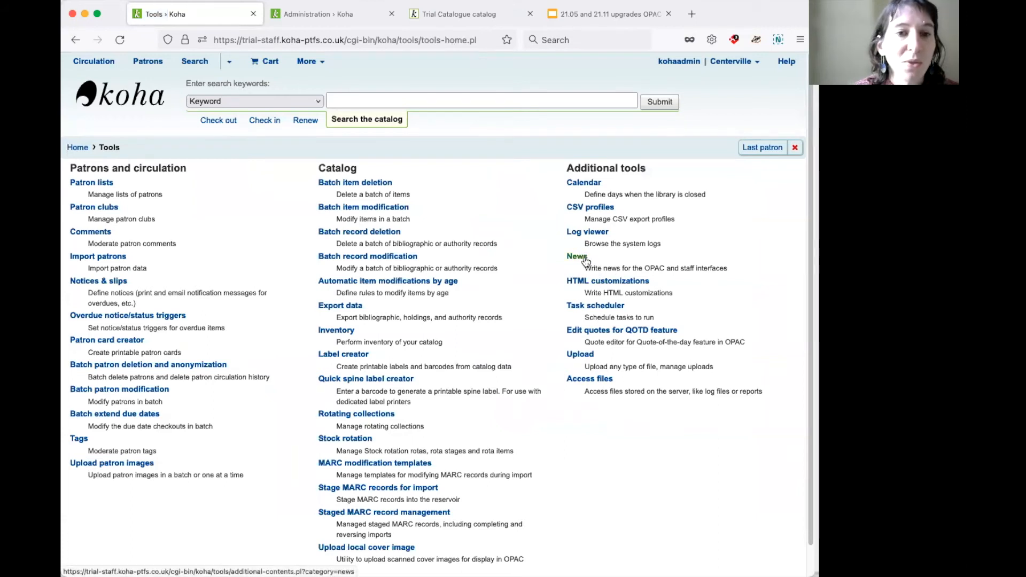
click(576, 255)
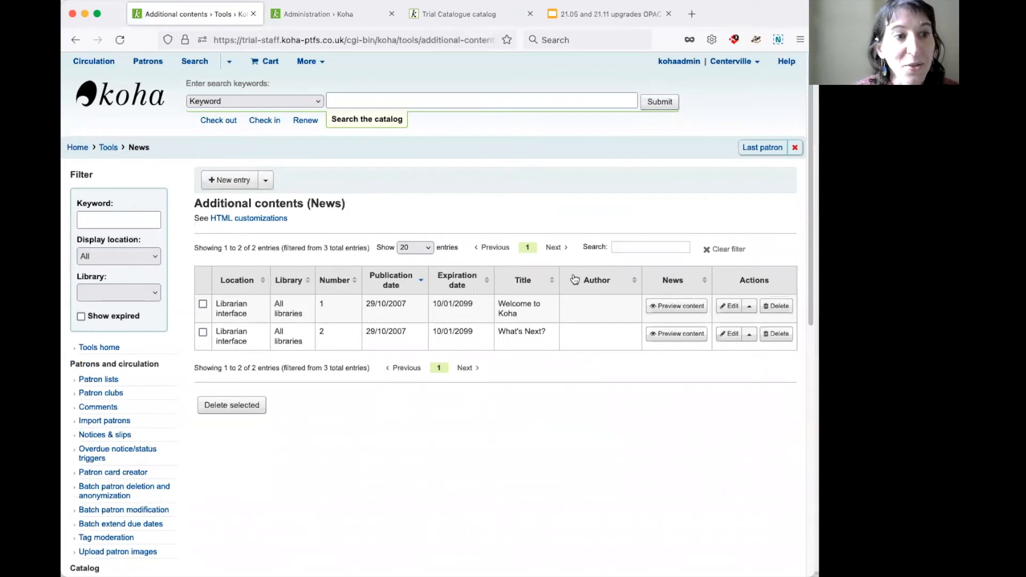
mouse_move(501, 242)
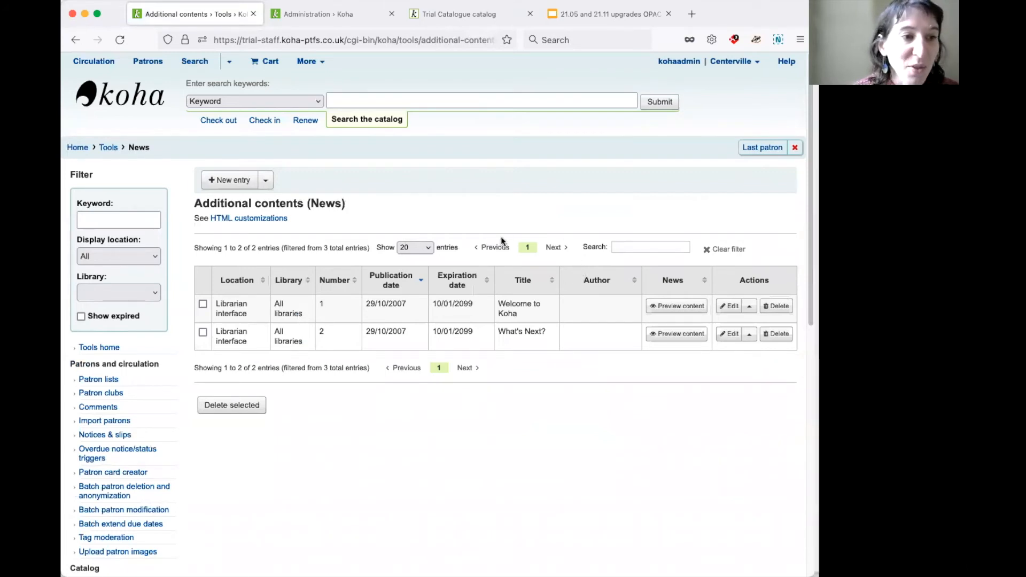
mouse_move(547, 336)
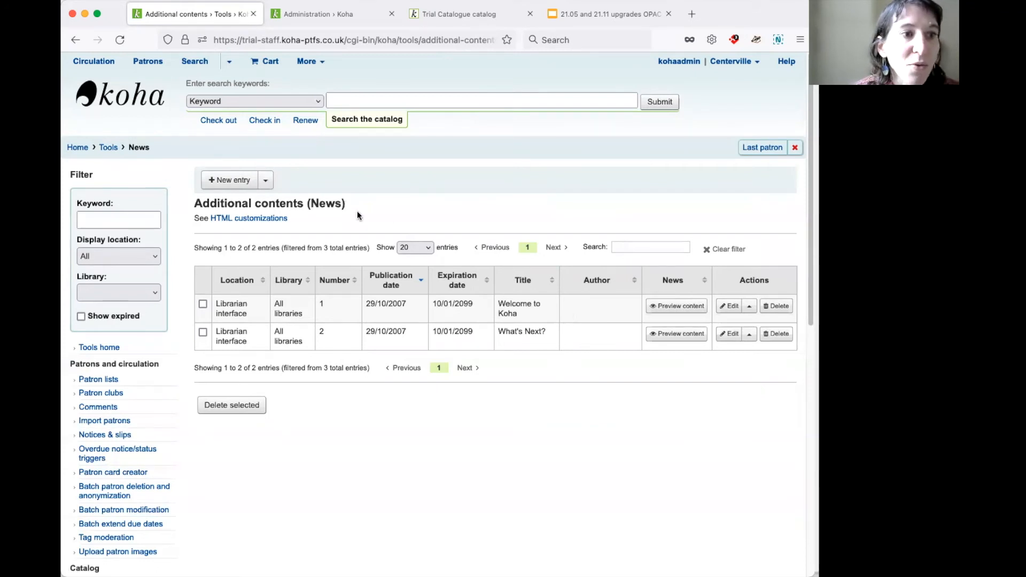
click(228, 179)
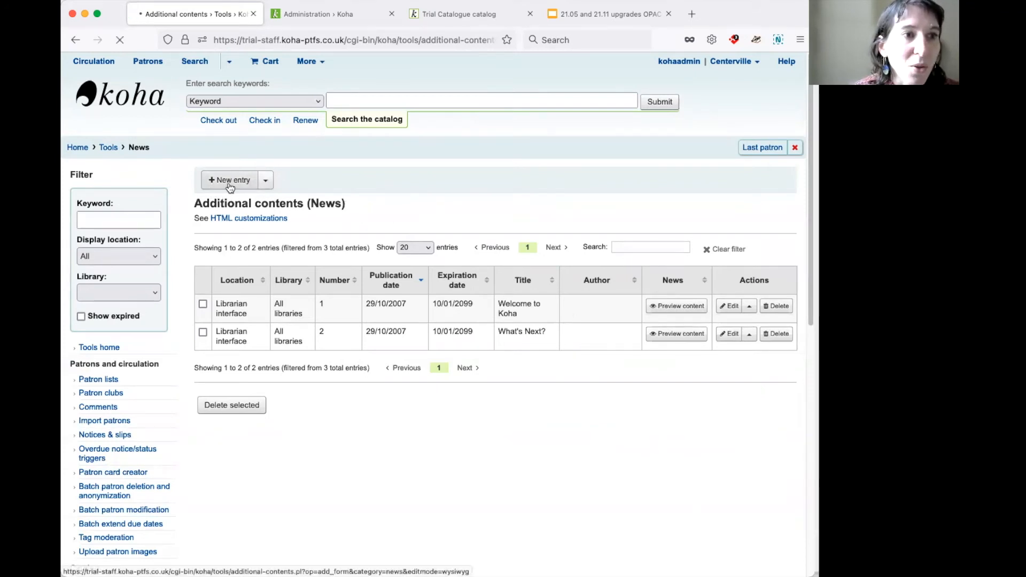
click(229, 180)
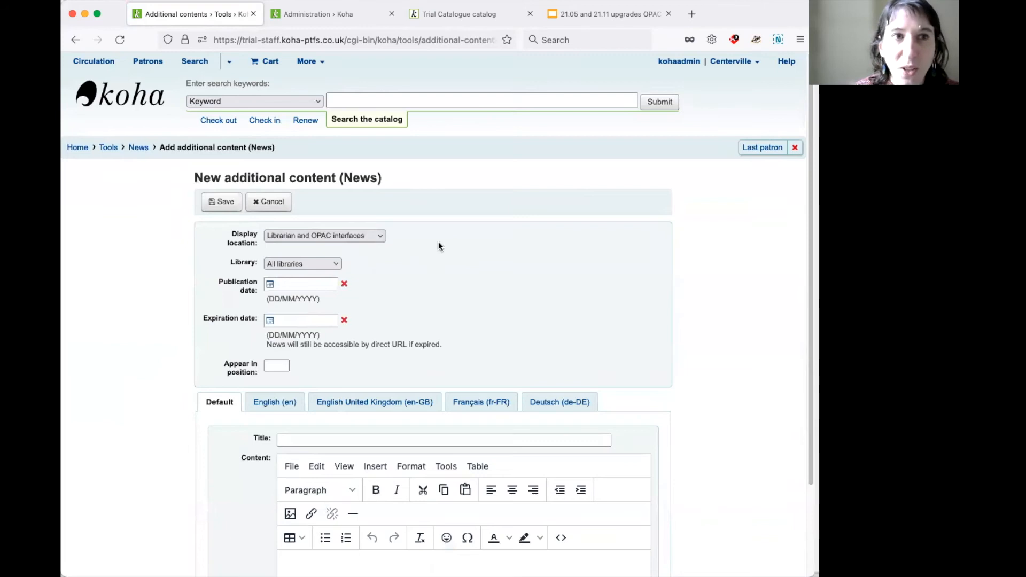
mouse_move(437, 246)
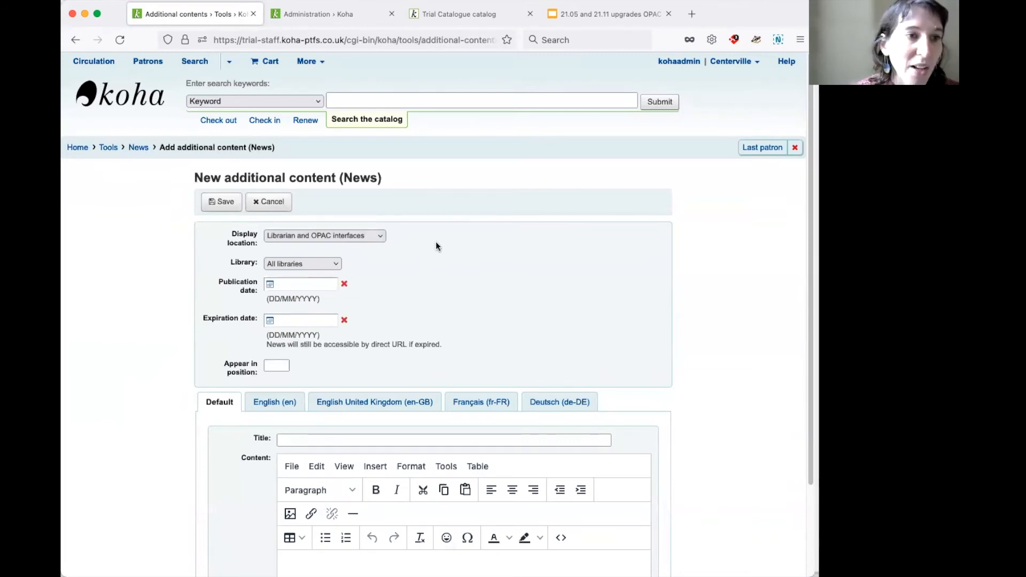
- Review the Display location choices, then cancel the new News entry unsaved
click(324, 235)
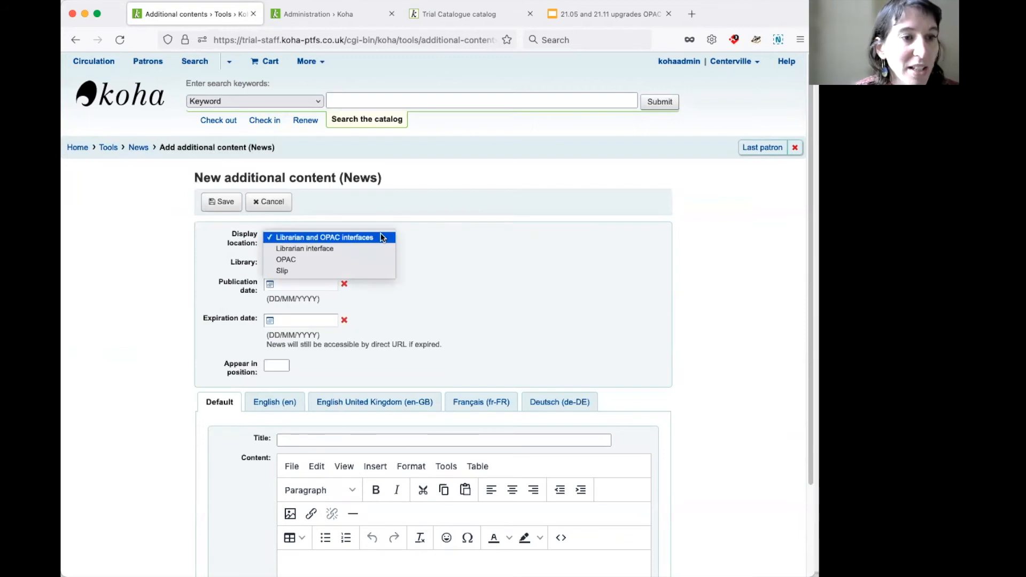
click(322, 237)
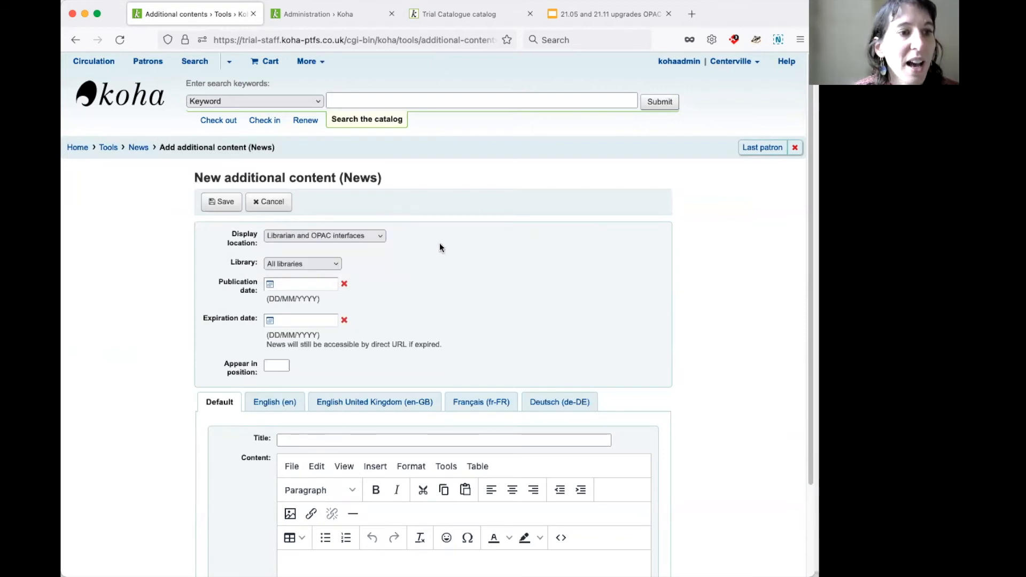
mouse_move(345, 203)
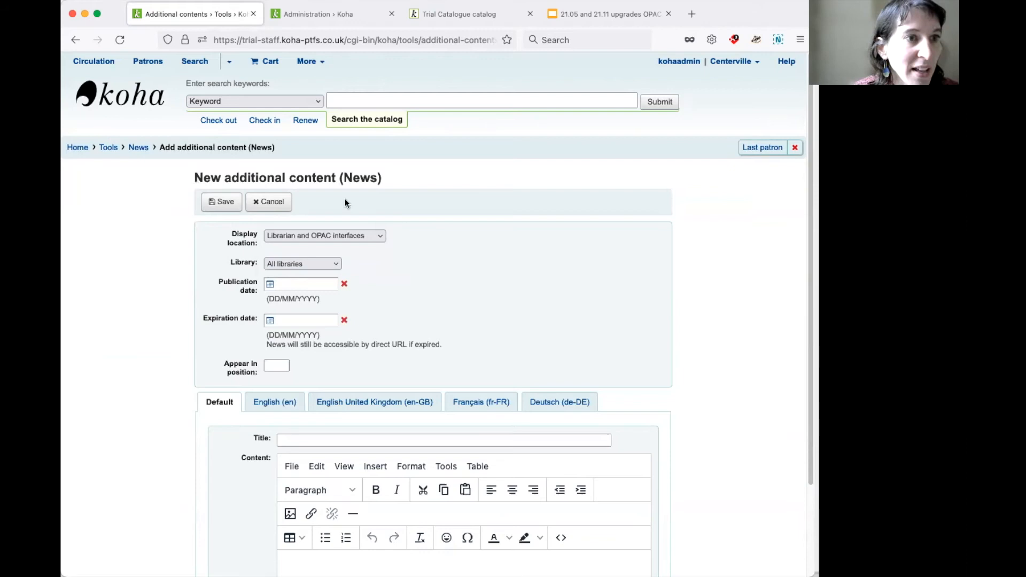
click(268, 202)
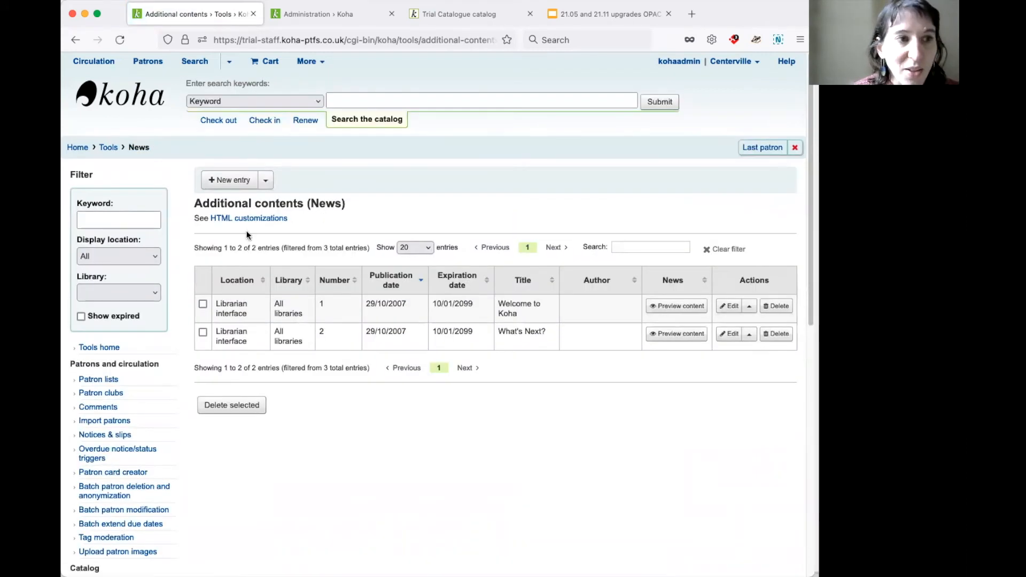
mouse_move(249, 218)
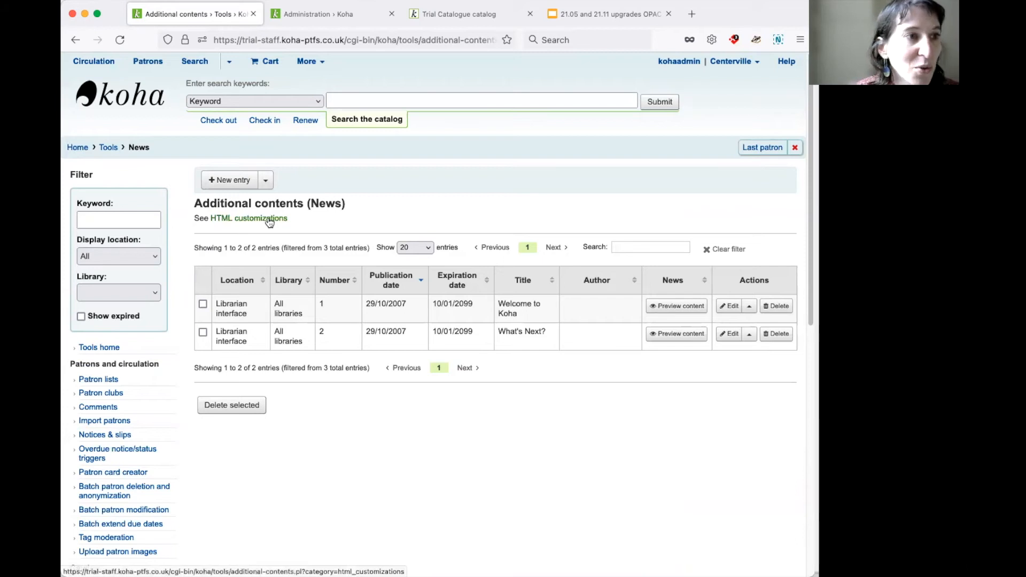
click(249, 218)
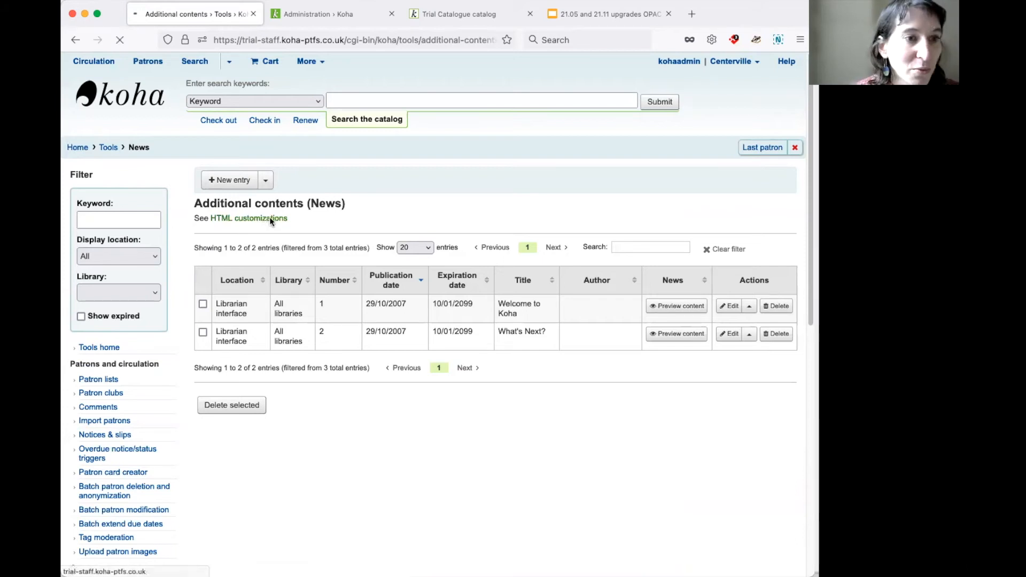
- View the public catalogue heading, then return to the HTML customizations list
click(249, 218)
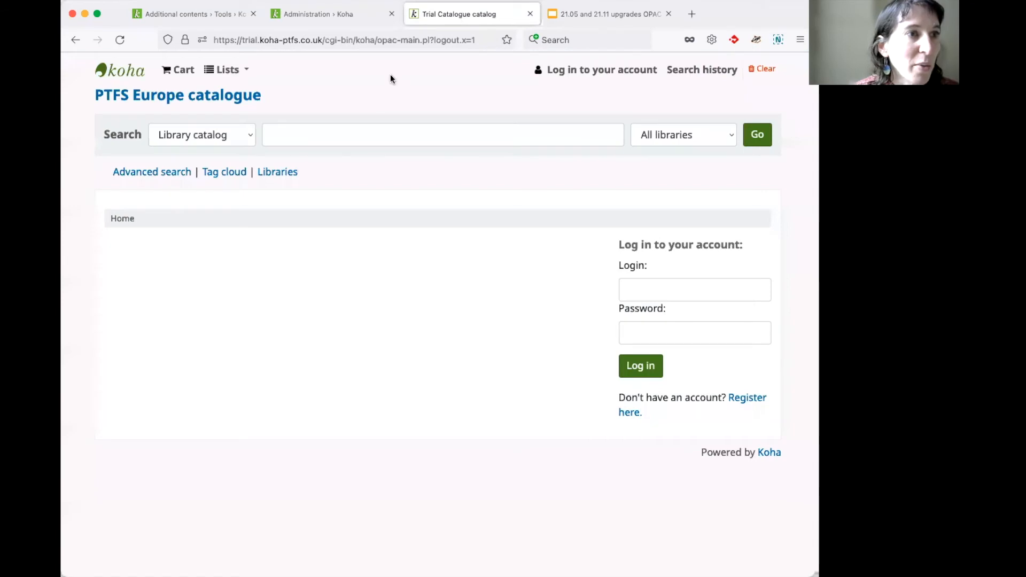
mouse_move(278, 102)
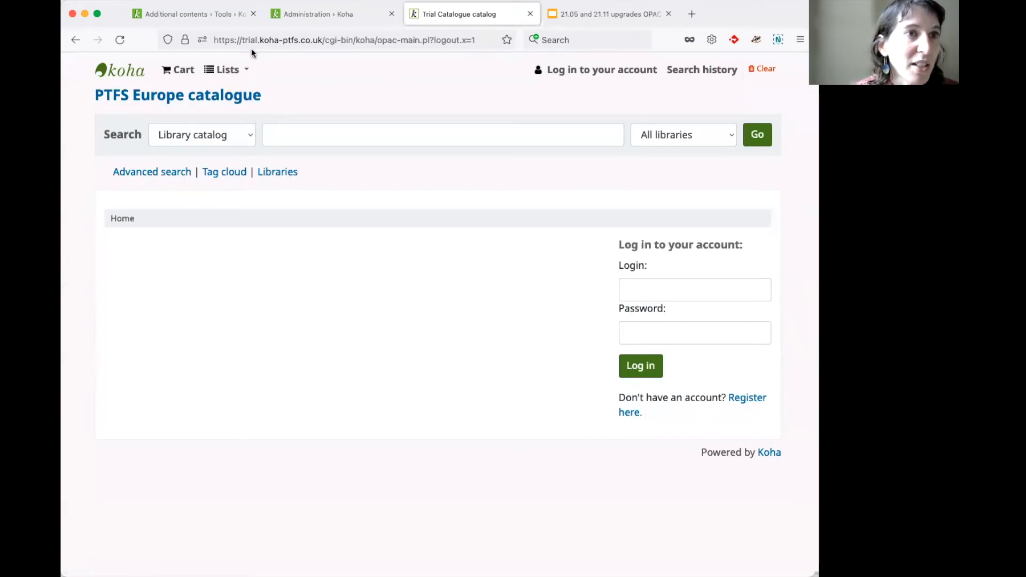
click(193, 14)
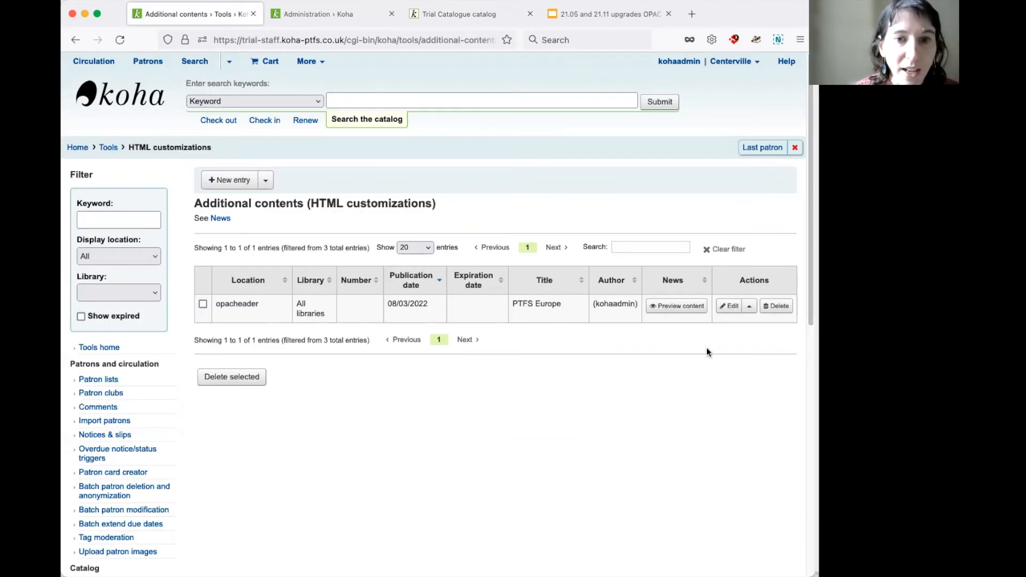
- Inspect the opacheader entry titled PTFS Europe and leave it without saving
click(729, 306)
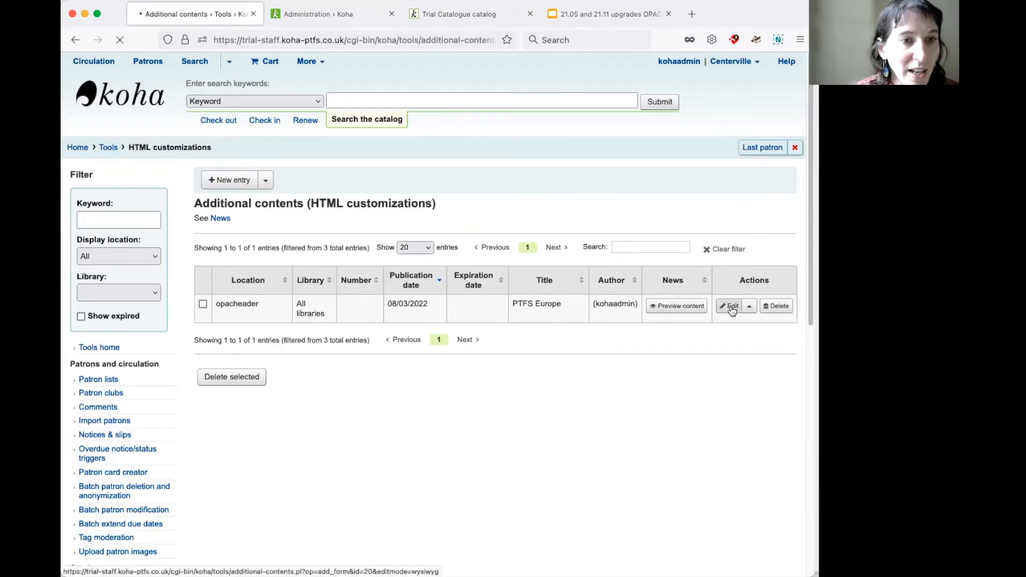
click(731, 306)
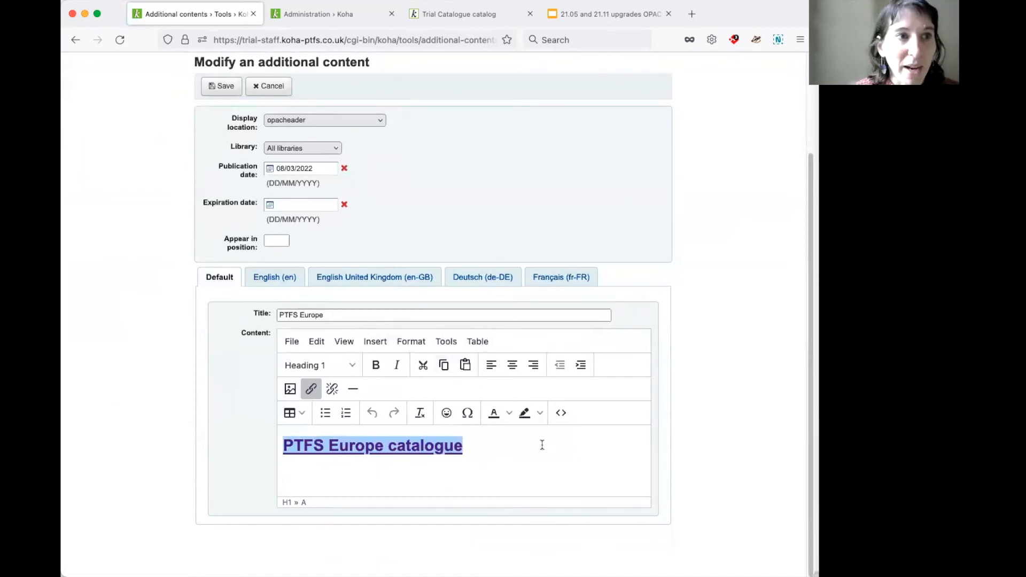
click(268, 86)
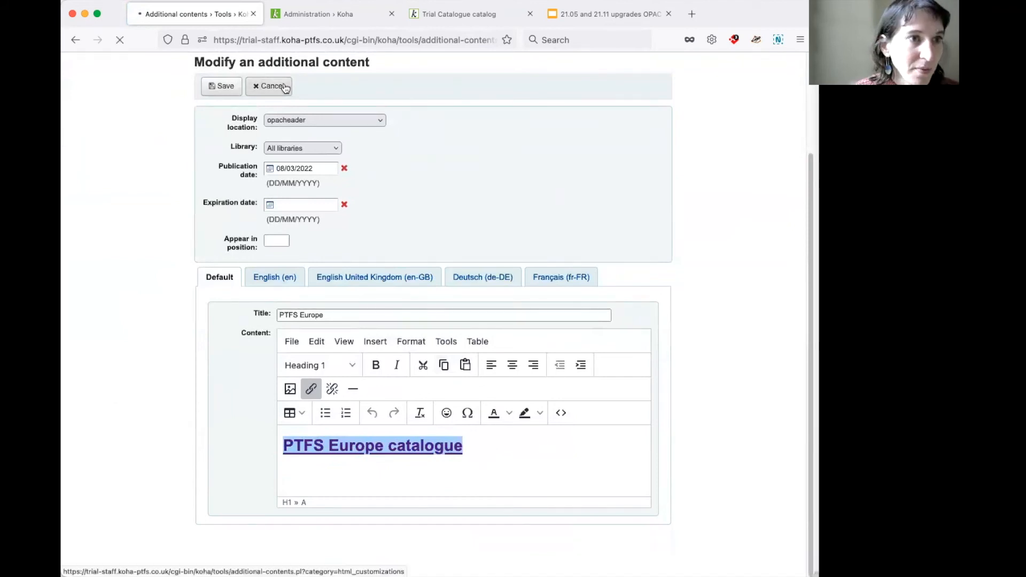
click(272, 85)
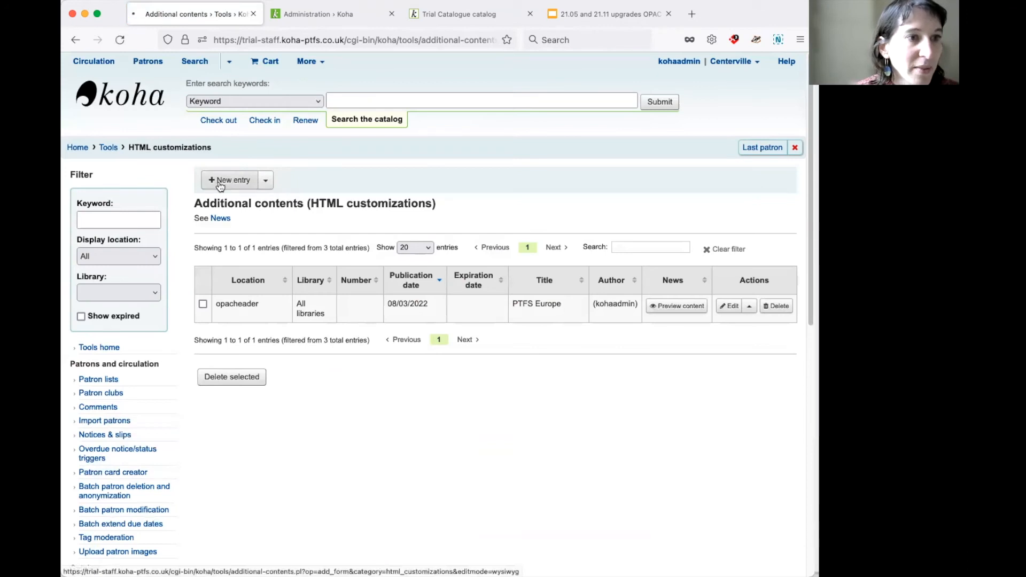
click(232, 180)
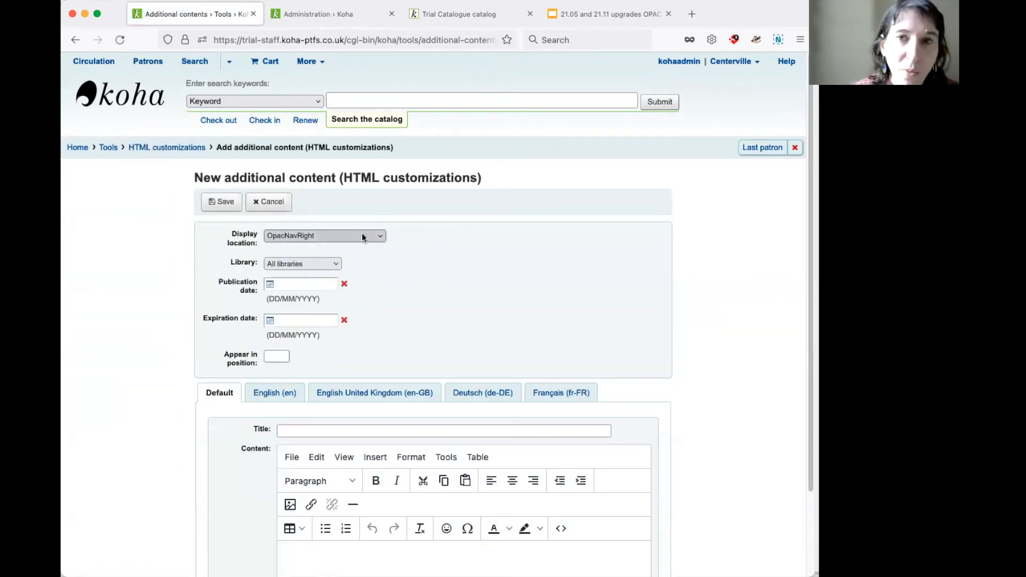
- Set the display location to OpacMainUserBlock, keeping Library as All libraries
click(324, 235)
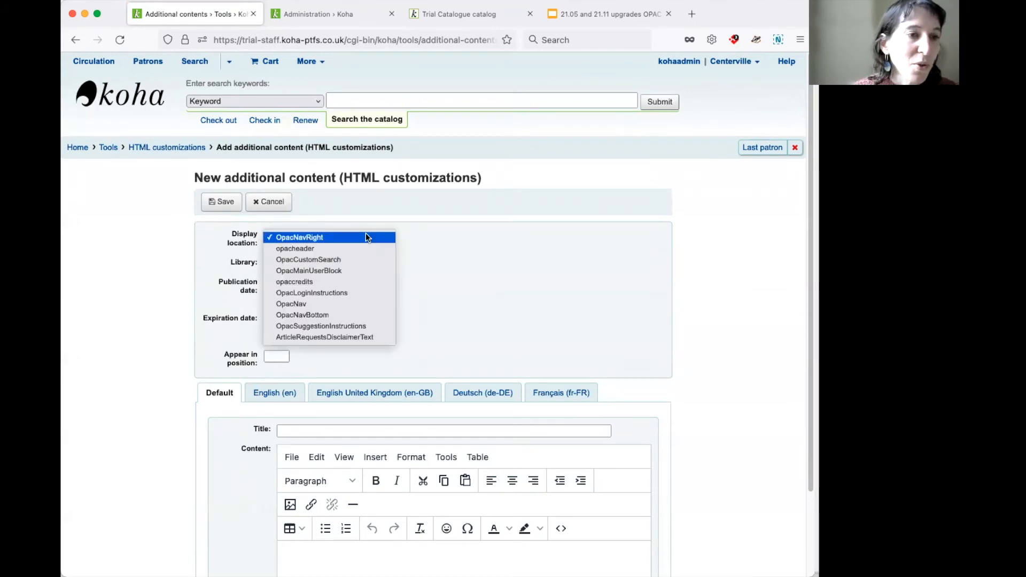
mouse_move(295, 248)
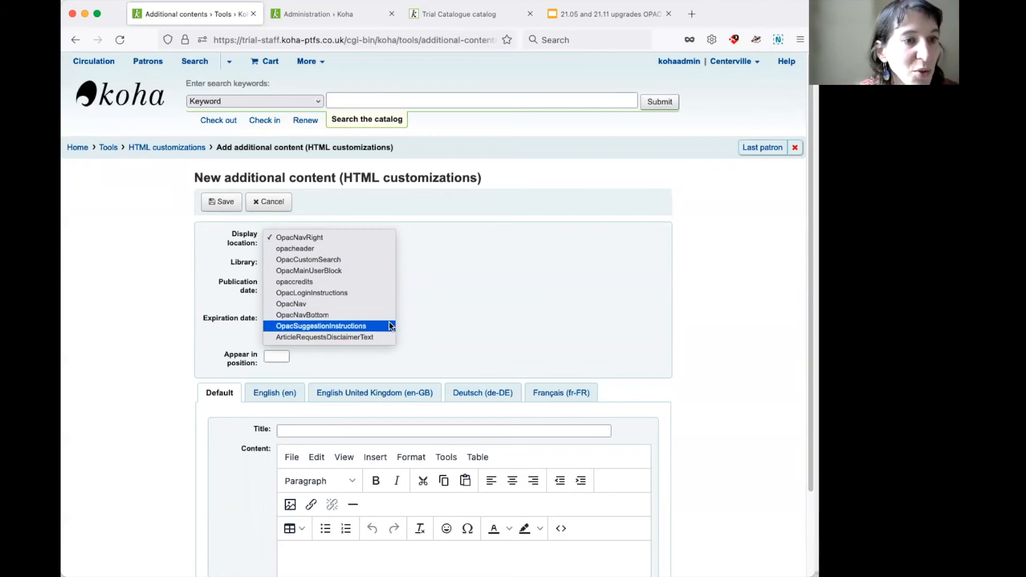
mouse_move(383, 327)
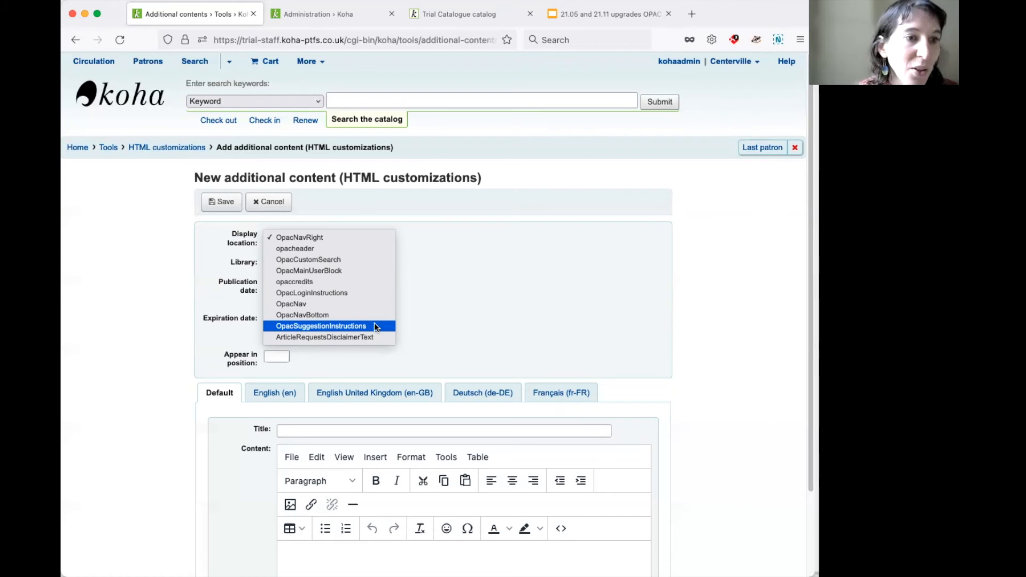
click(321, 326)
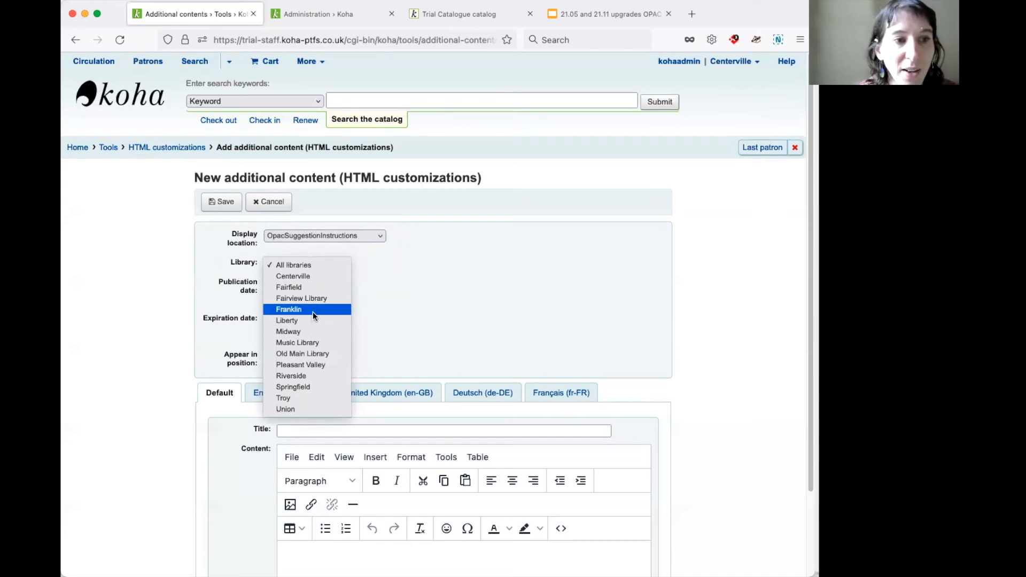
mouse_move(288, 320)
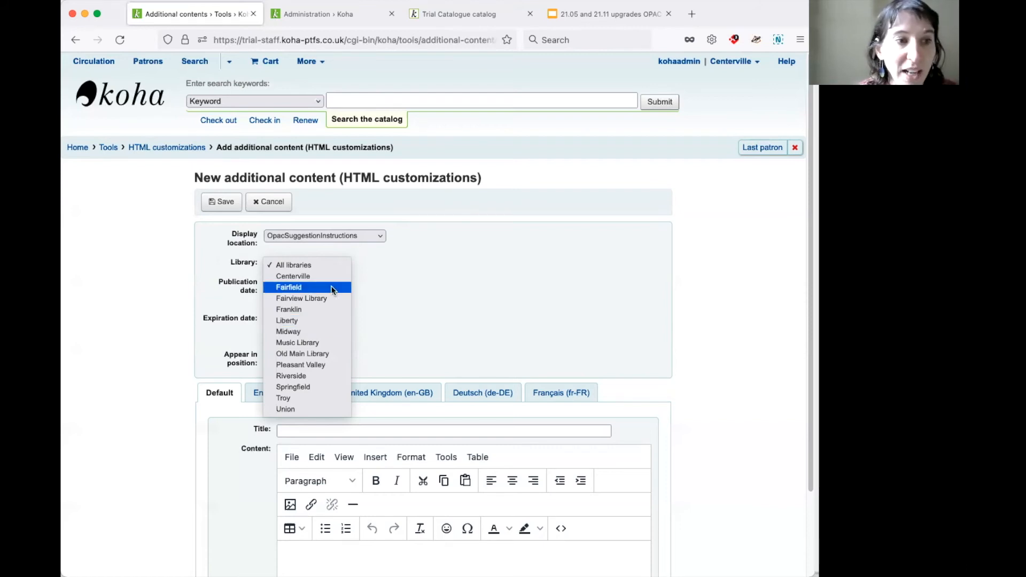
mouse_move(287, 319)
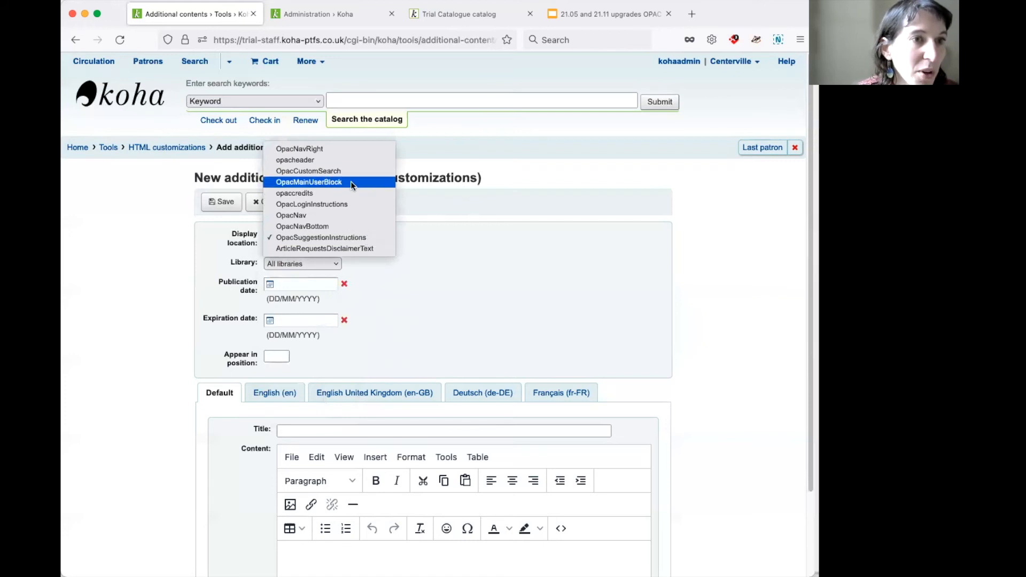
click(308, 182)
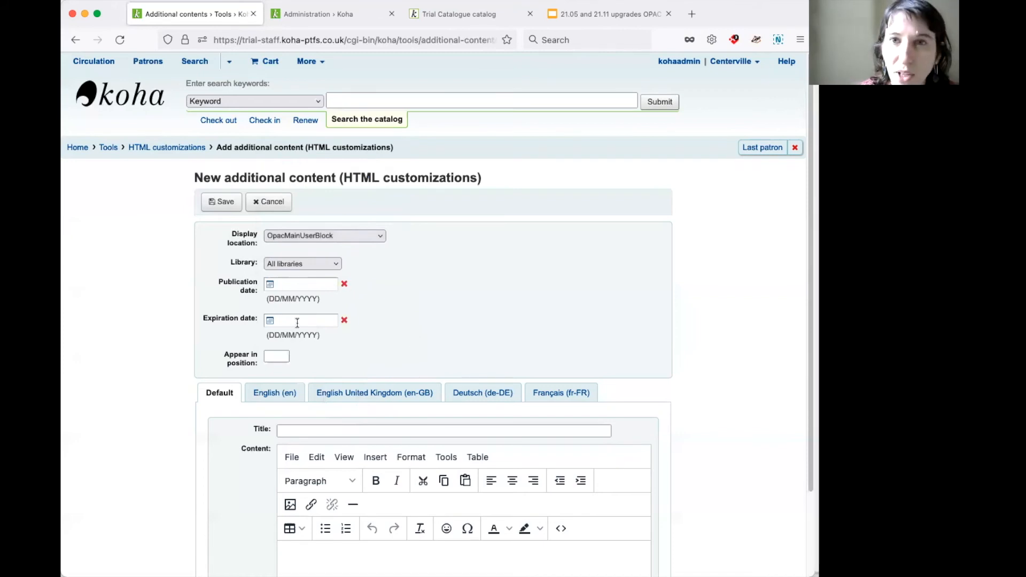
- Enter the title 'Welcome message' and content 'Welcome to your online catalogue'
scroll(down, 3)
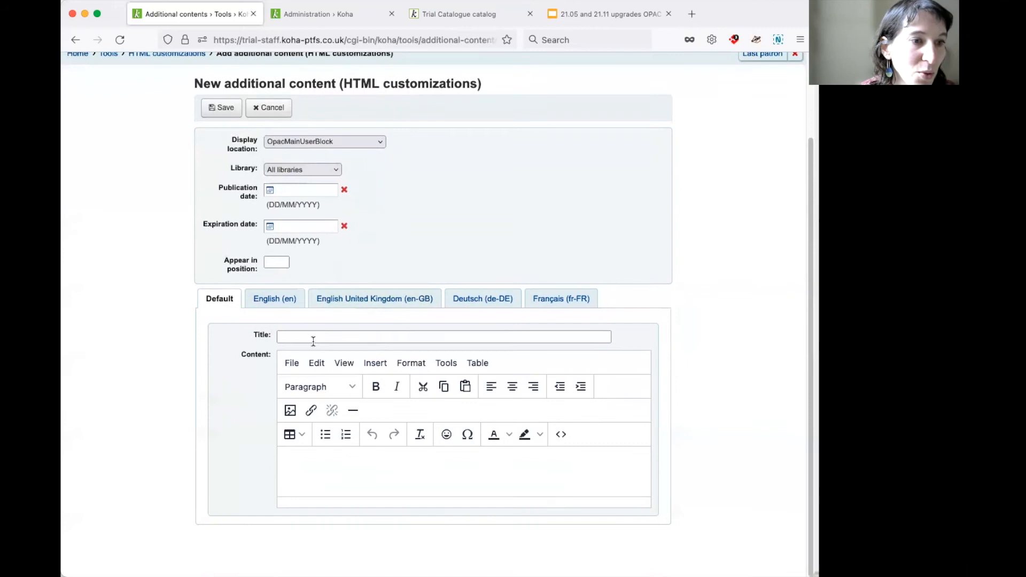
text(Welco)
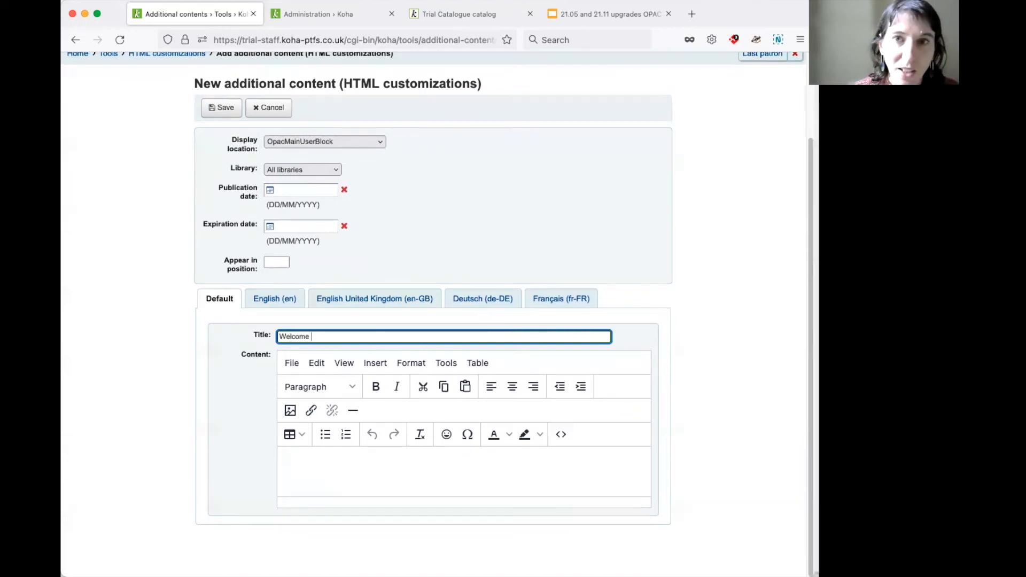
text(message)
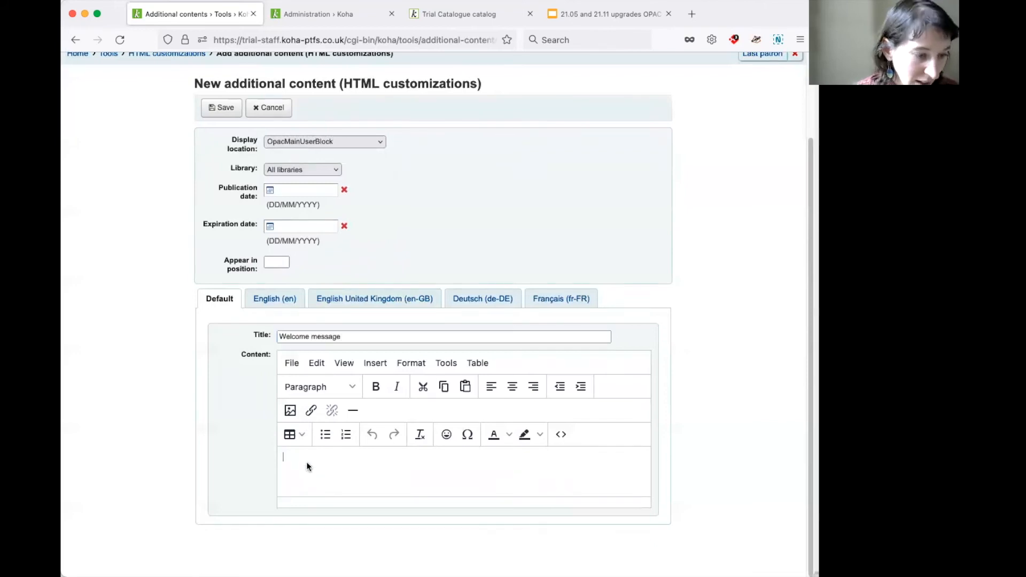
text(Welcome to)
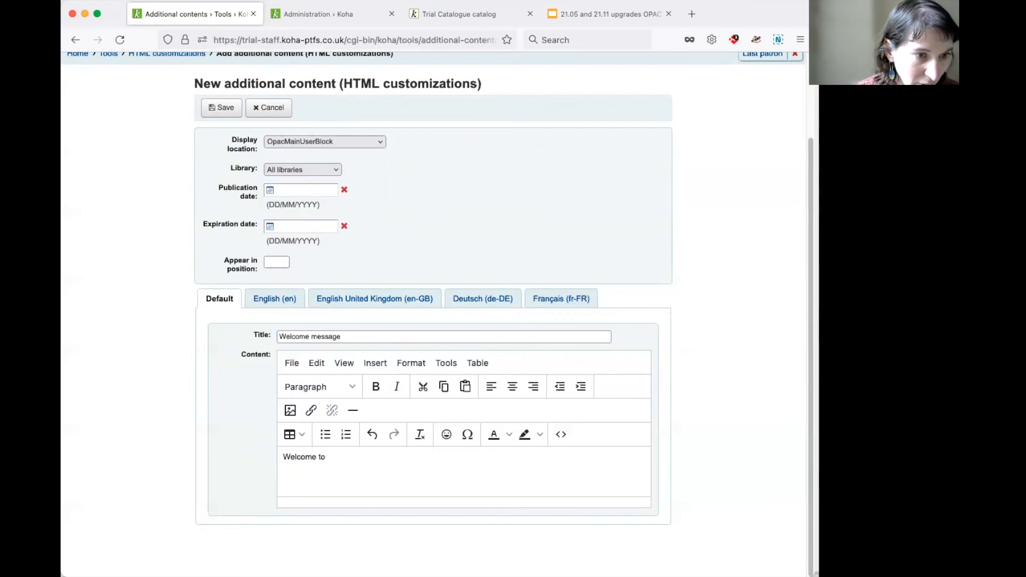
text(your online)
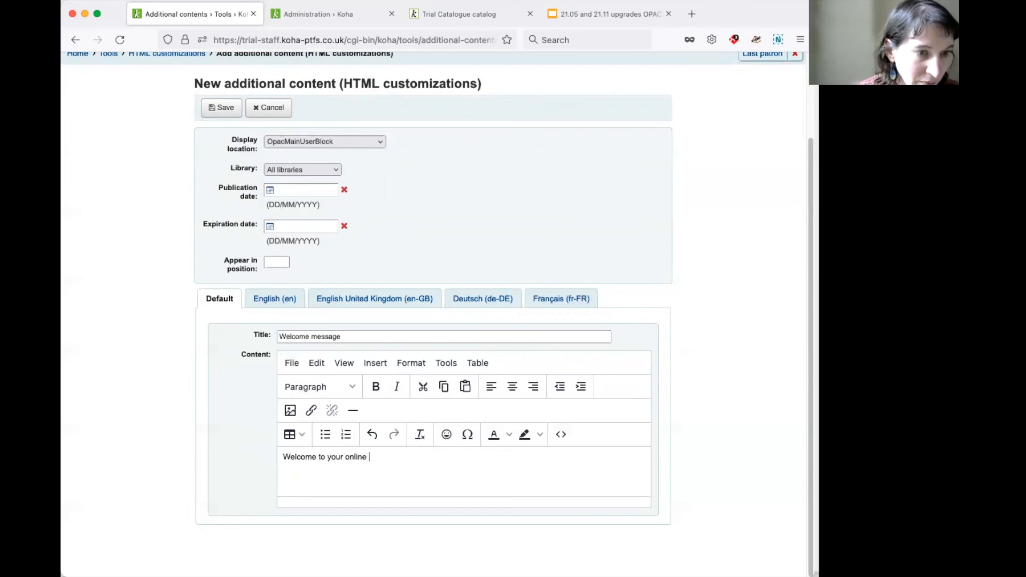
text(catal)
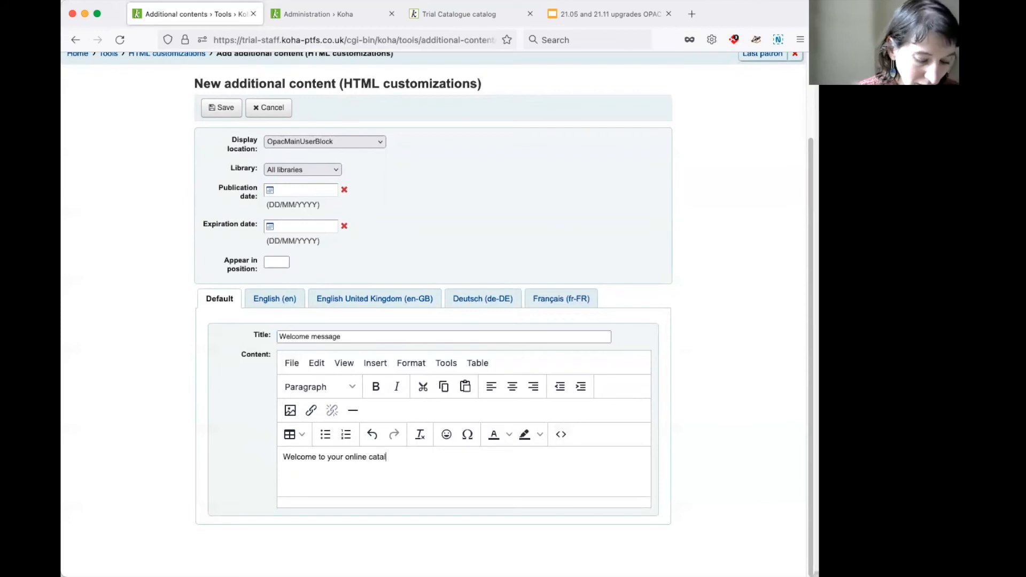
text(ogue)
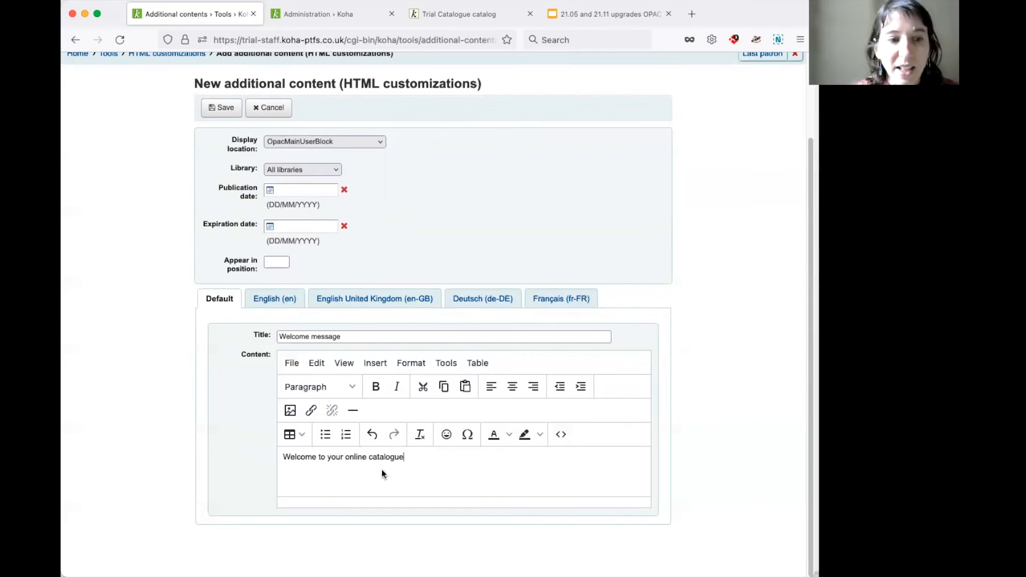
mouse_move(423, 460)
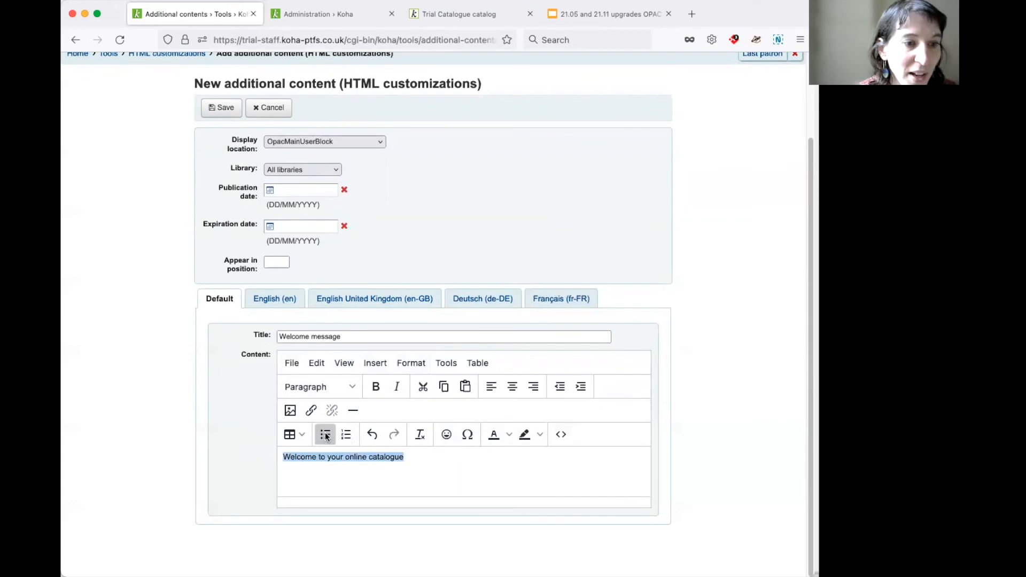
- Format the welcome text as Heading 1 and save the new entry
click(325, 434)
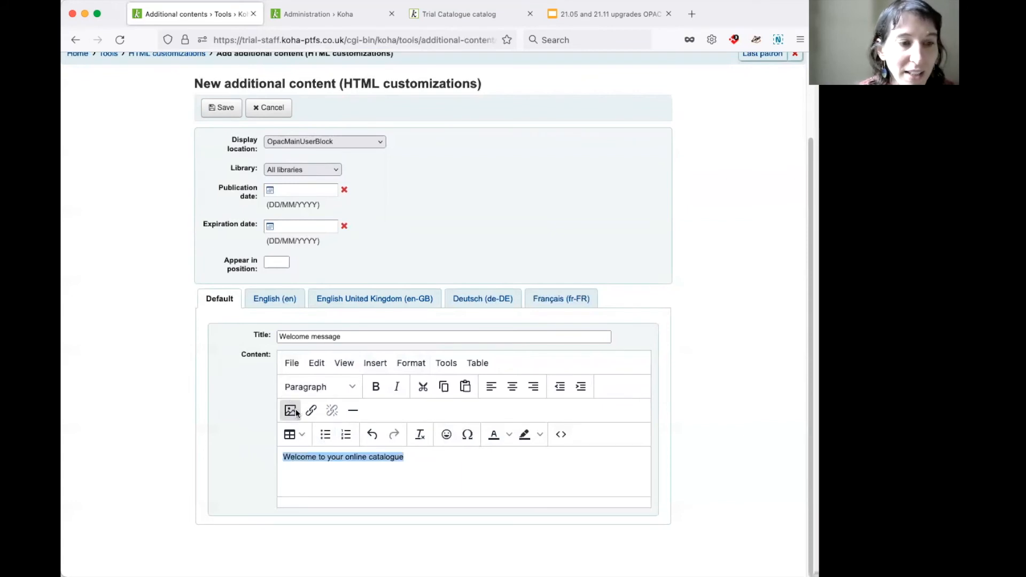
click(320, 386)
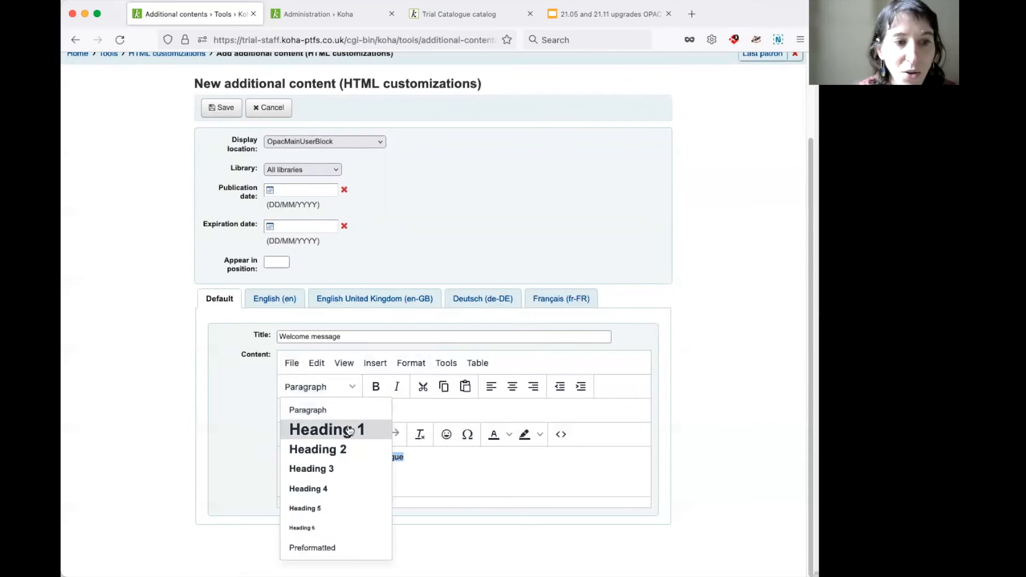
click(327, 430)
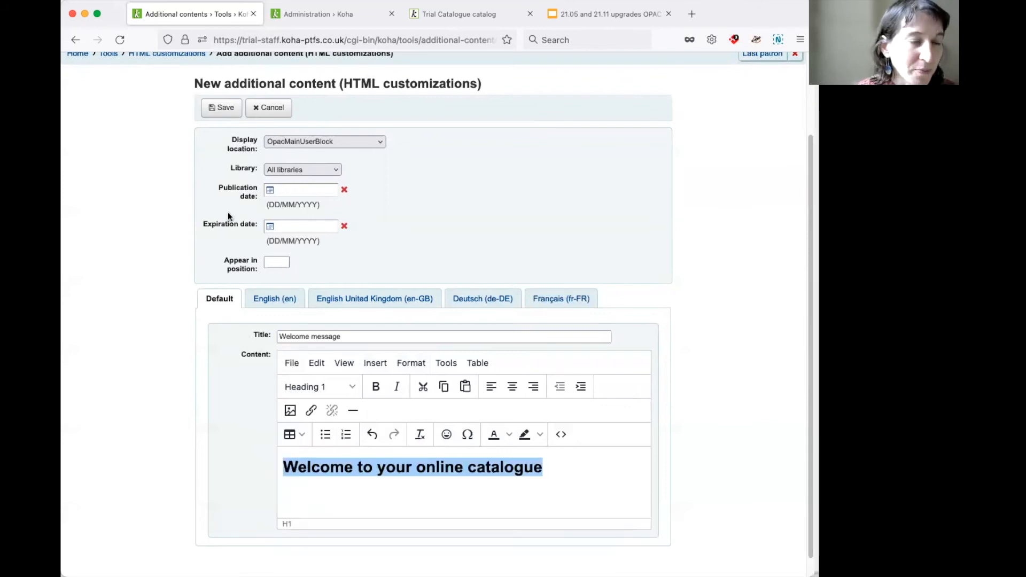
click(221, 107)
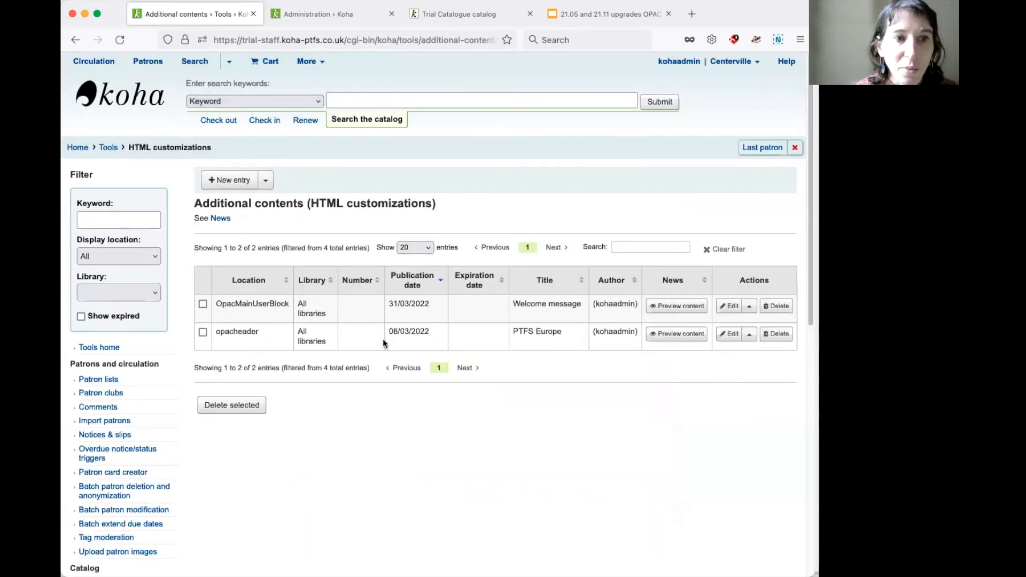
- Reload the OPAC home page to show the 'Welcome to your online catalogue' heading
click(461, 13)
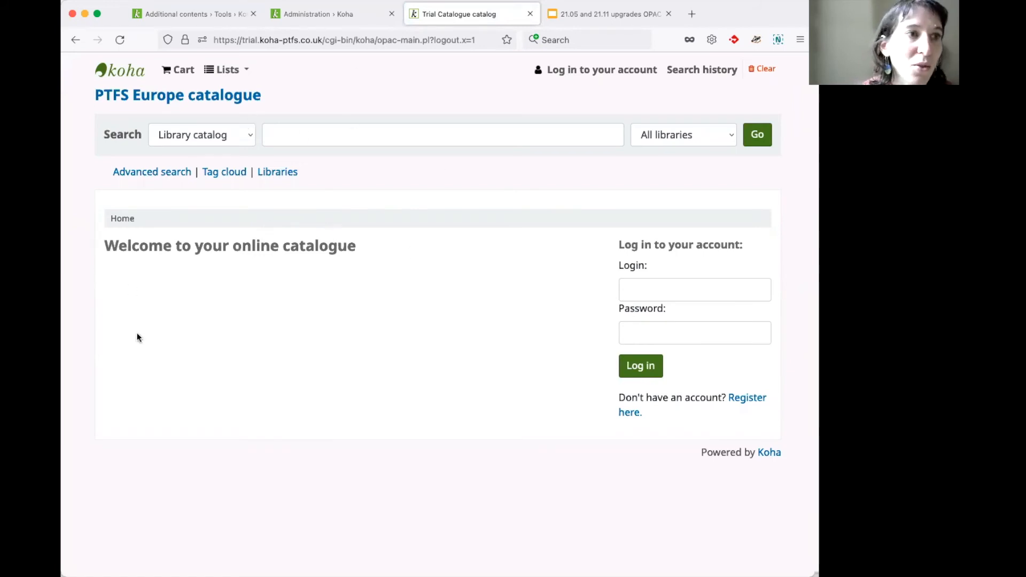
mouse_move(467, 276)
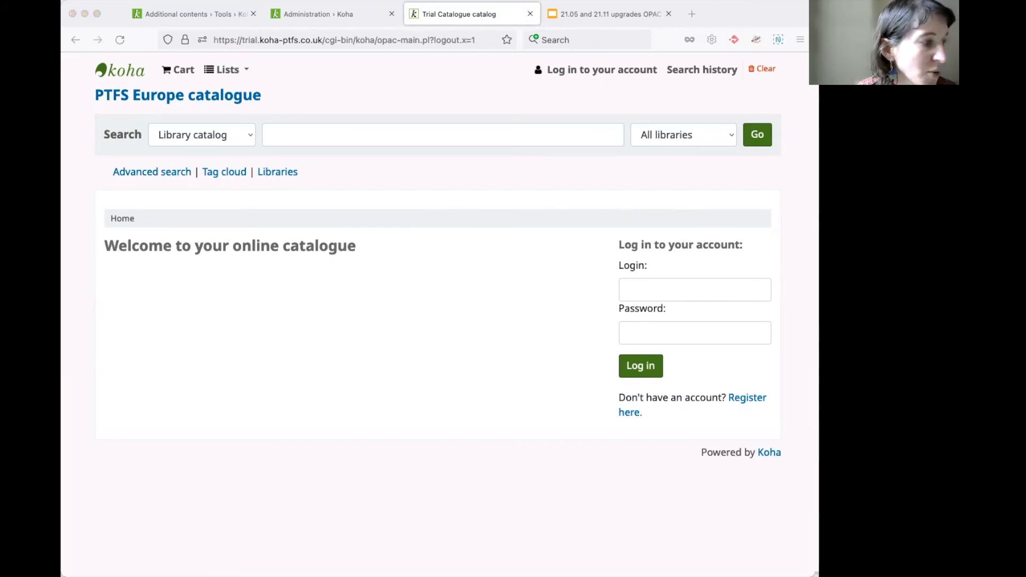
mouse_move(385, 171)
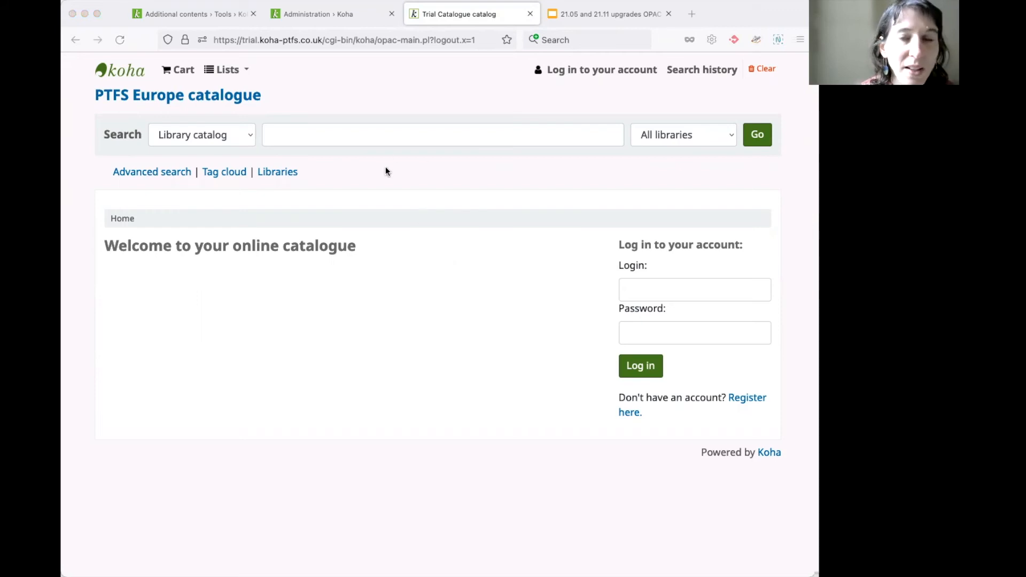
mouse_move(332, 175)
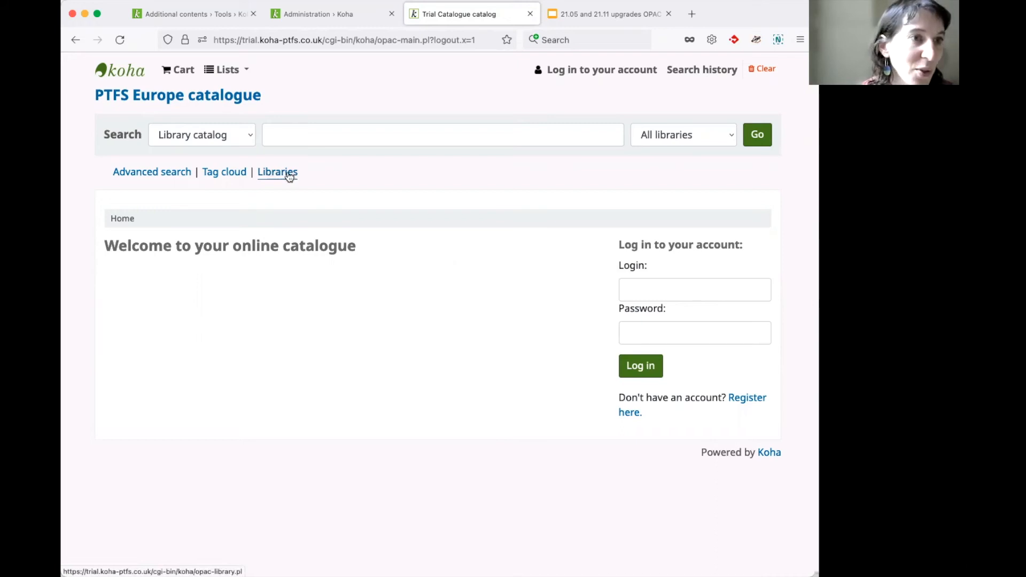
- View the OPAC Libraries page, then go to staff Administration > Libraries
click(276, 171)
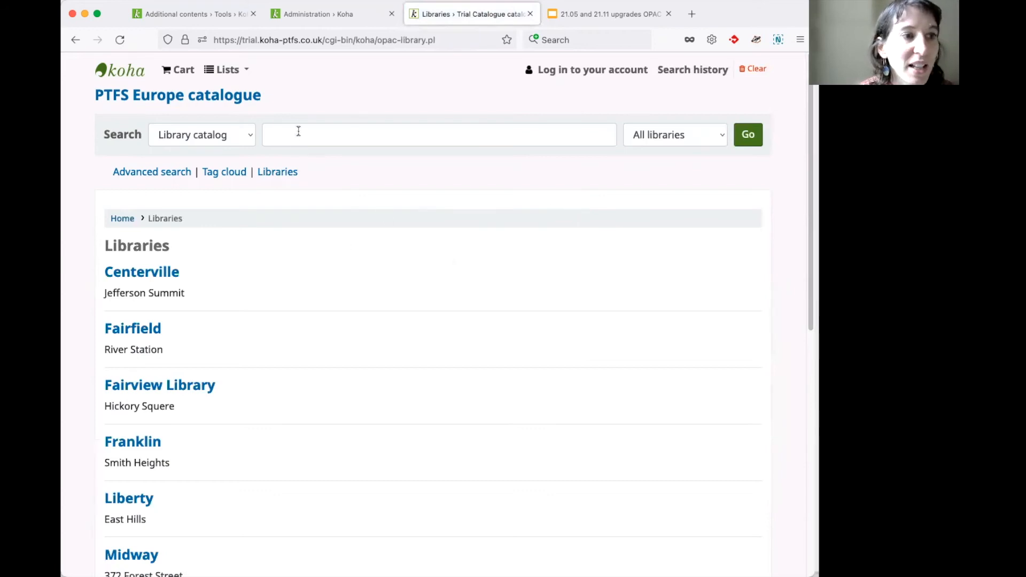
click(321, 14)
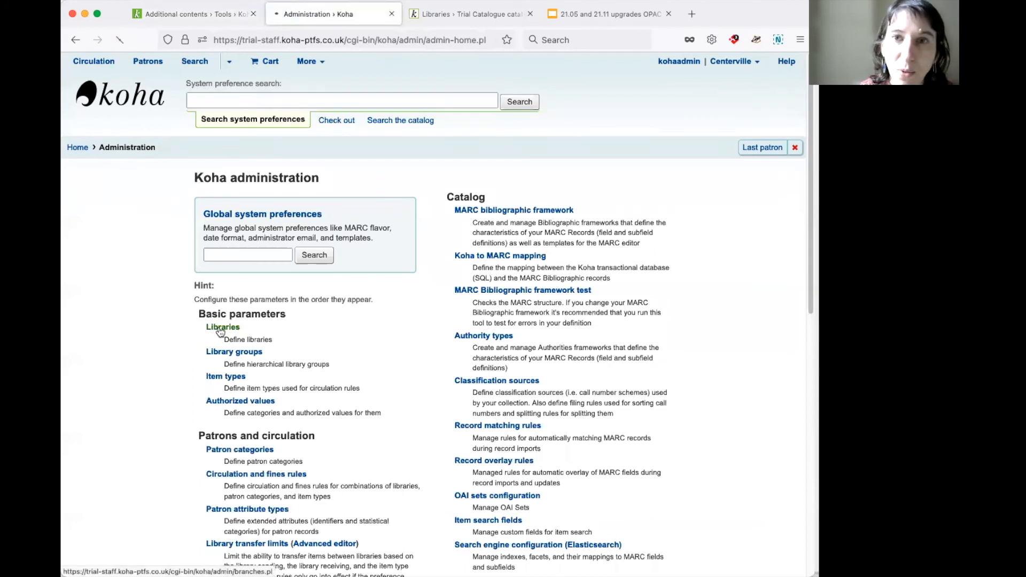
click(223, 327)
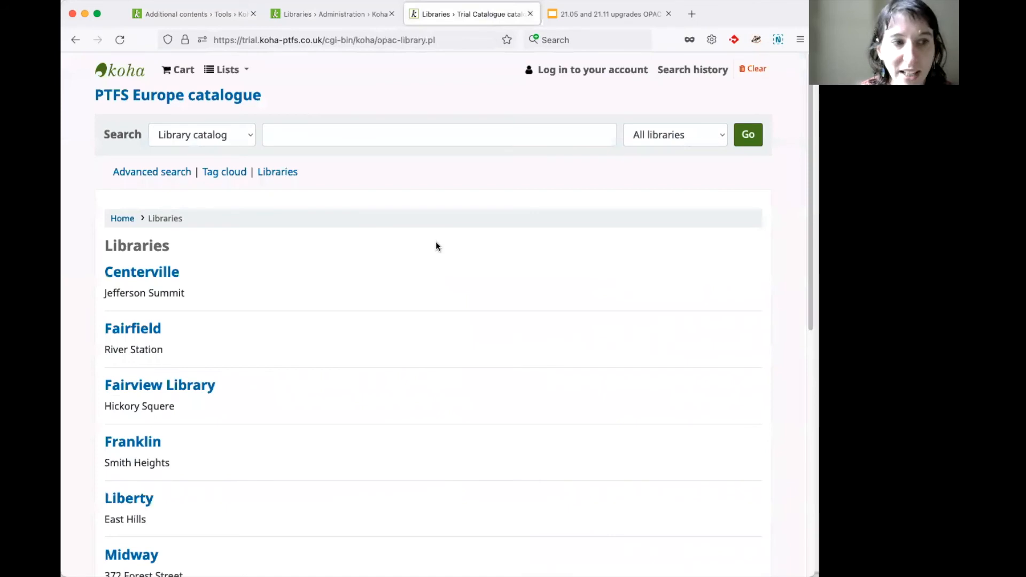
mouse_move(440, 240)
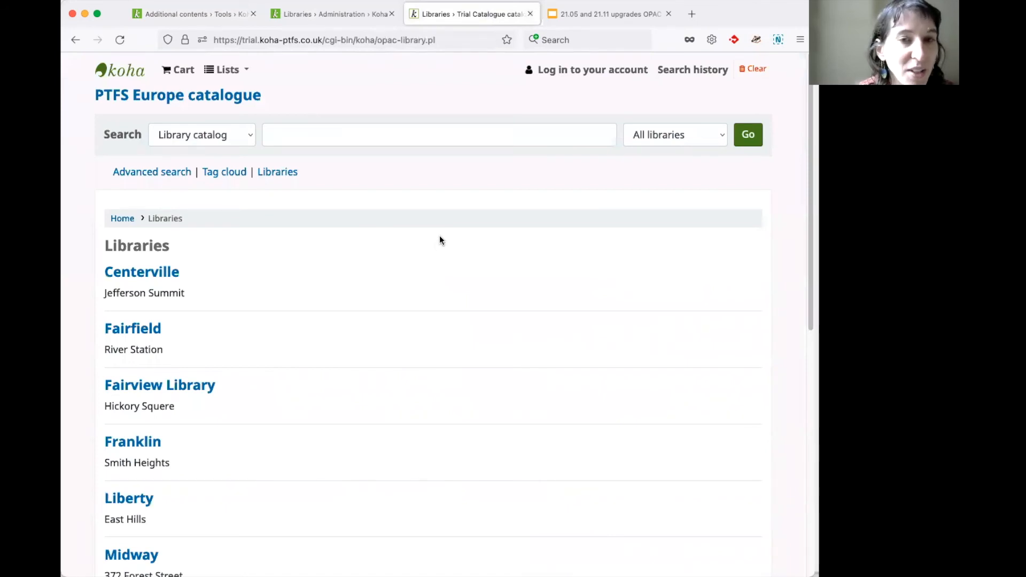
- Scroll through the branch list and return to the staff Libraries table
scroll(down, 3)
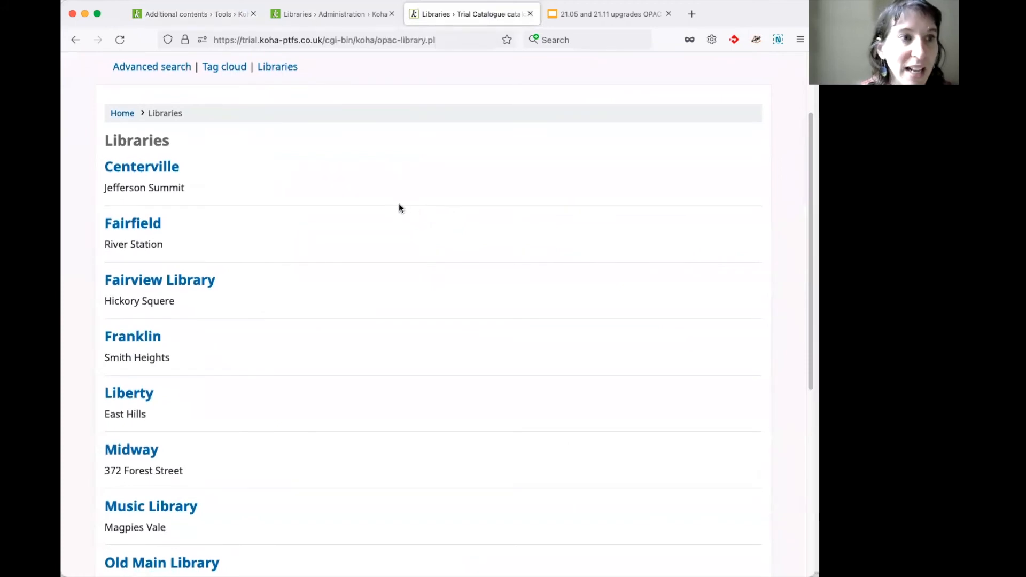
scroll(down, 3)
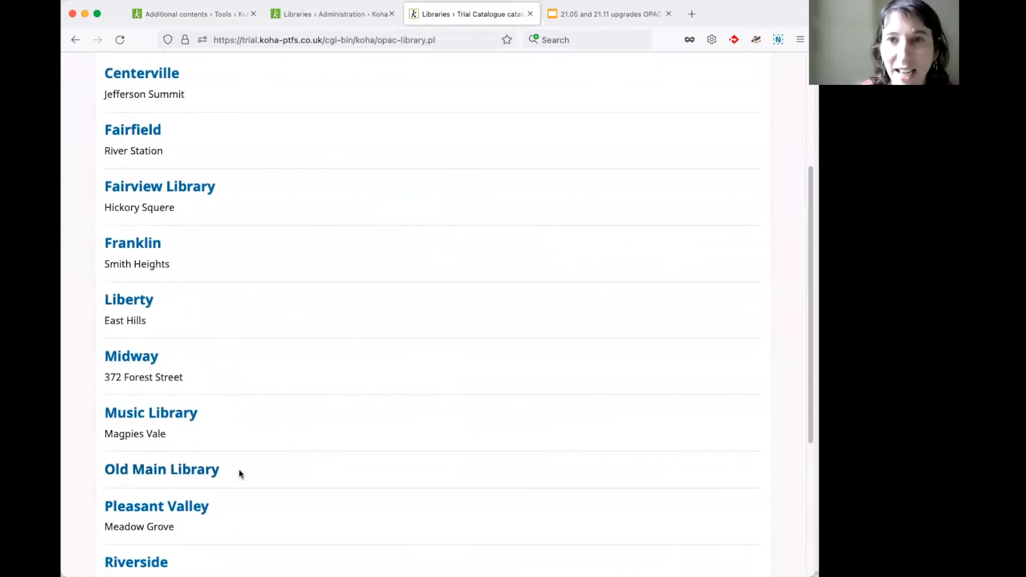
scroll(down, 3)
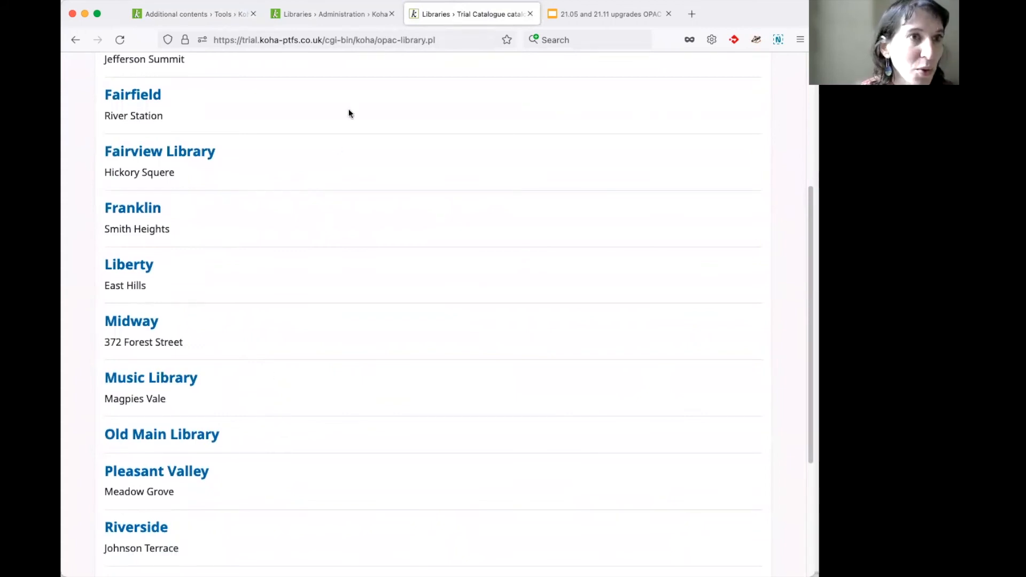
click(327, 13)
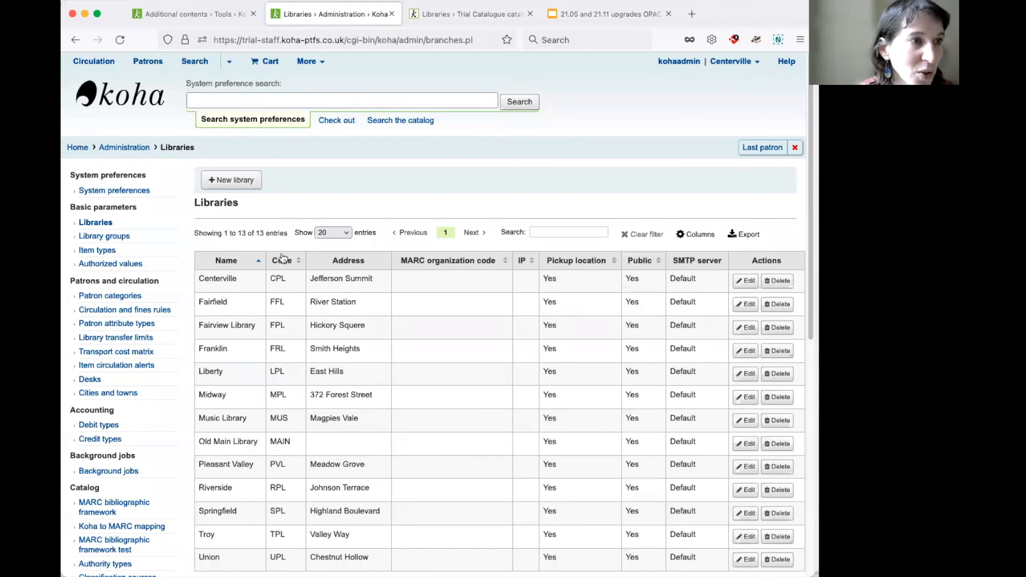
- Edit Old Main Library, set Public to No, submit, and return to the OPAC Libraries page
scroll(down, 3)
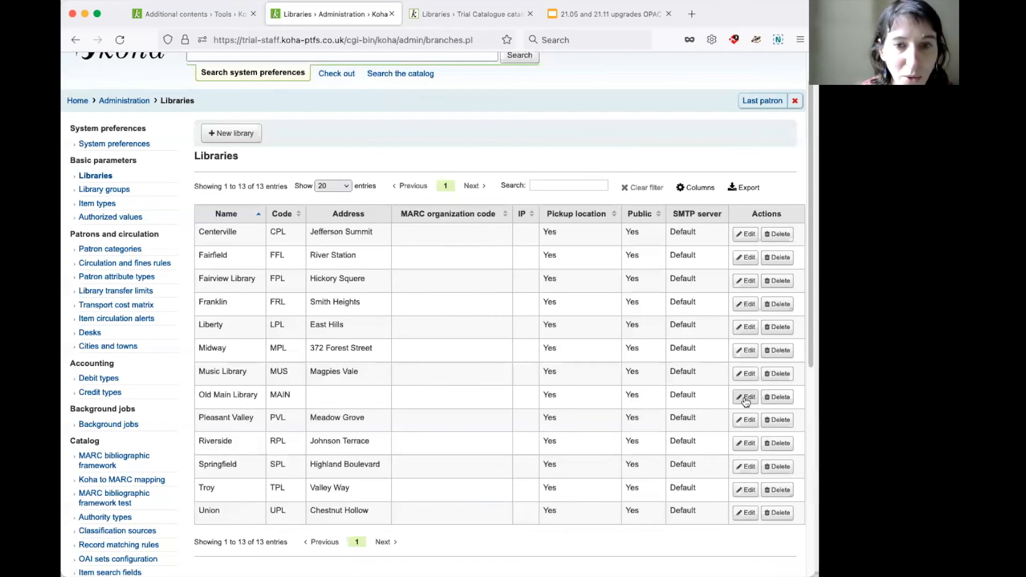
click(744, 398)
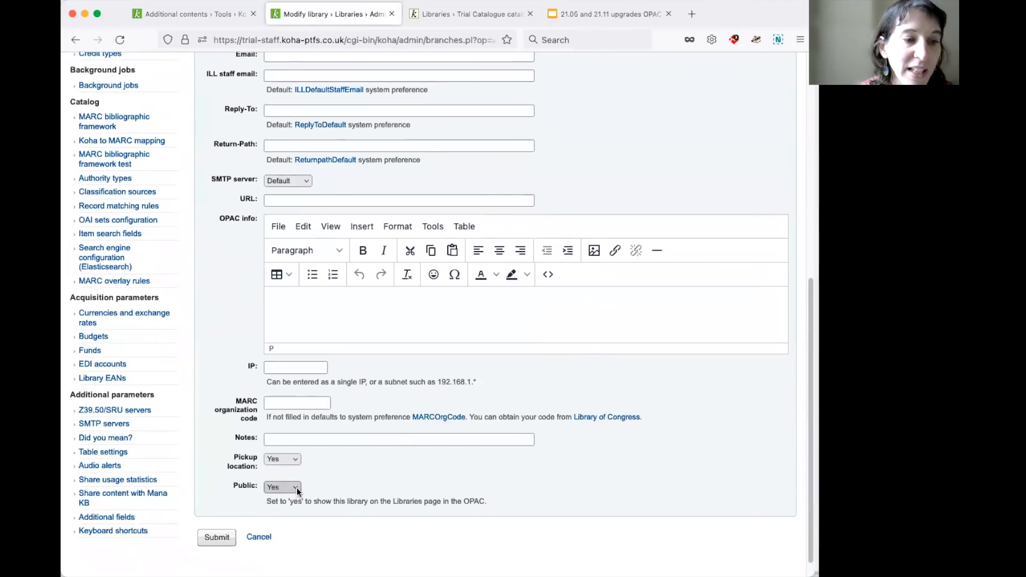
click(282, 488)
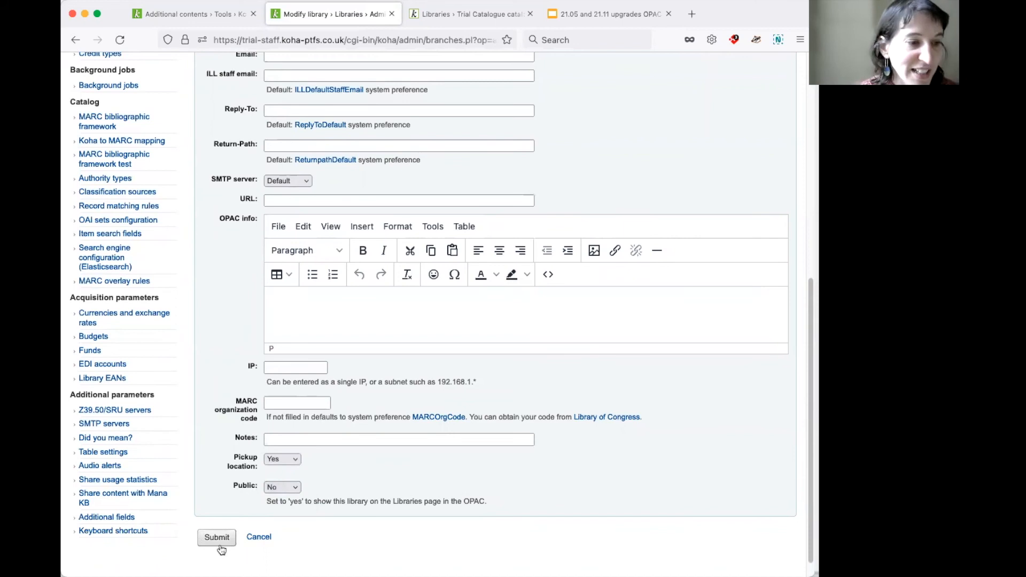
click(216, 536)
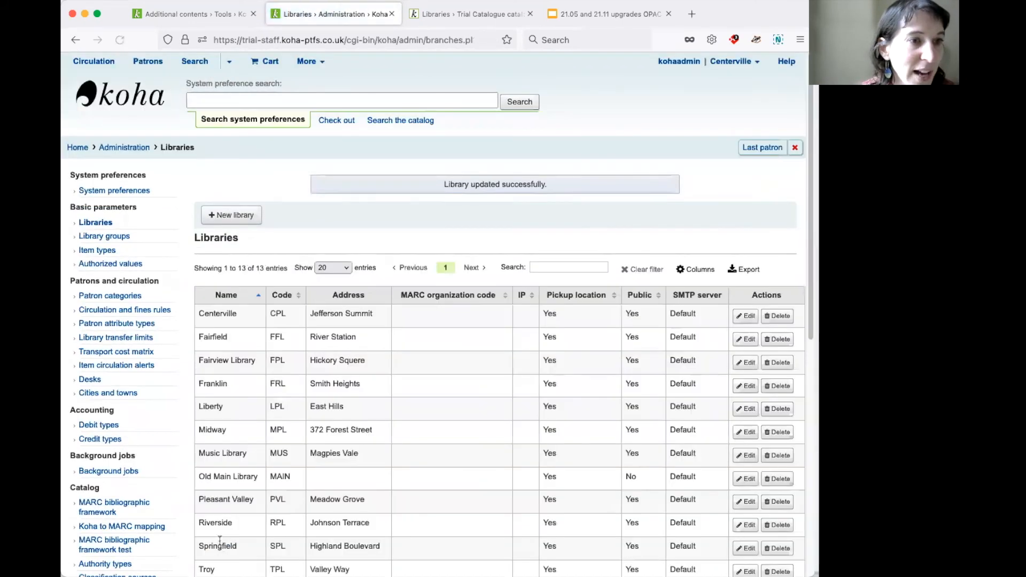
click(470, 14)
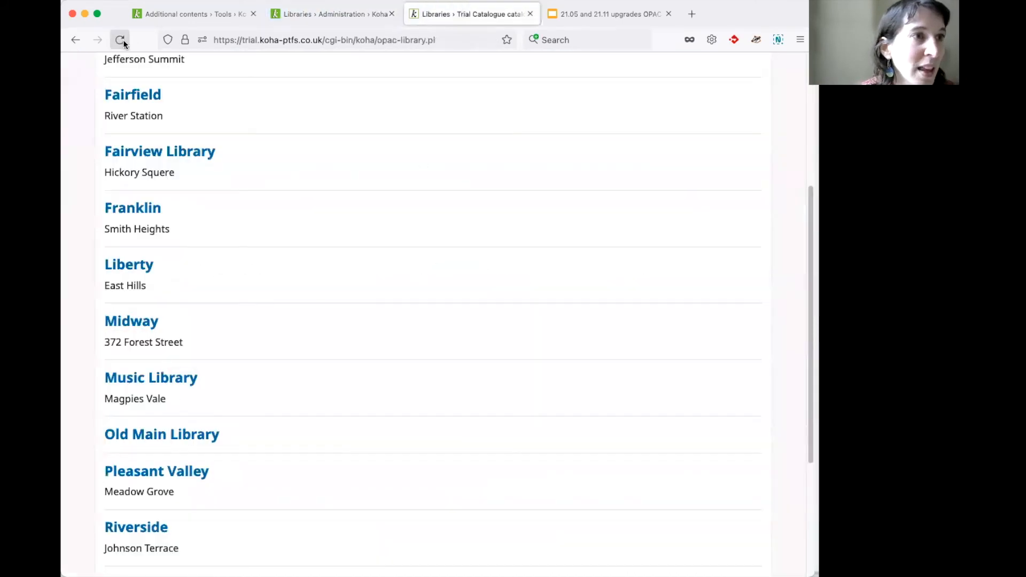
- Scroll the reloaded Libraries list to confirm Music Library is followed directly by Pleasant Valley
scroll(down, 3)
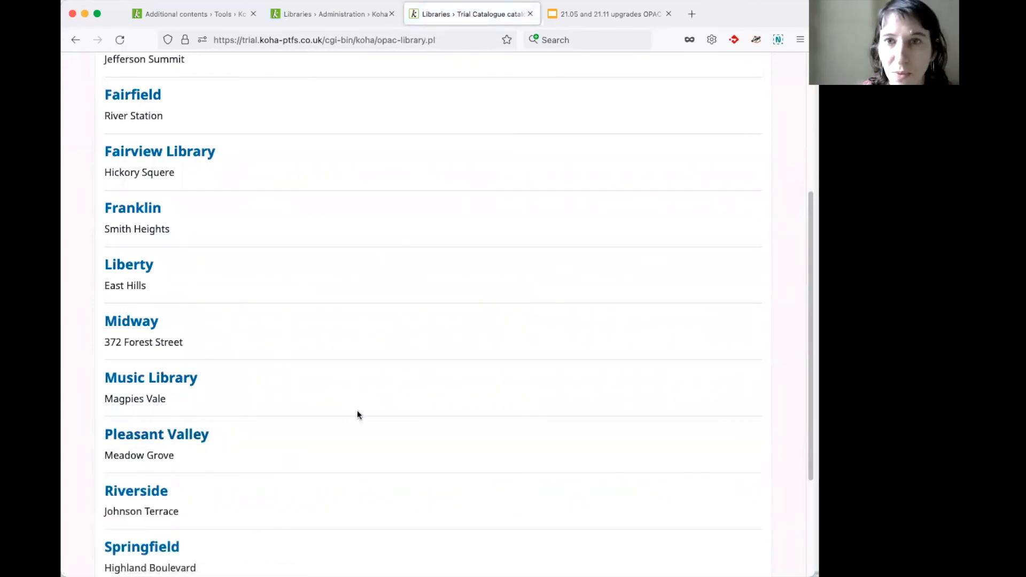
mouse_move(496, 274)
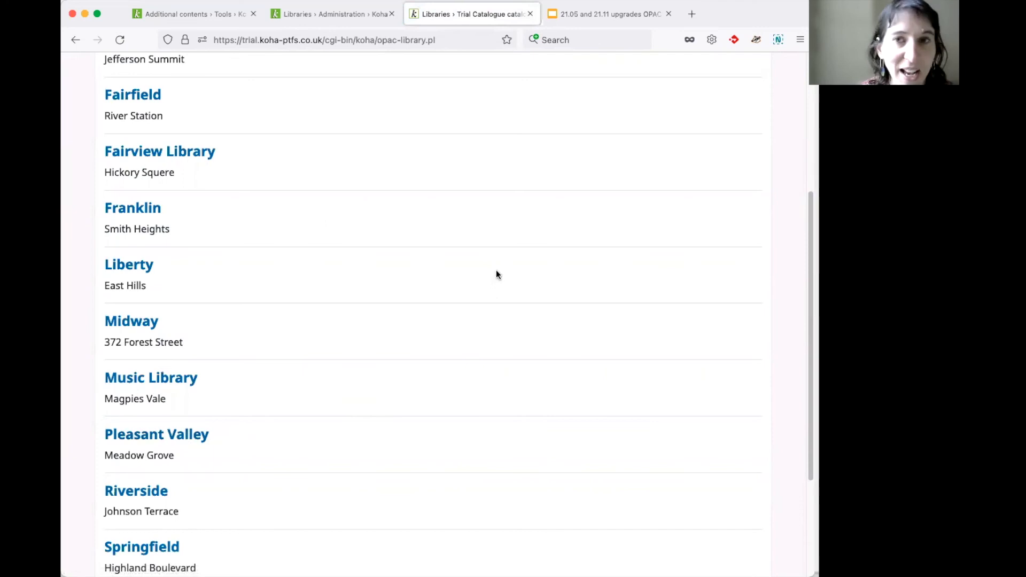
mouse_move(540, 166)
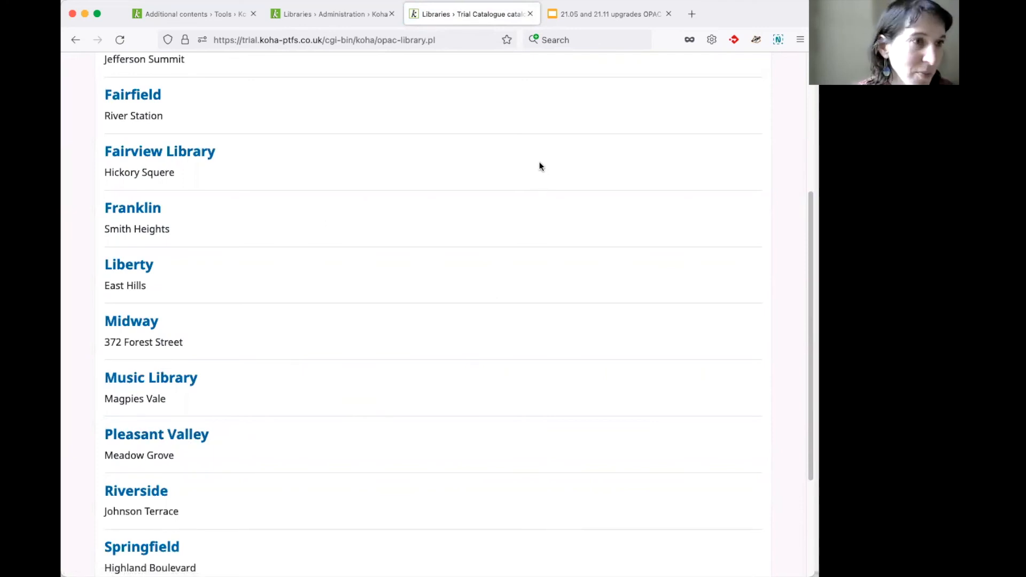
mouse_move(529, 198)
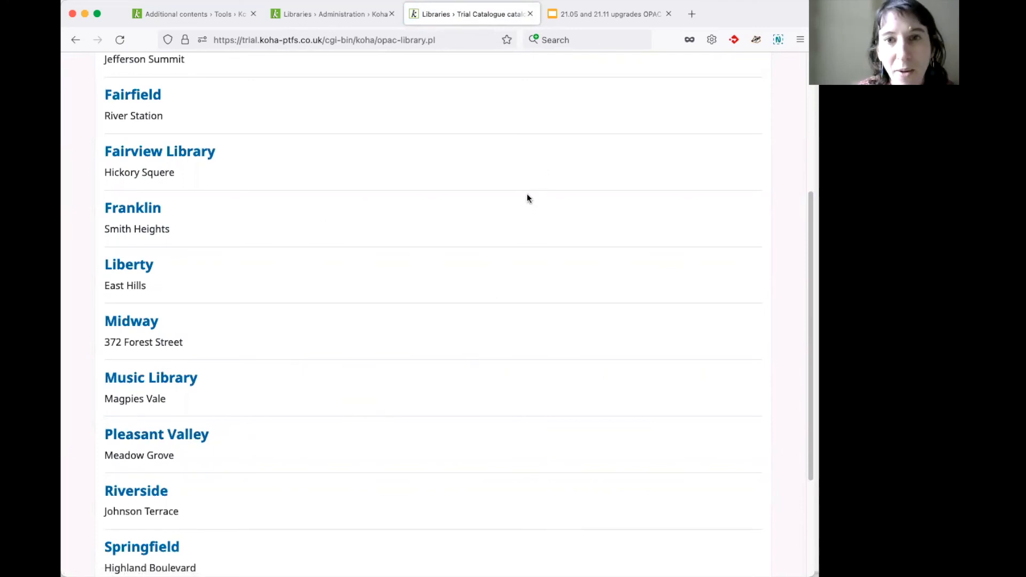
scroll(up, 3)
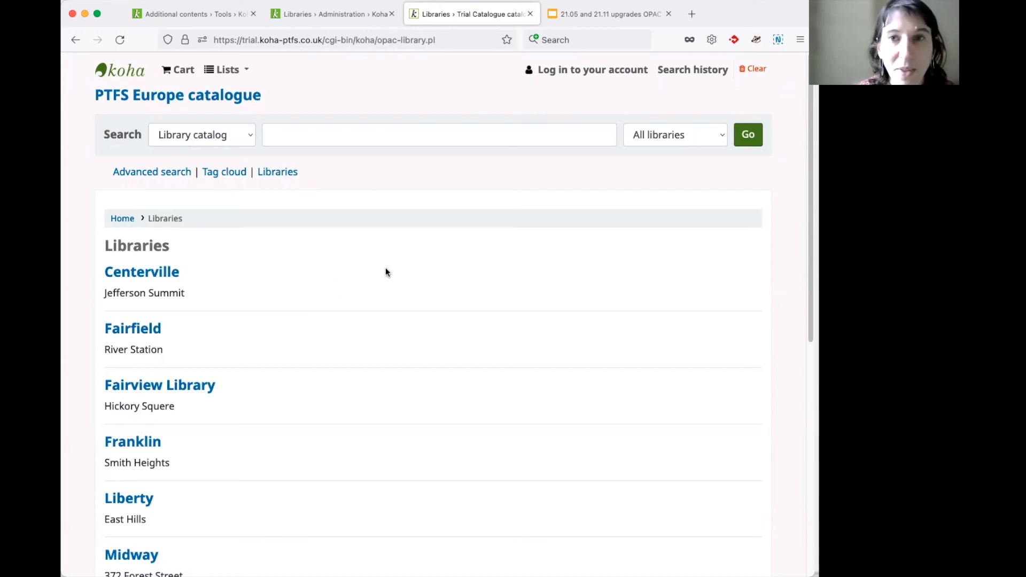
mouse_move(418, 283)
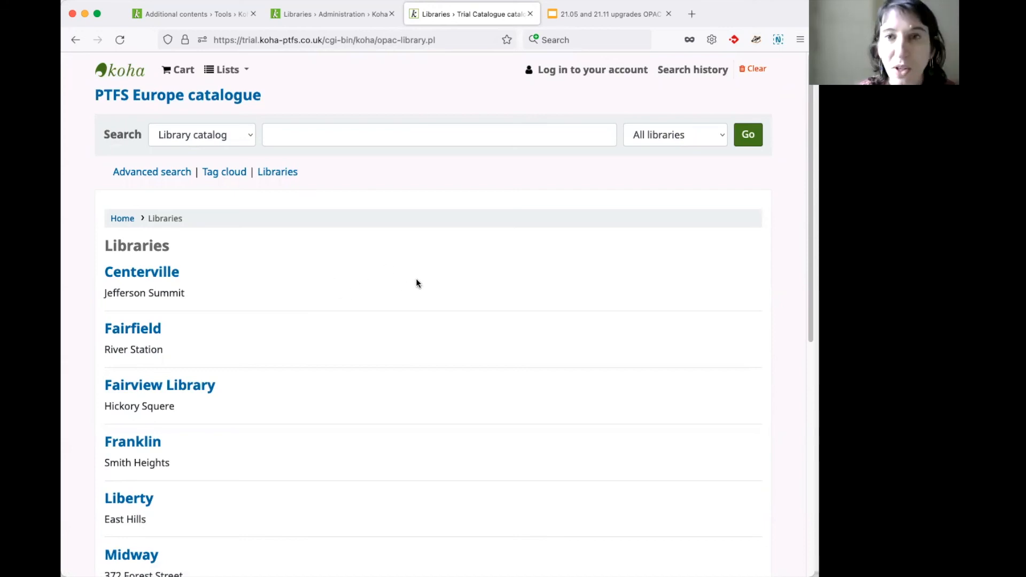
mouse_move(493, 211)
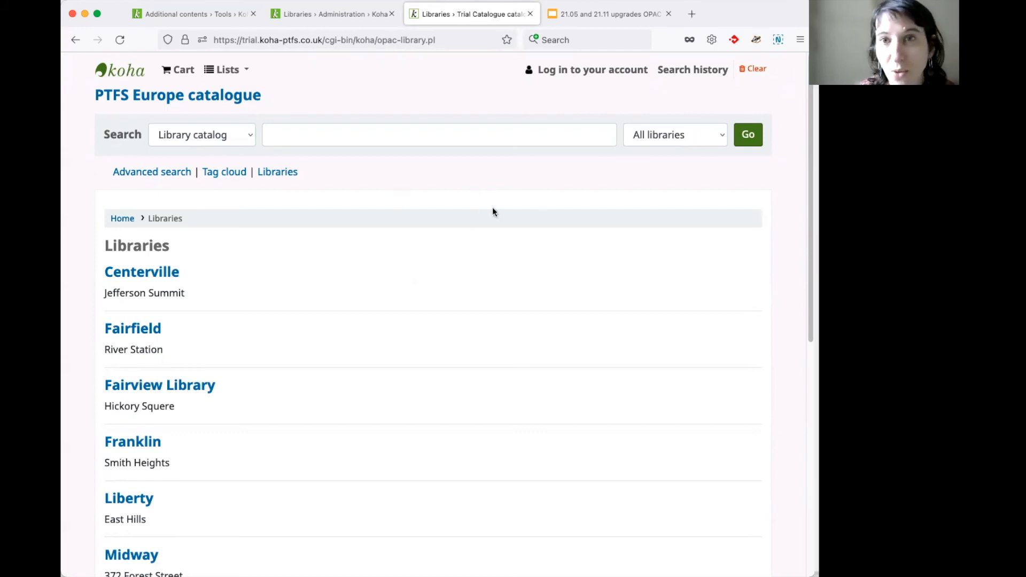
mouse_move(494, 158)
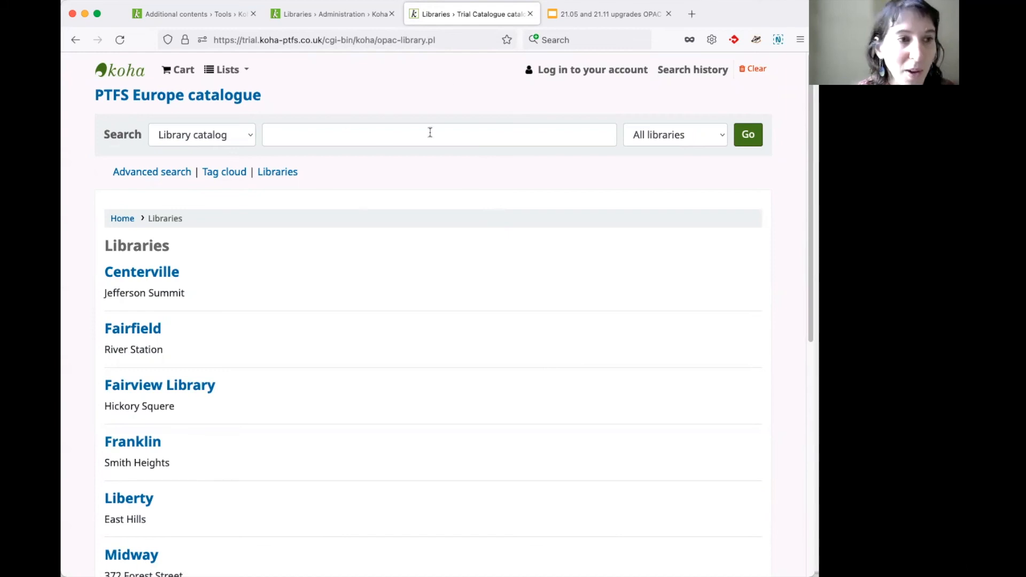
mouse_move(613, 120)
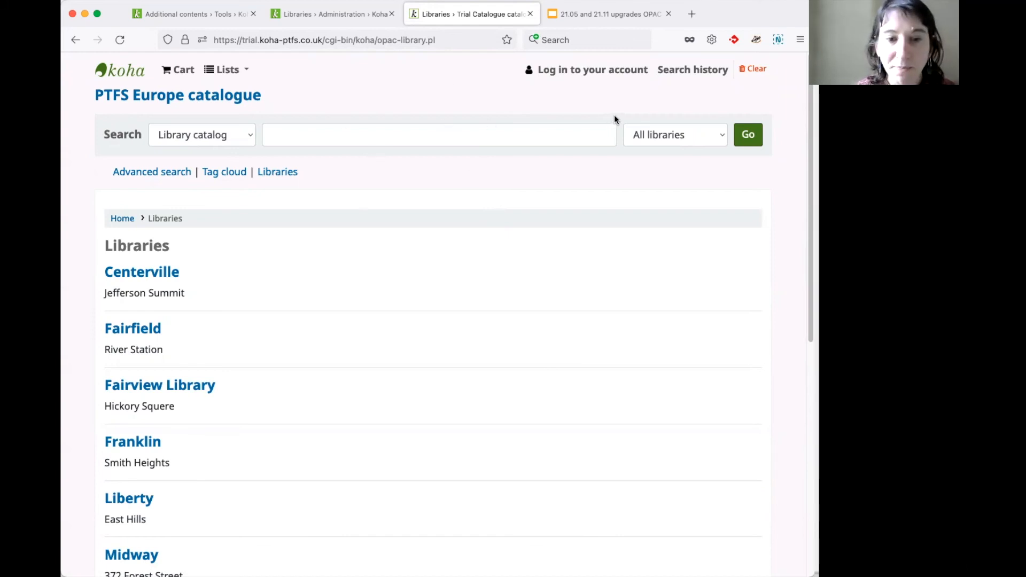
- Show the 'Patron experience in the OPAC' slide in the upgrade presentation
click(608, 14)
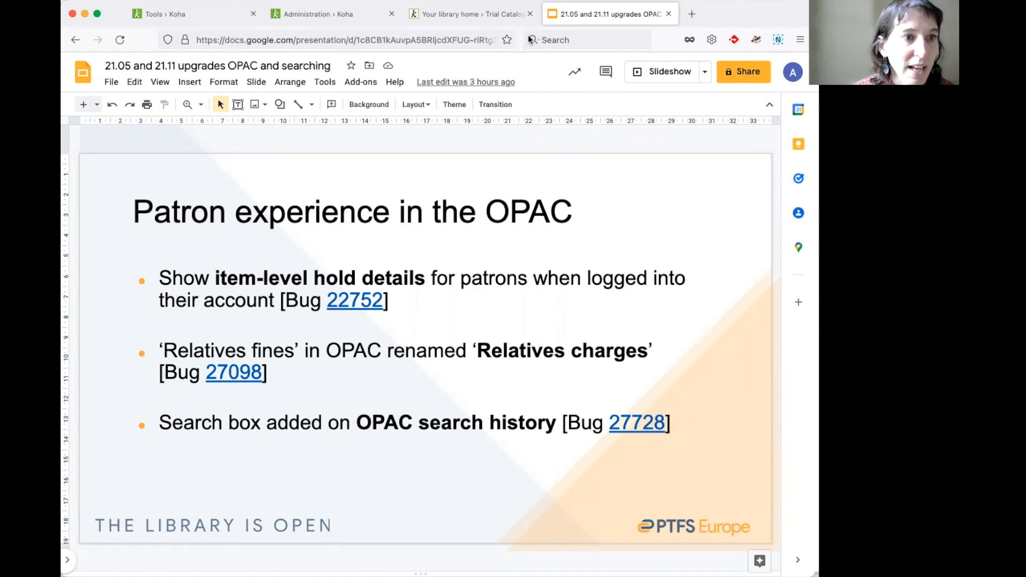
mouse_move(488, 318)
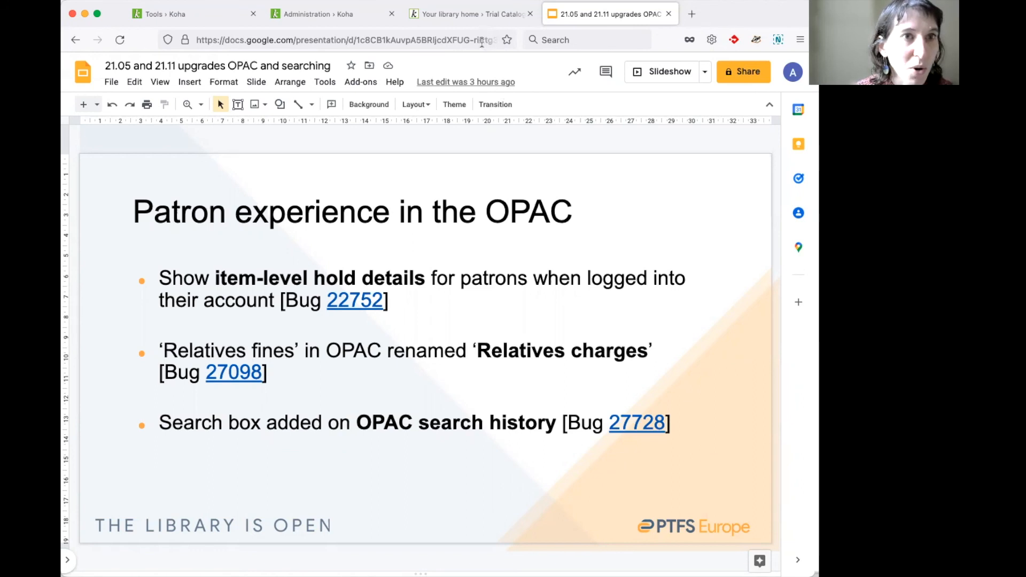
- Show the patron's two pending holds and highlight the 'Item on hold' barcode detail
click(469, 14)
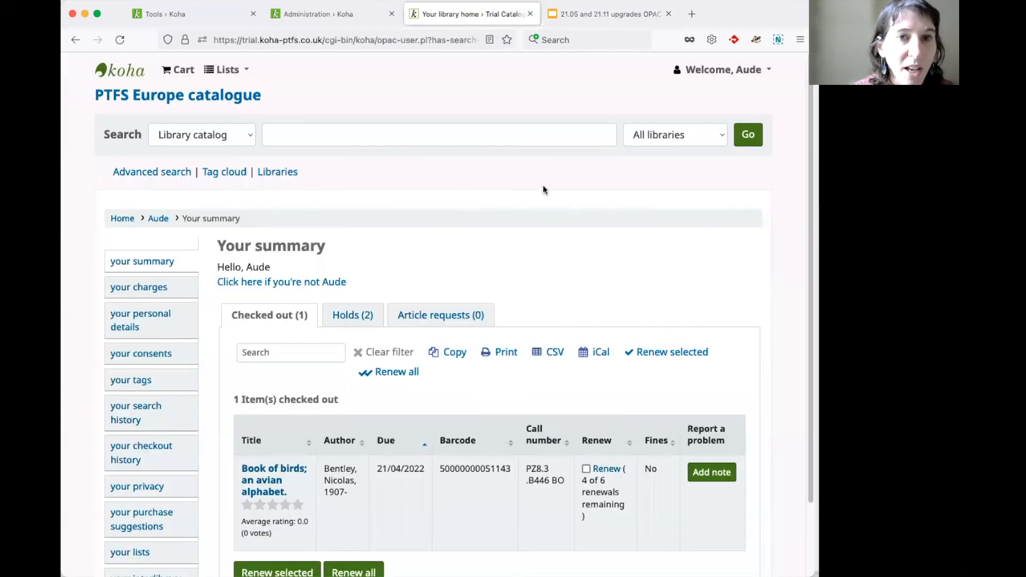
scroll(down, 3)
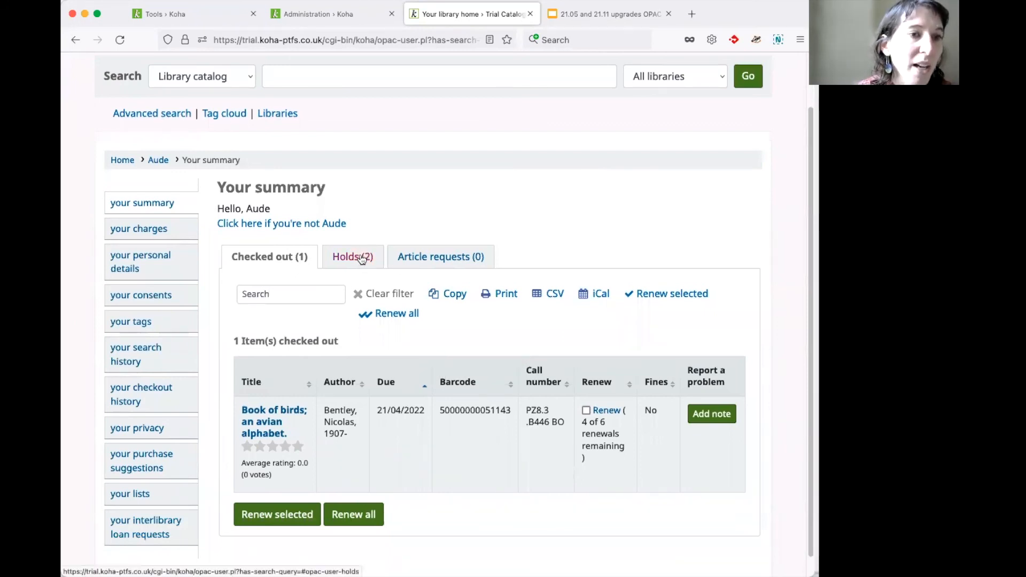
click(352, 255)
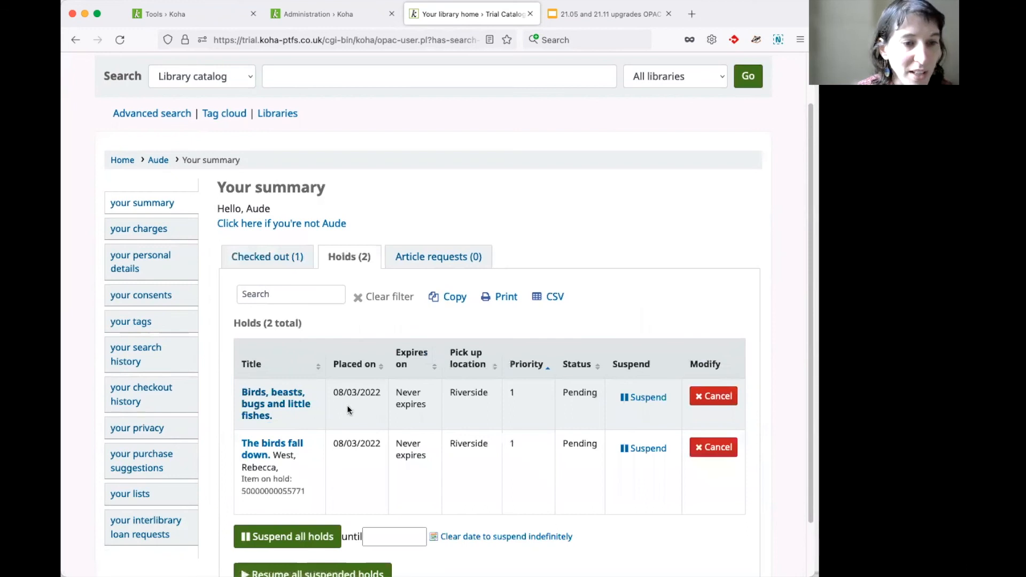
scroll(down, 3)
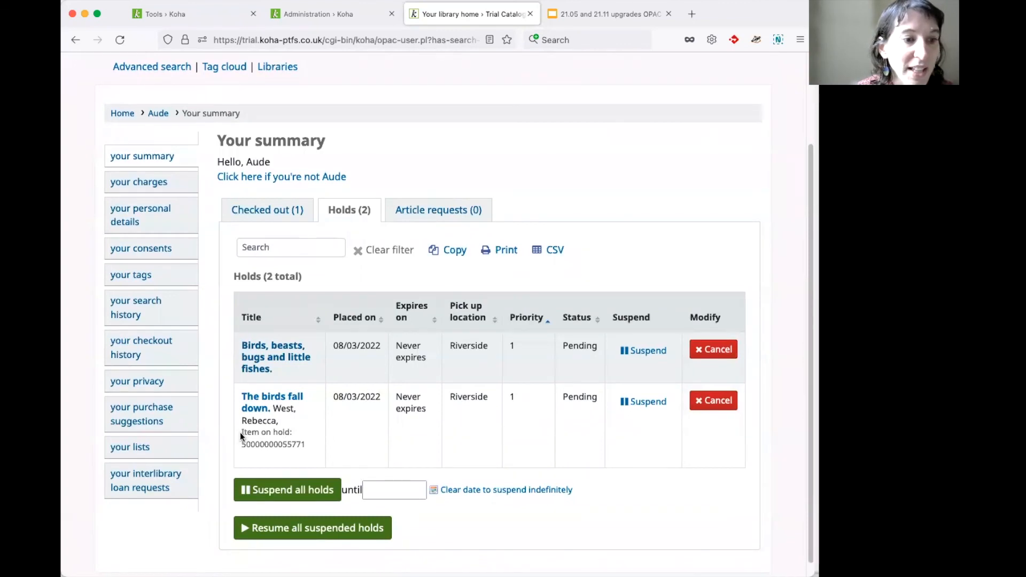
drag(241, 432, 304, 443)
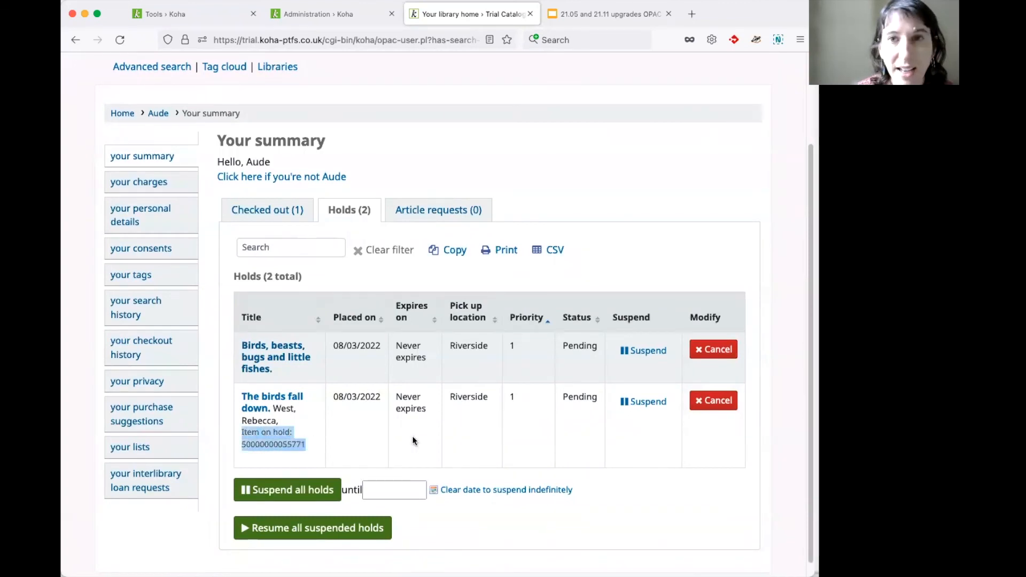
mouse_move(444, 421)
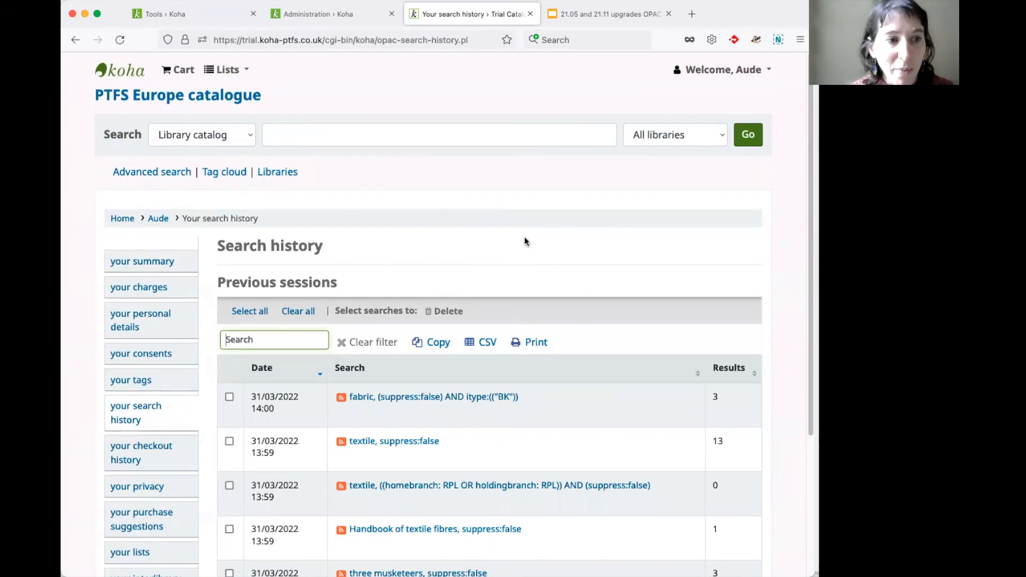
- Filter the search history with 'mus' down to the three musketeers search
text(mus)
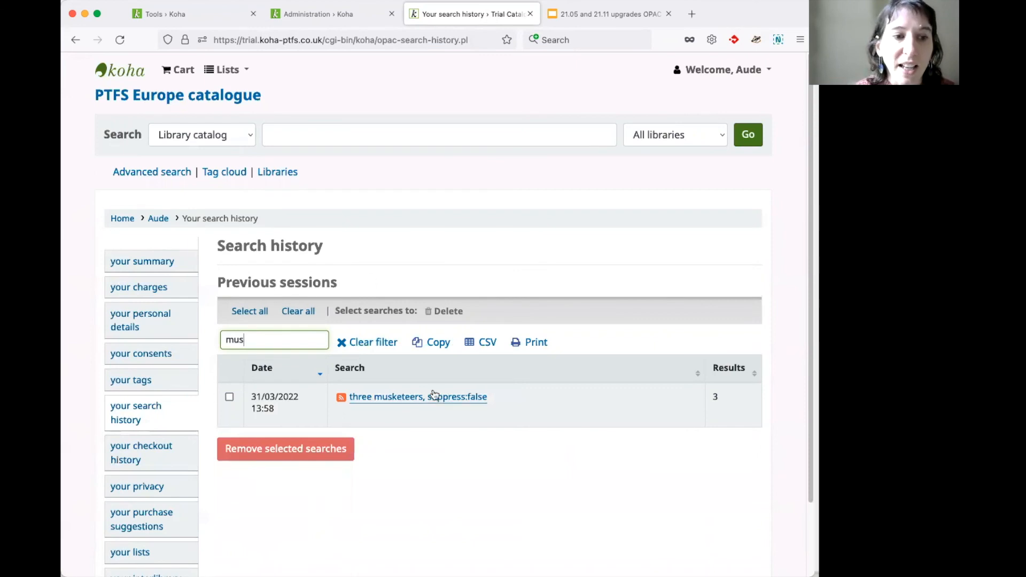
mouse_move(484, 400)
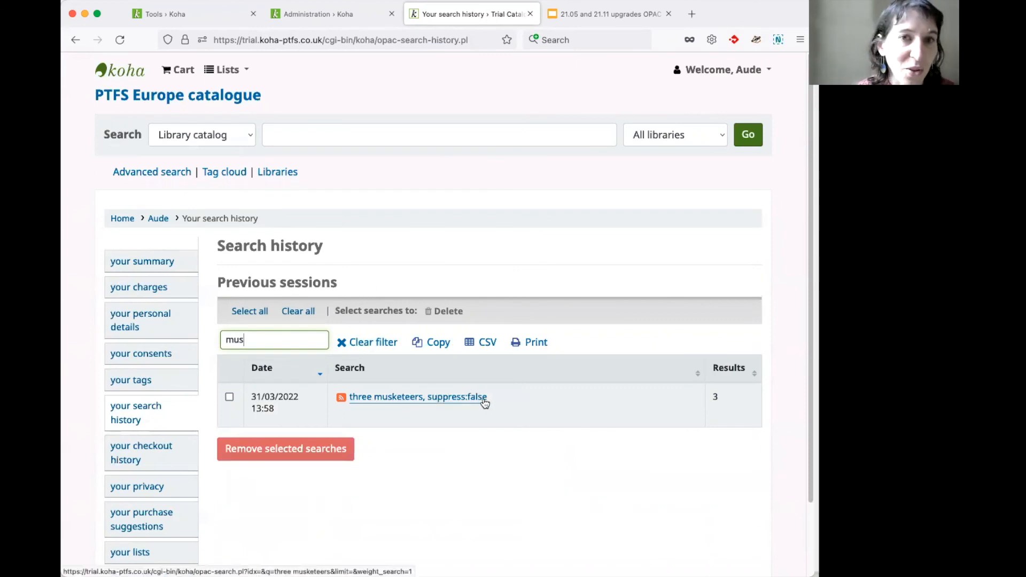